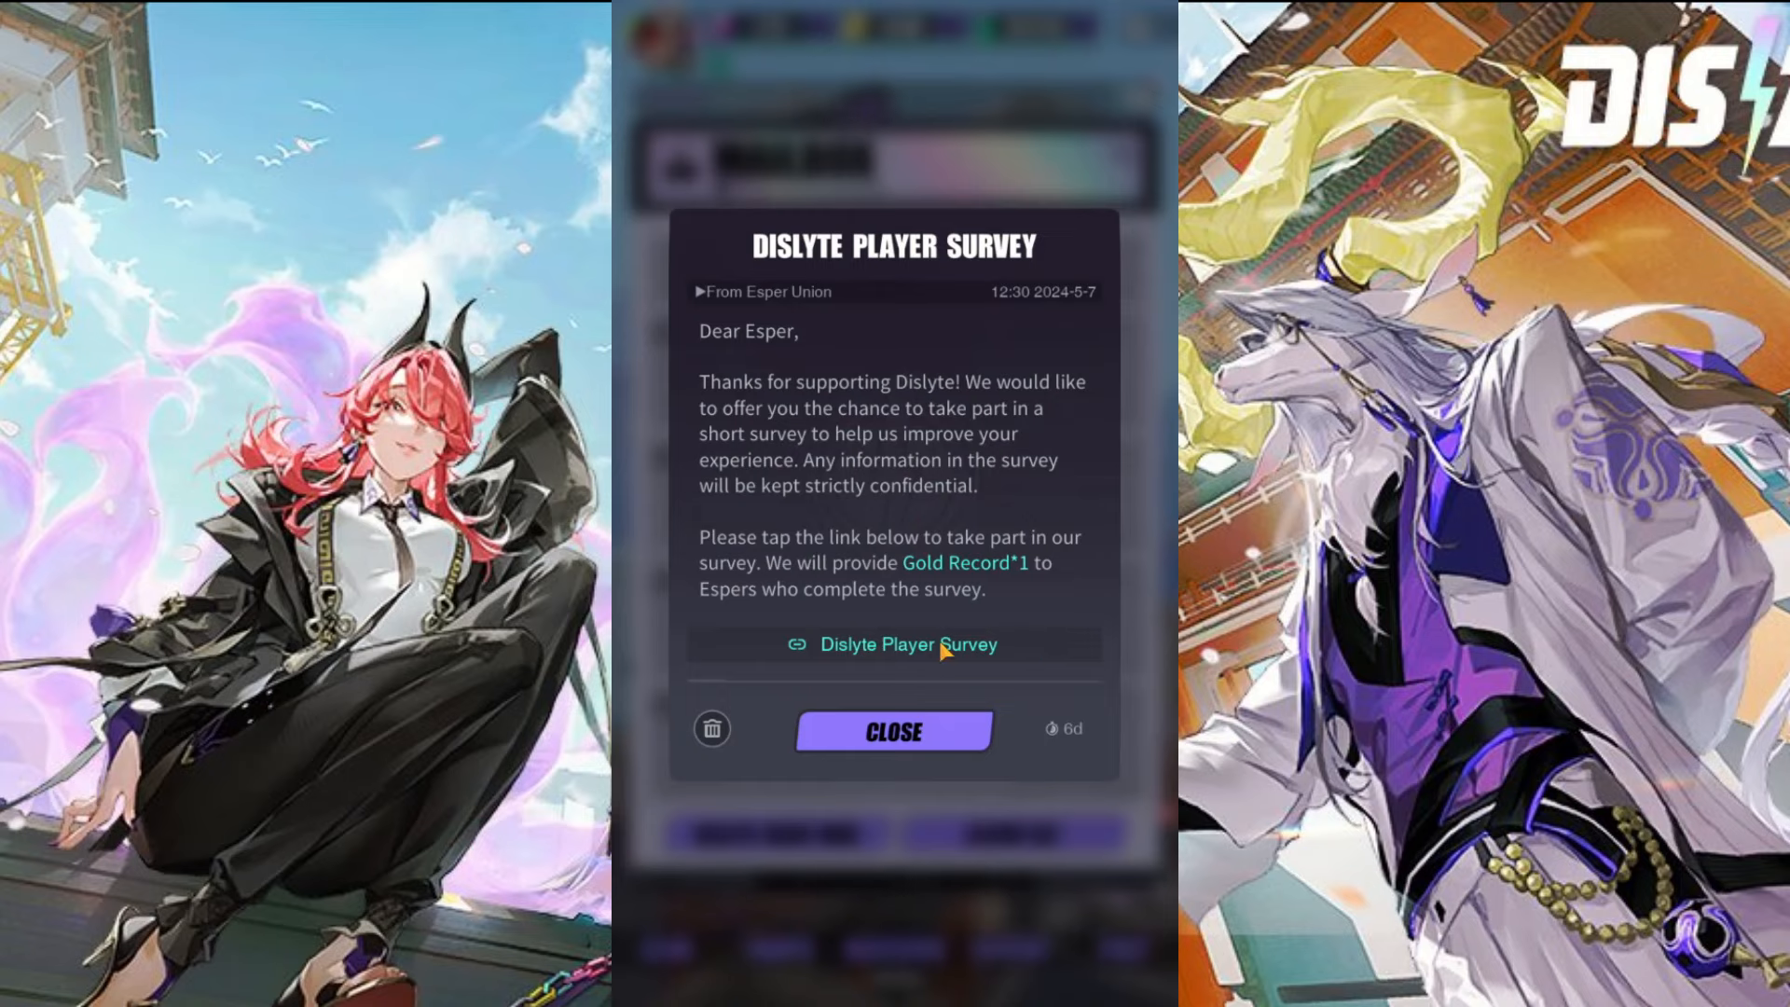
# - Open the 'Dislyte Player Survey' link from the in-game mail
pyautogui.click(907, 644)
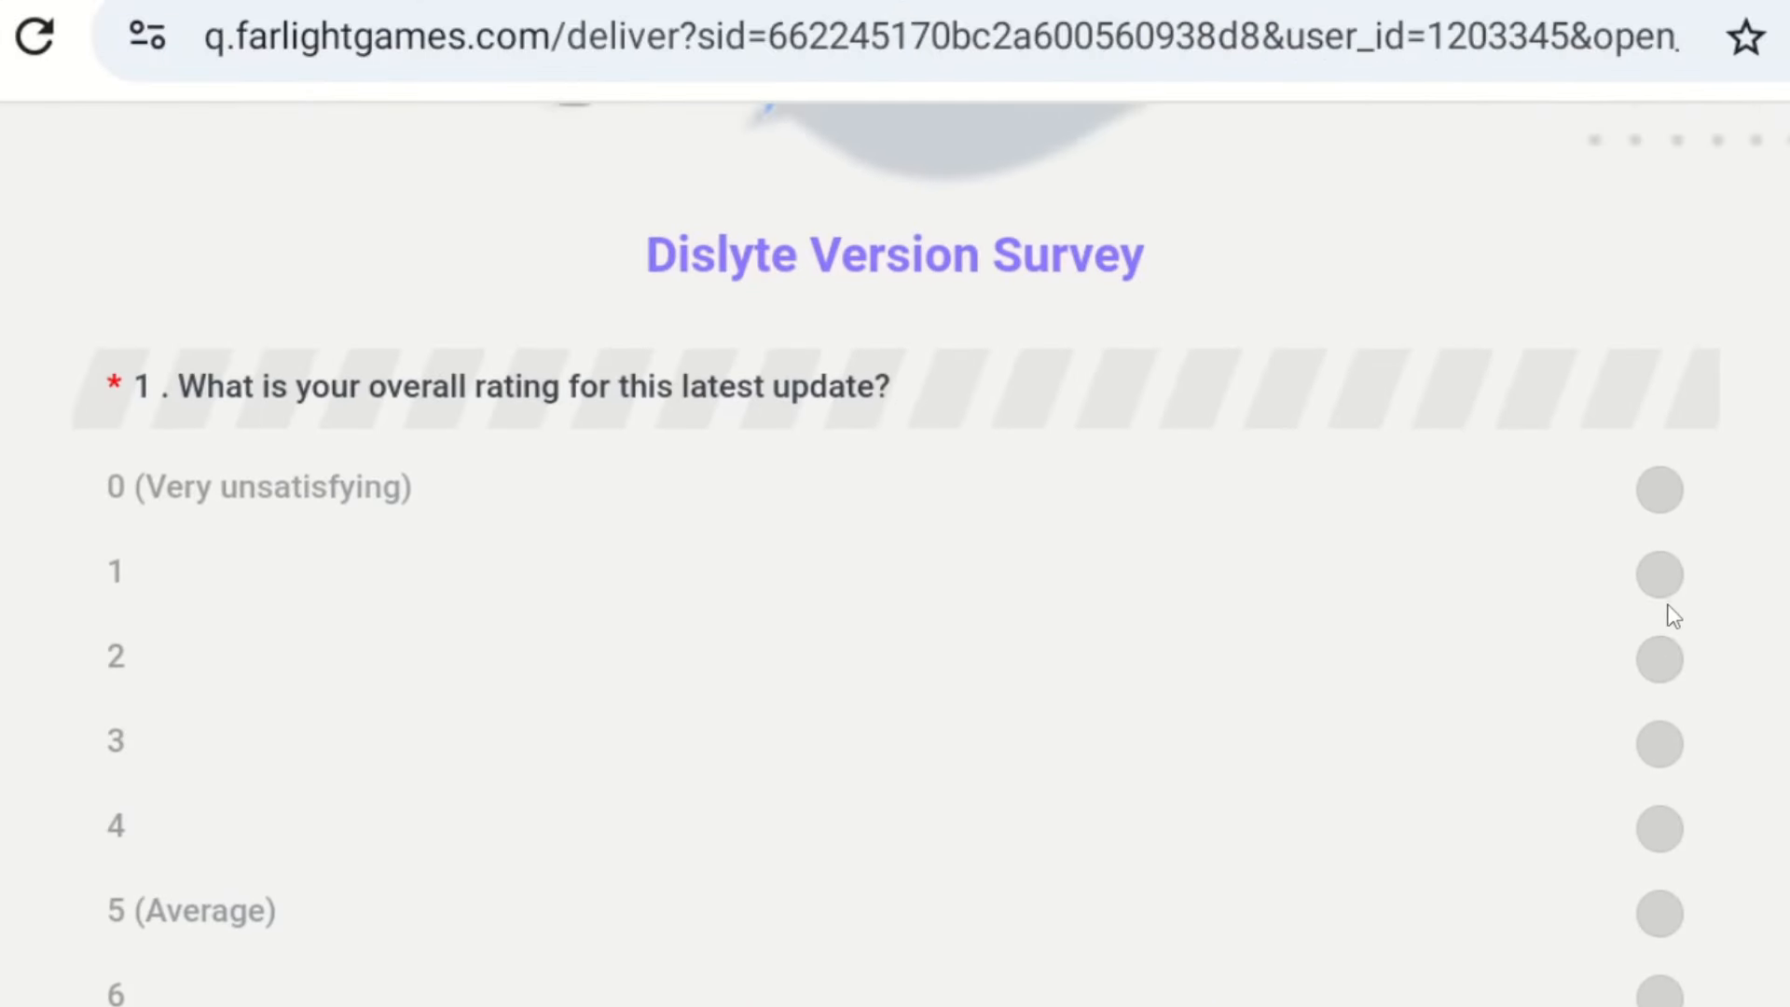
# - Rate the latest update 1 and scroll down the survey form
pyautogui.click(1657, 574)
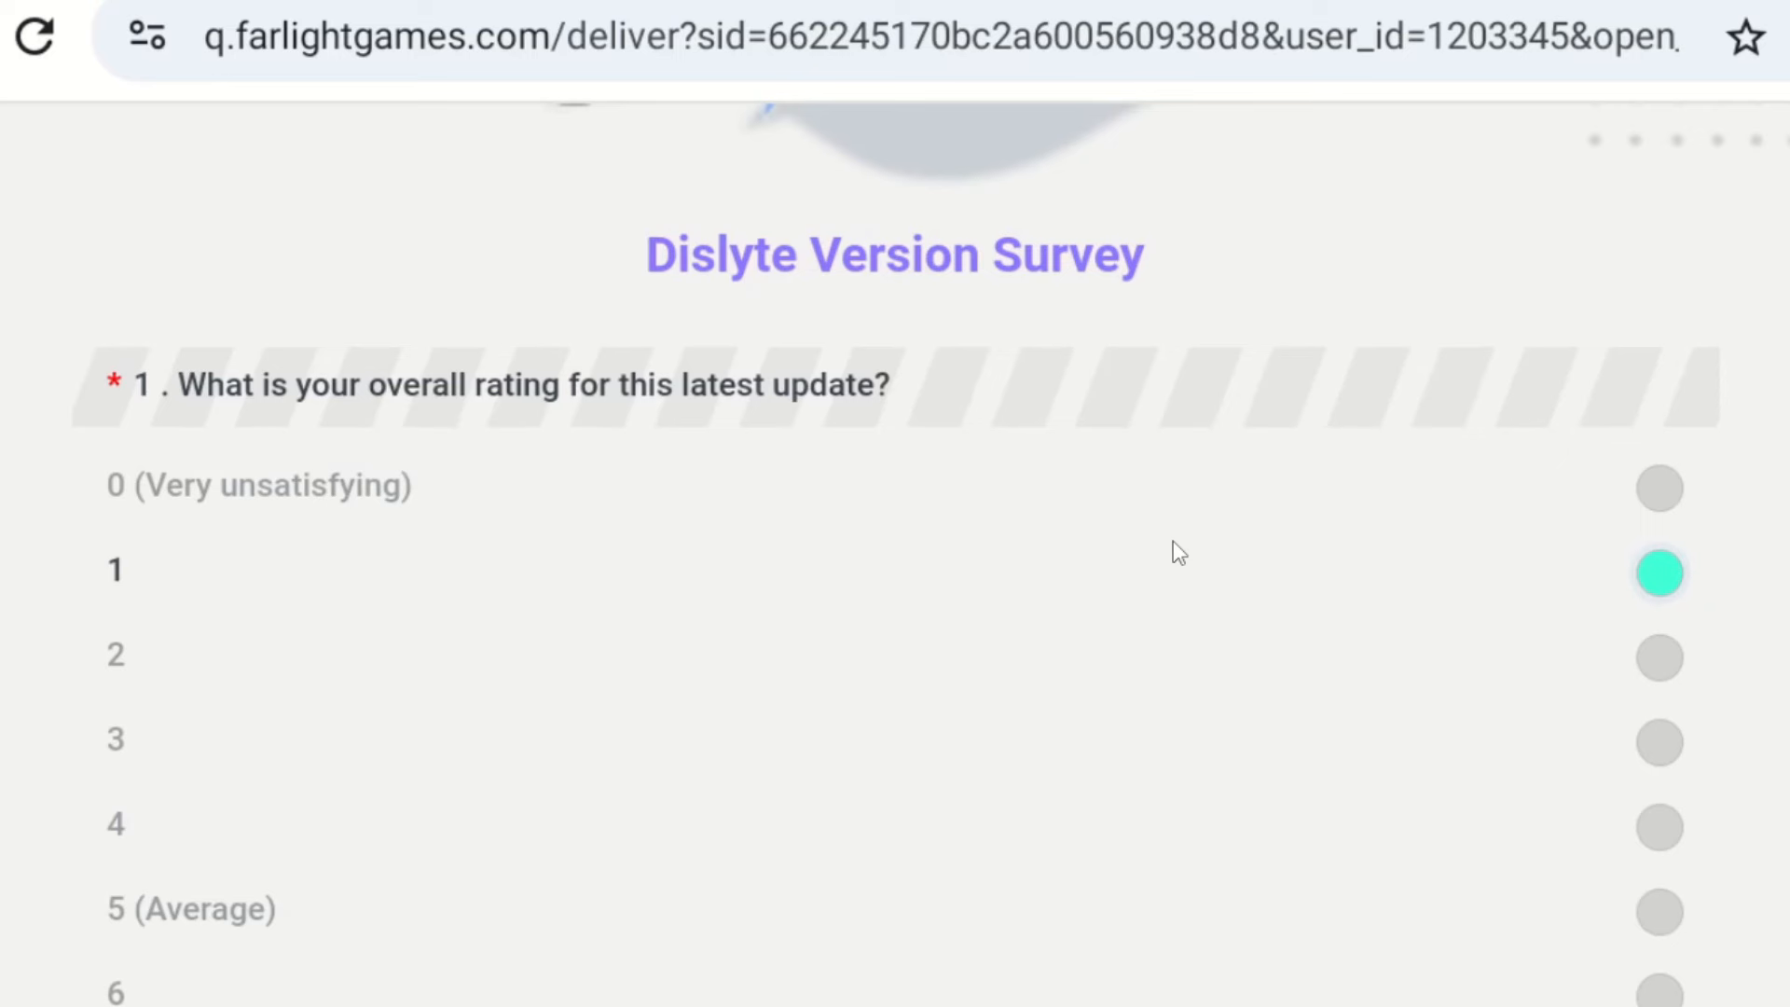
pyautogui.scroll(-3)
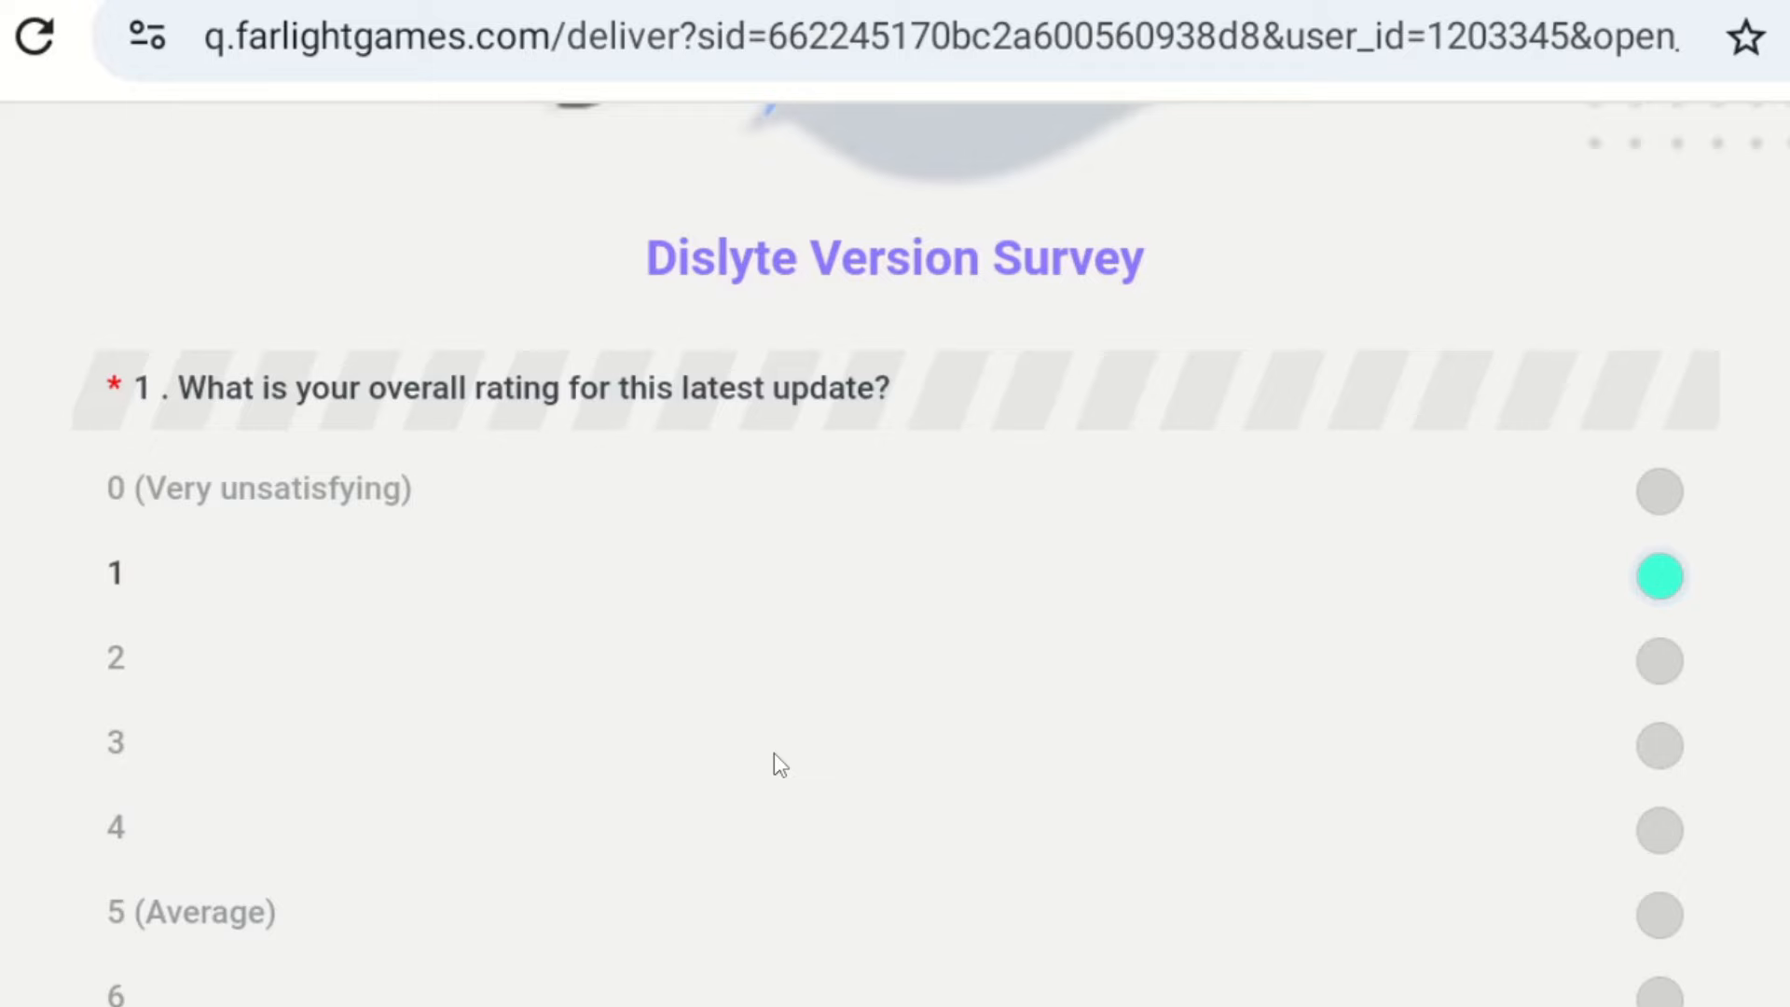
pyautogui.scroll(-3)
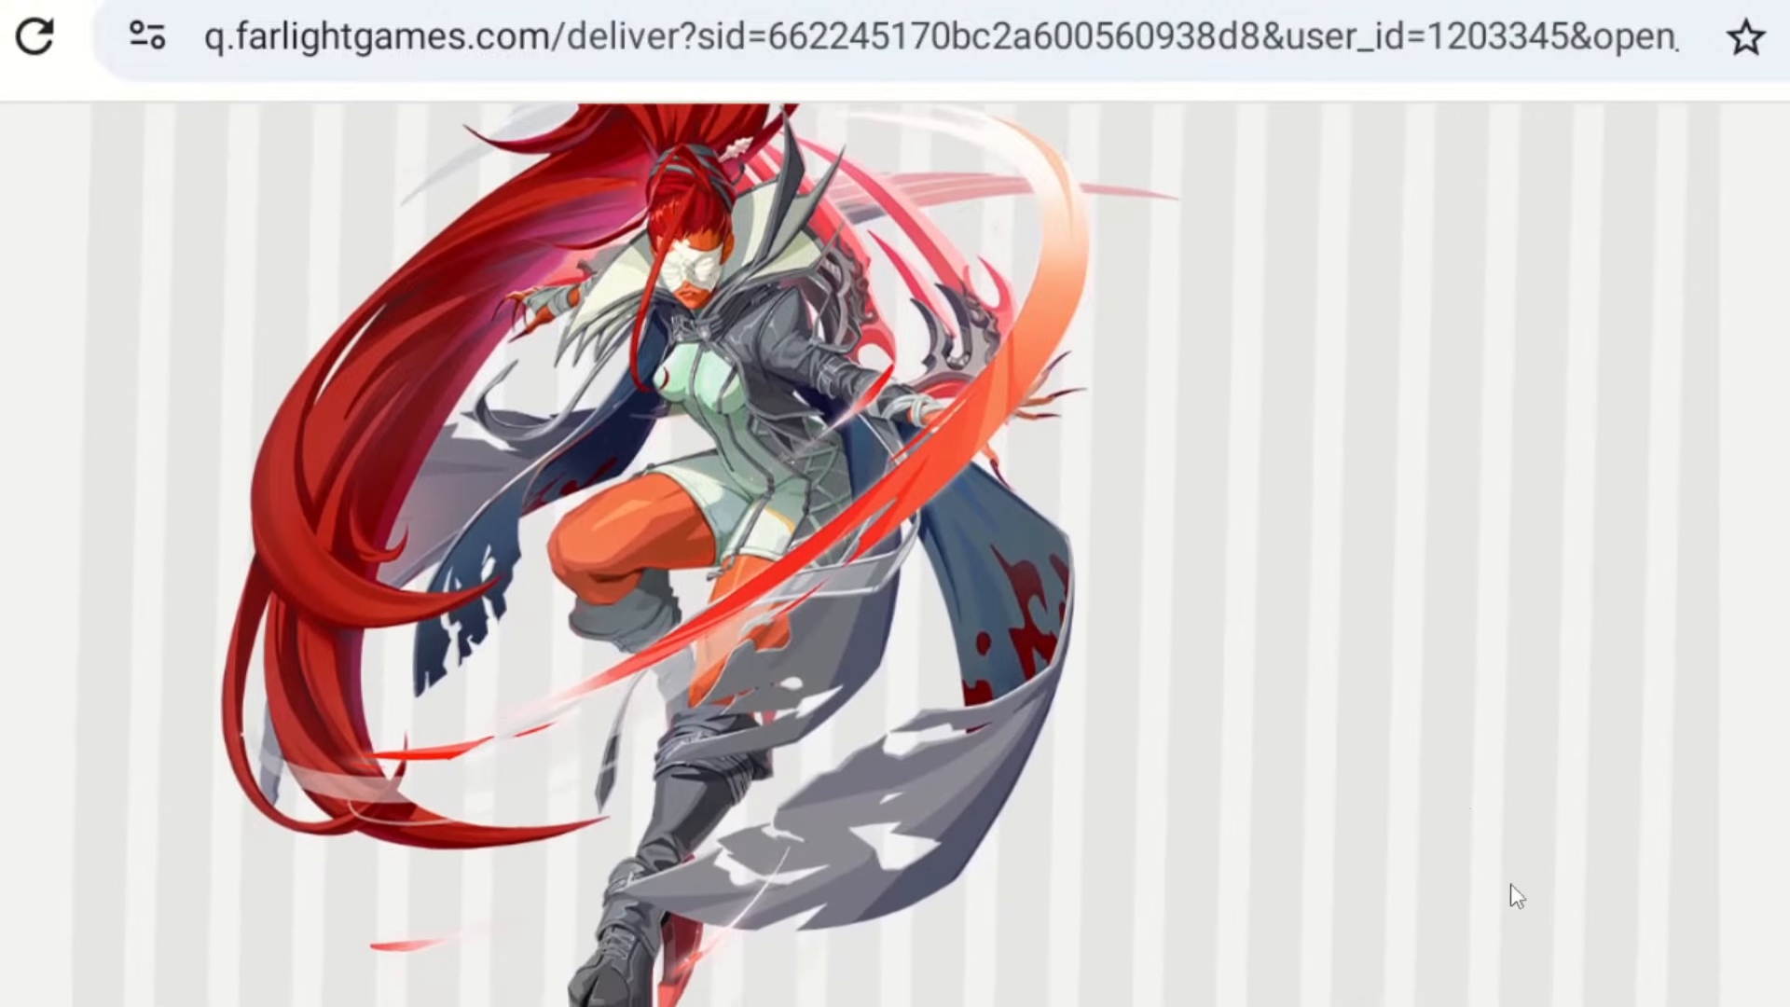
# - Scroll down the survey to the reasons for wanting the new Esper
pyautogui.scroll(-3)
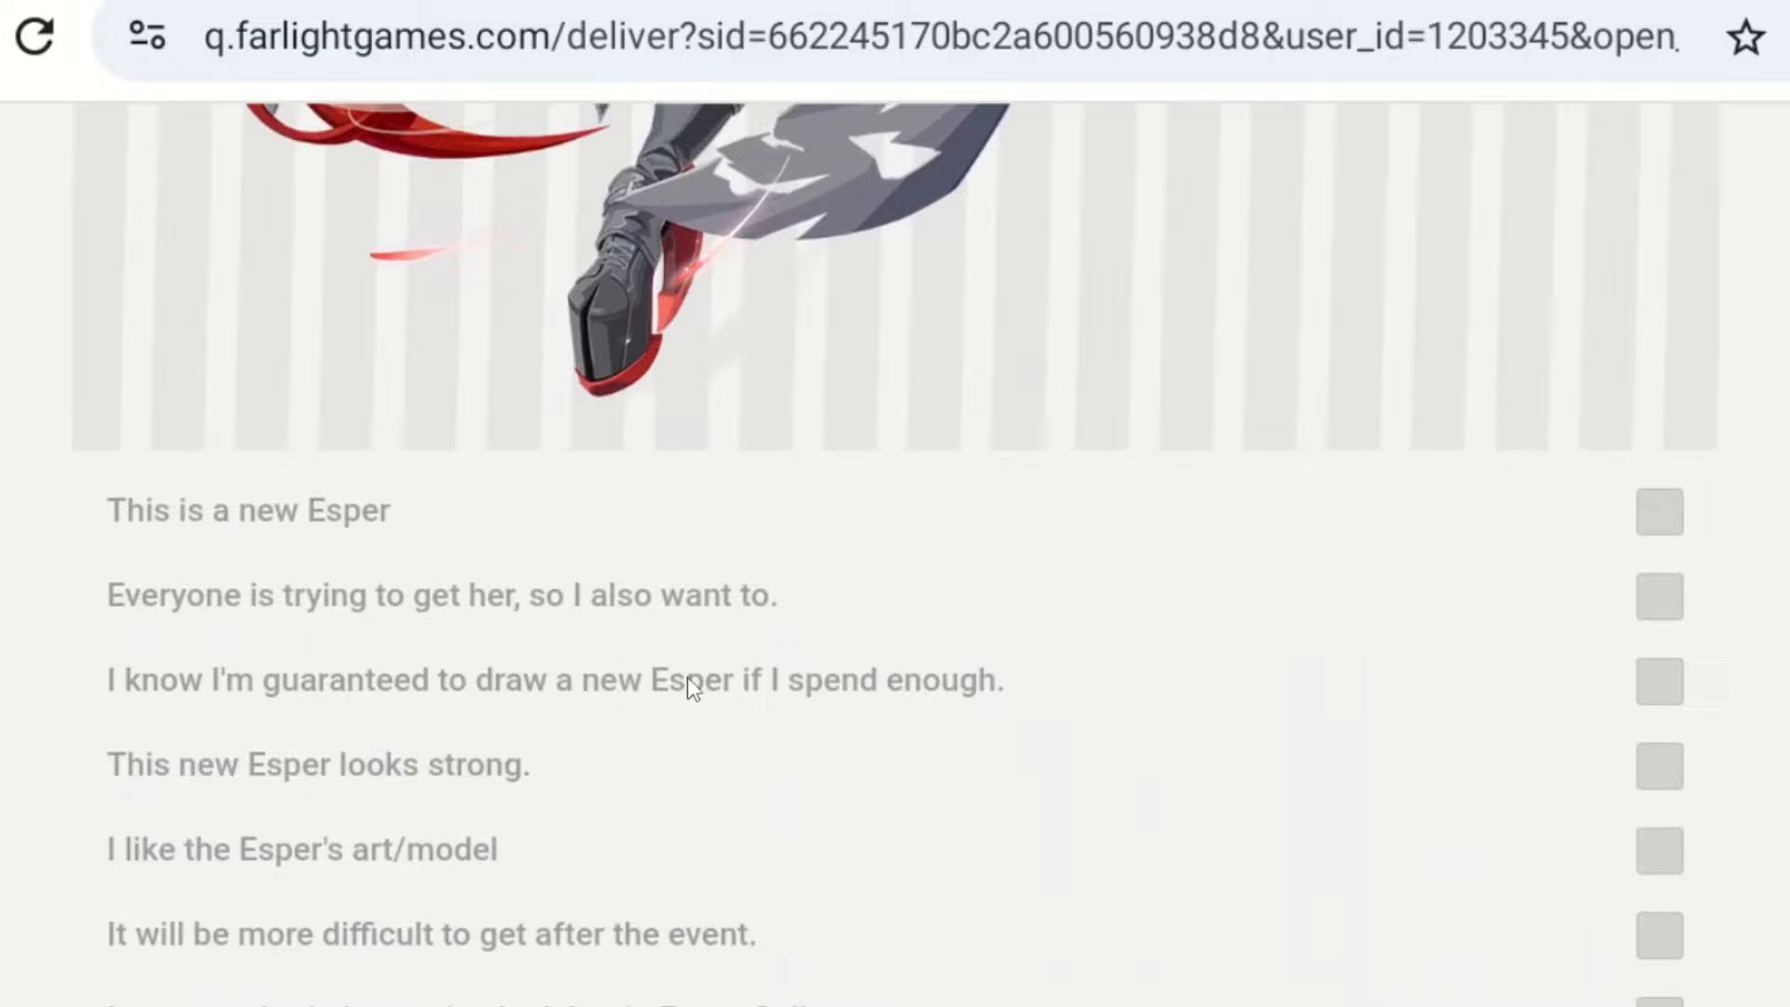
pyautogui.scroll(-3)
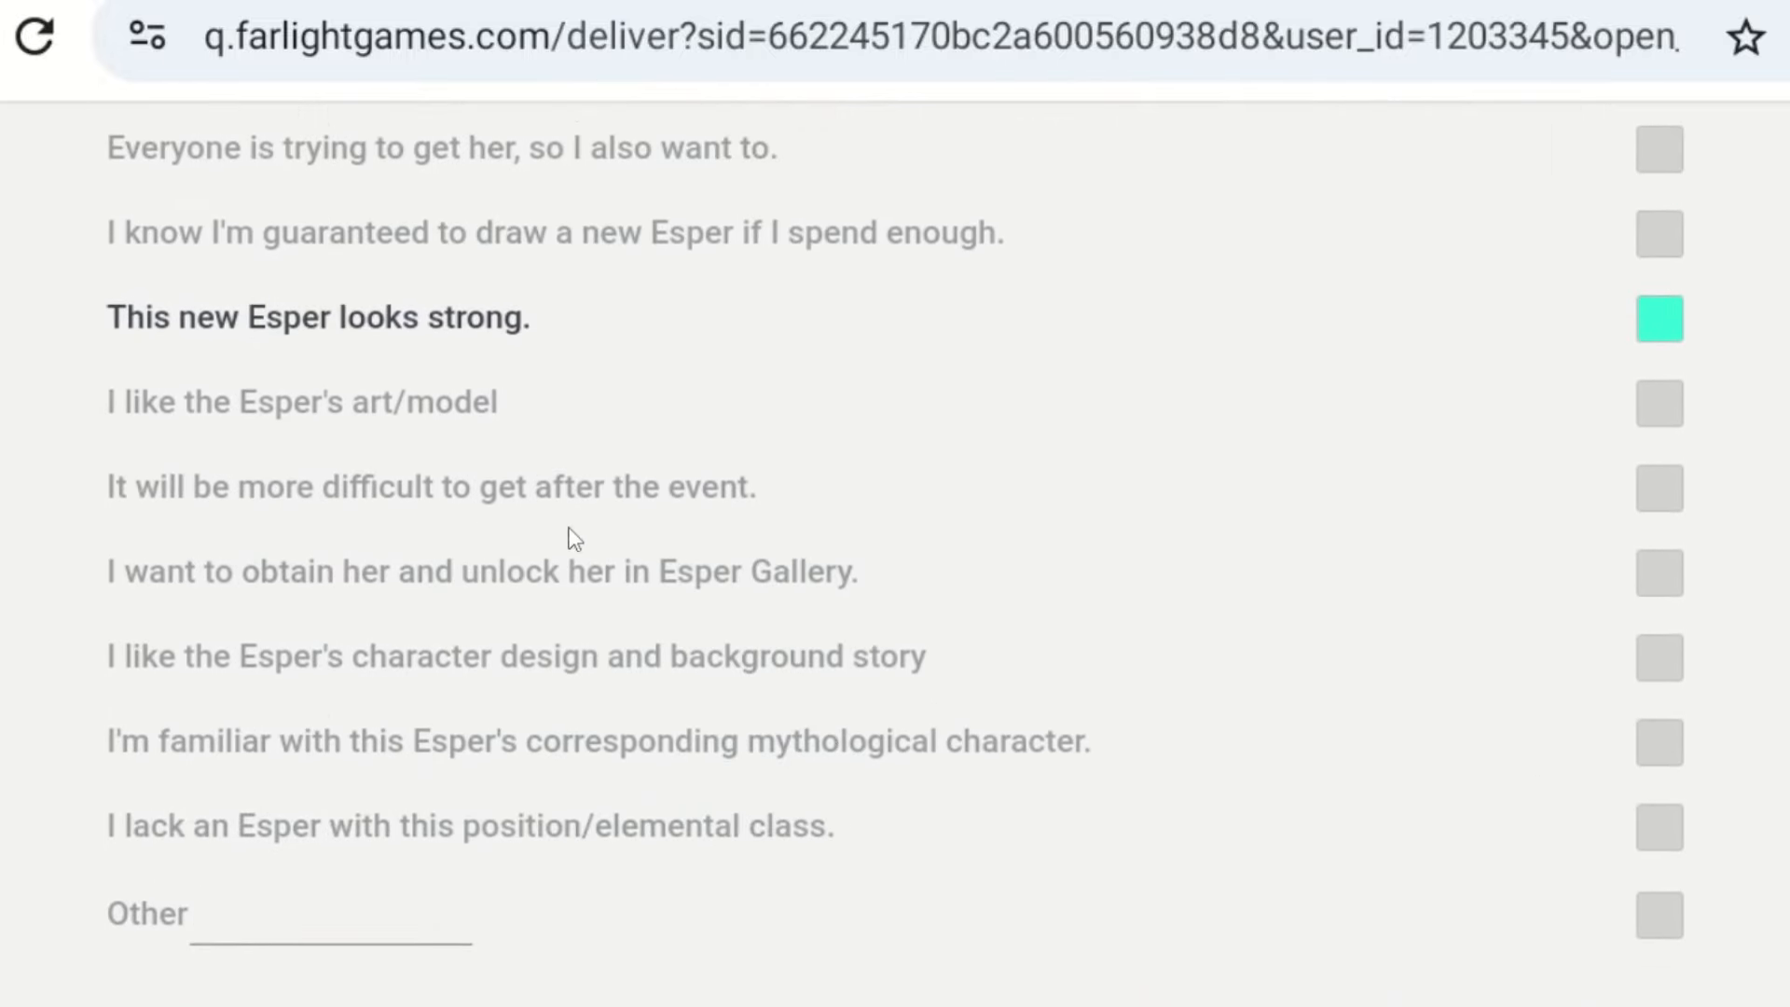
pyautogui.moveTo(537, 392)
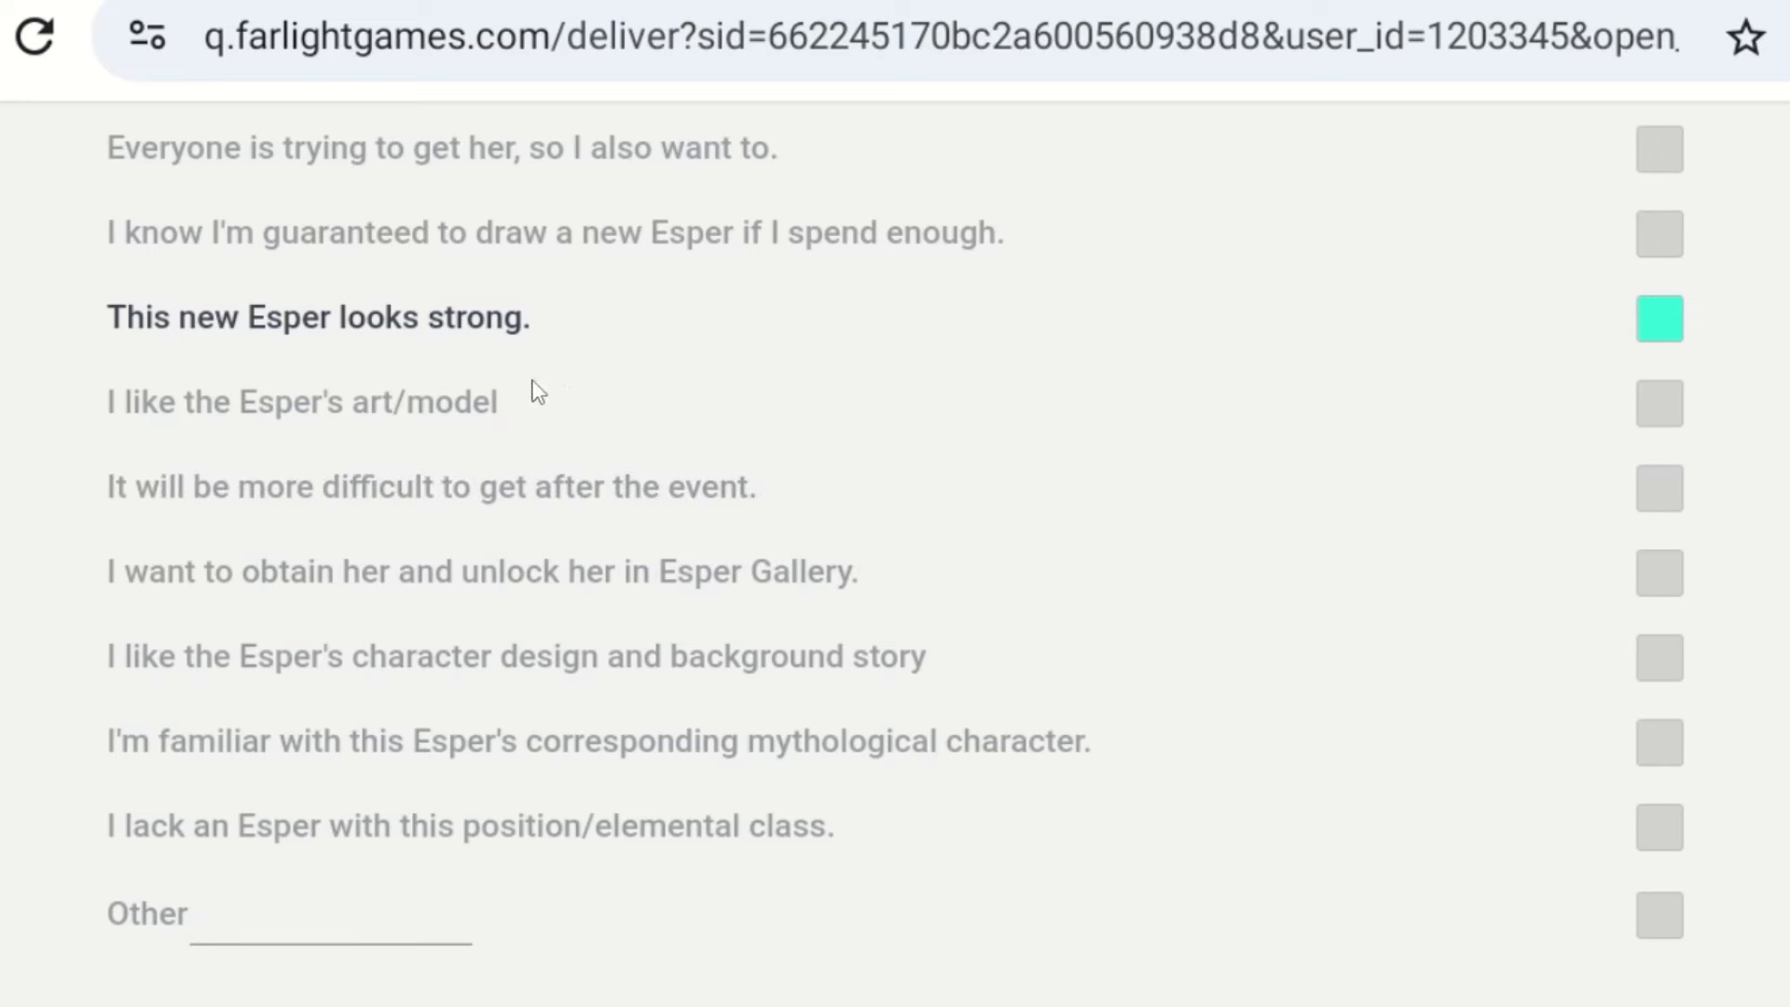
pyautogui.moveTo(769, 517)
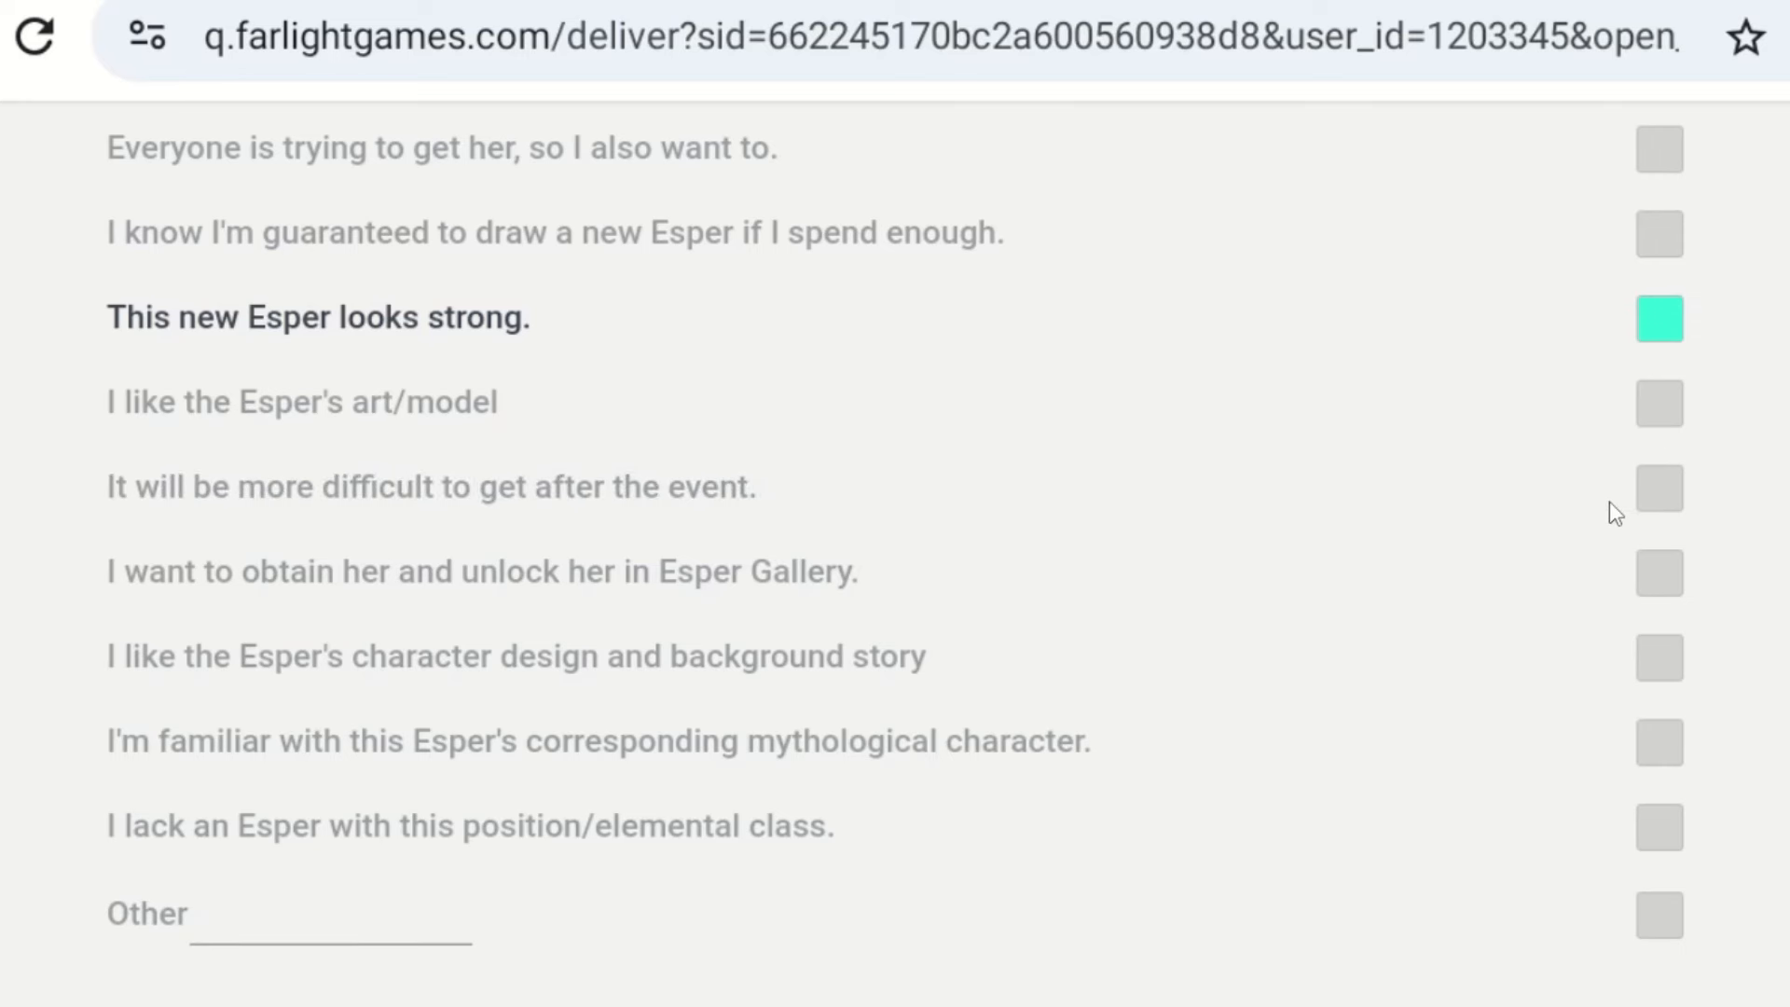
pyautogui.scroll(-3)
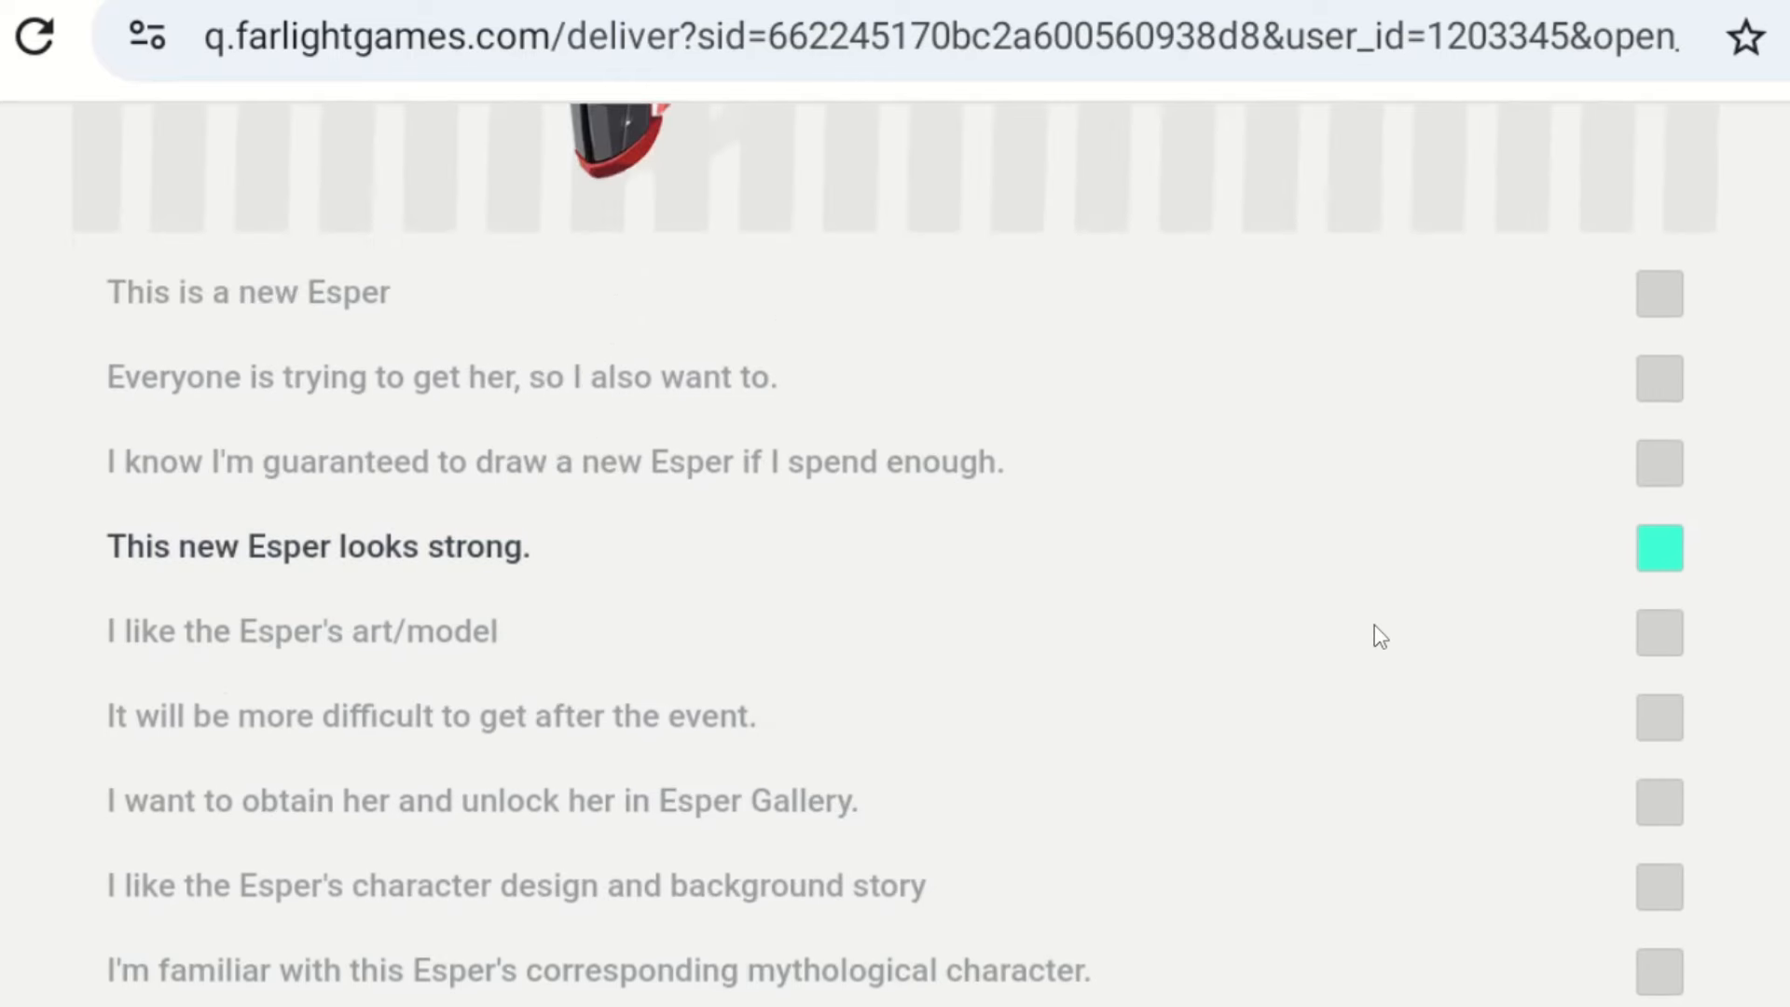
pyautogui.scroll(-3)
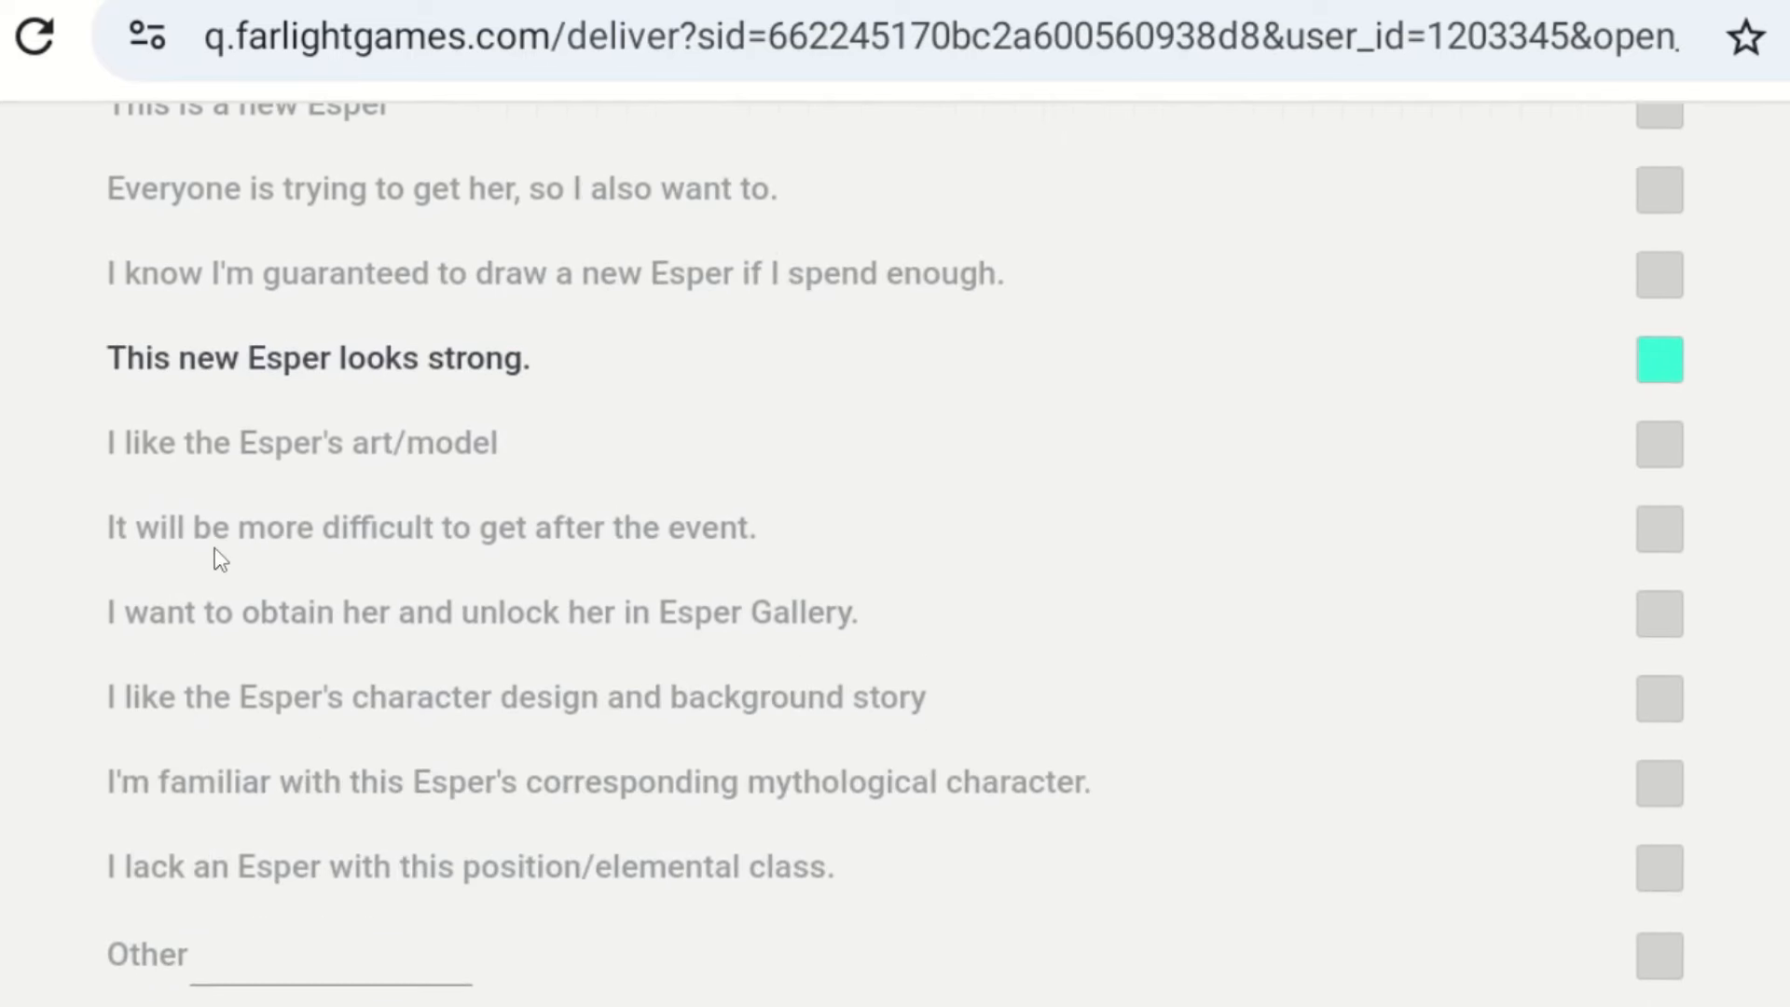
pyautogui.moveTo(350, 569)
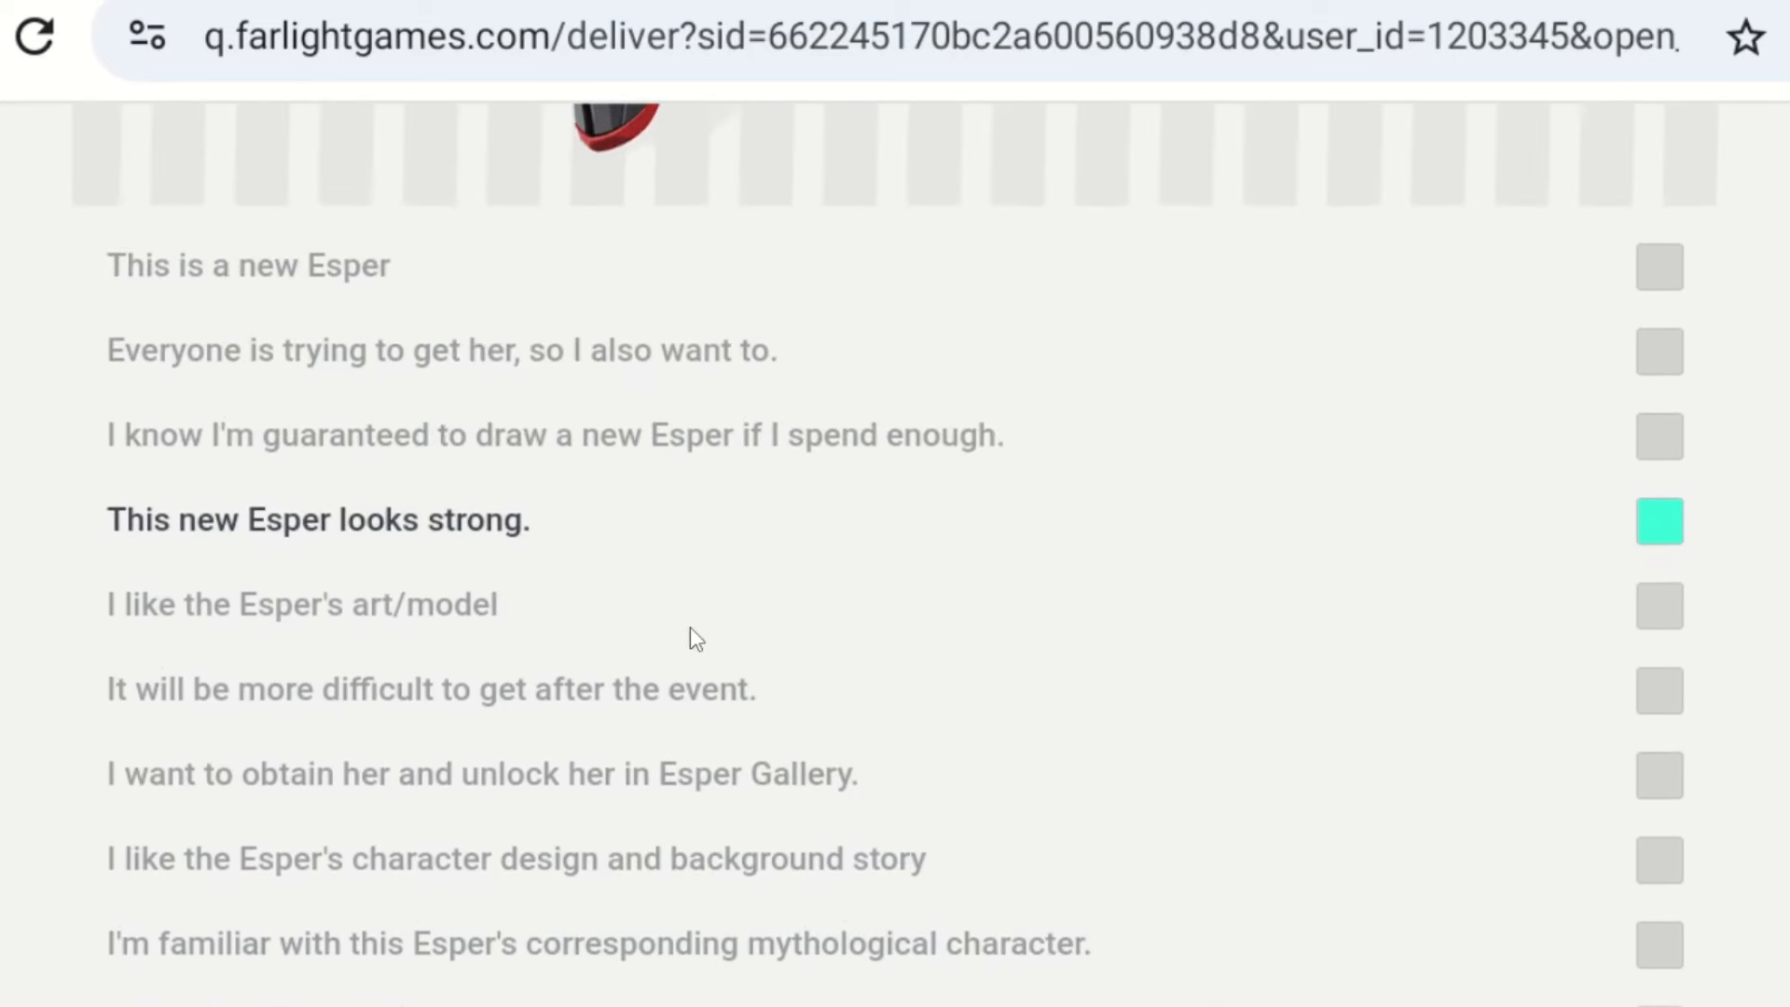
pyautogui.scroll(-3)
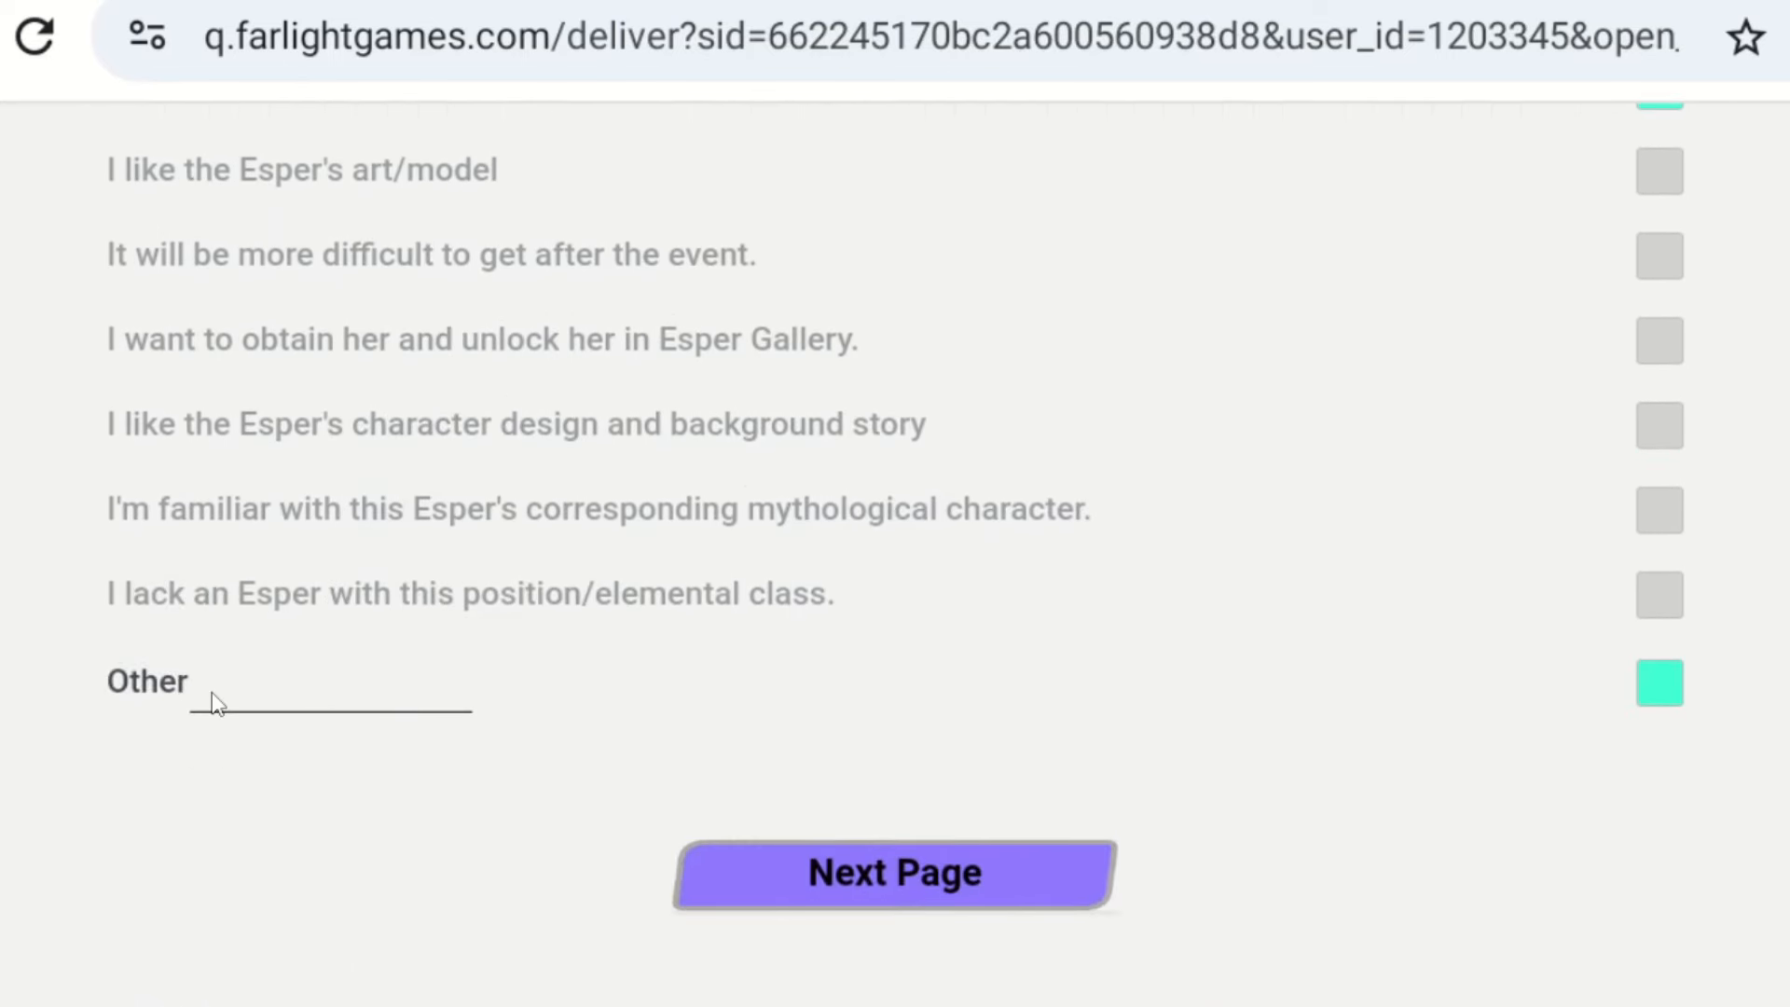
# - Type the 'Other' reason, correcting 'She thi' to 'She is'
pyautogui.write('She thi')
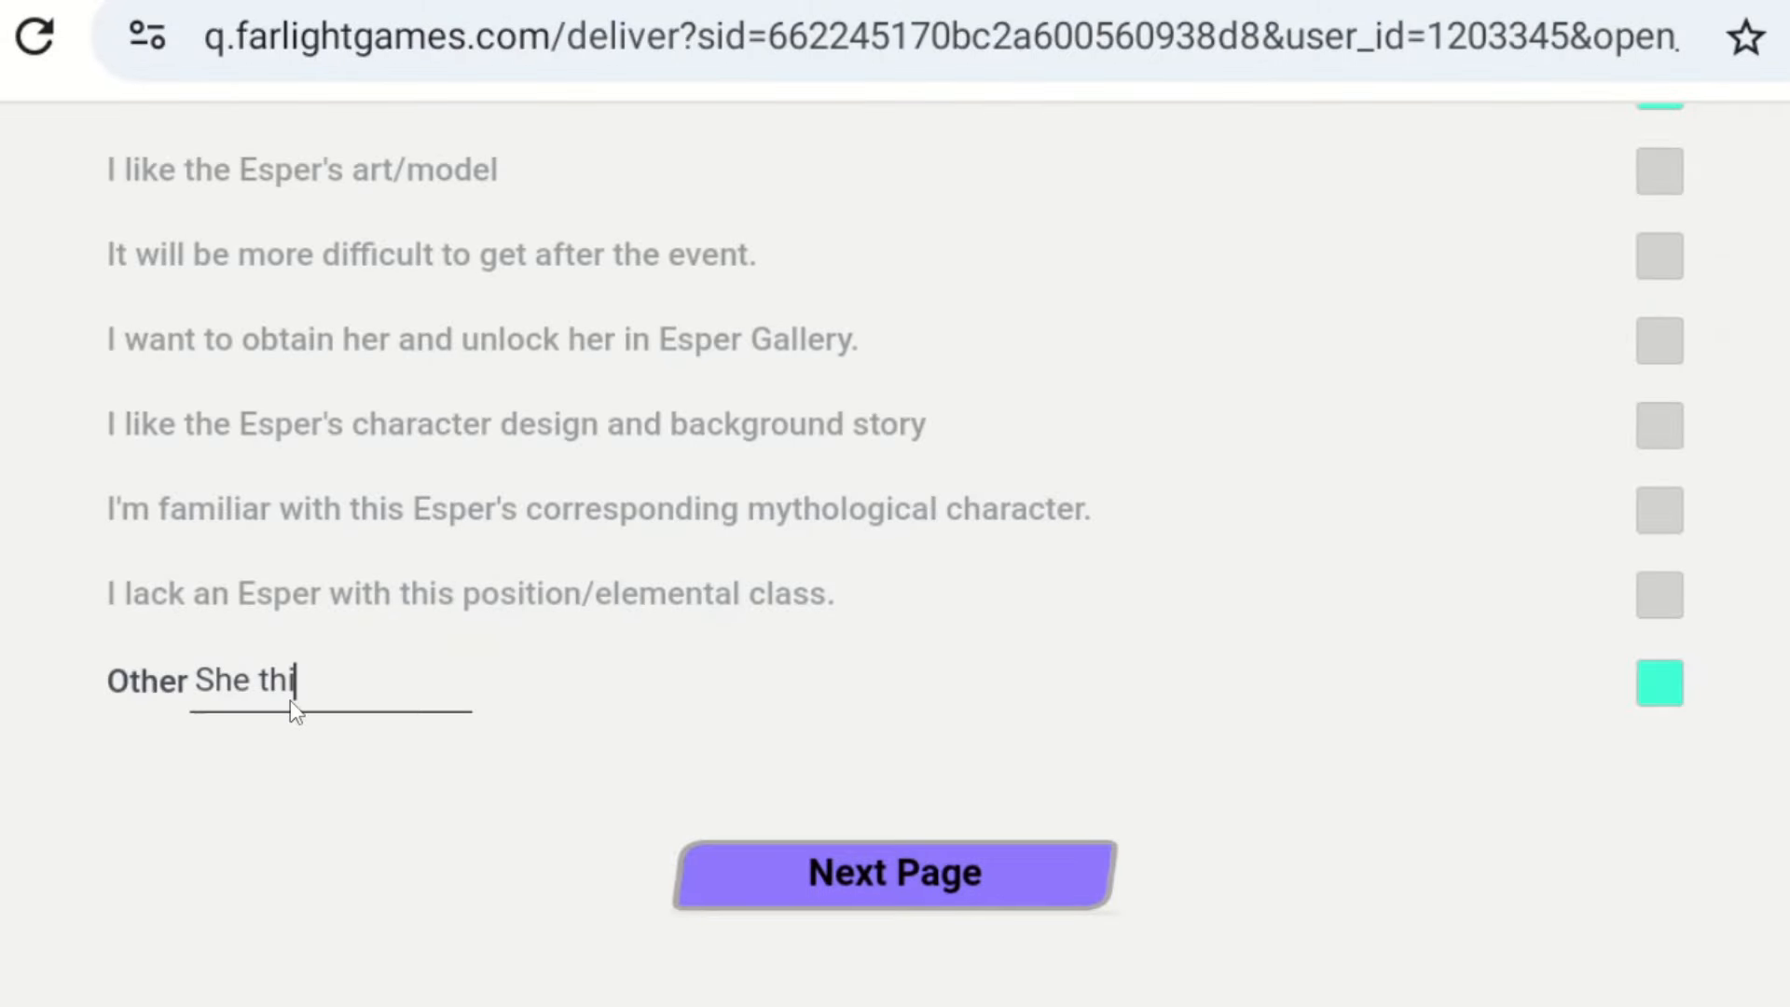
pyautogui.press('BackSpace')
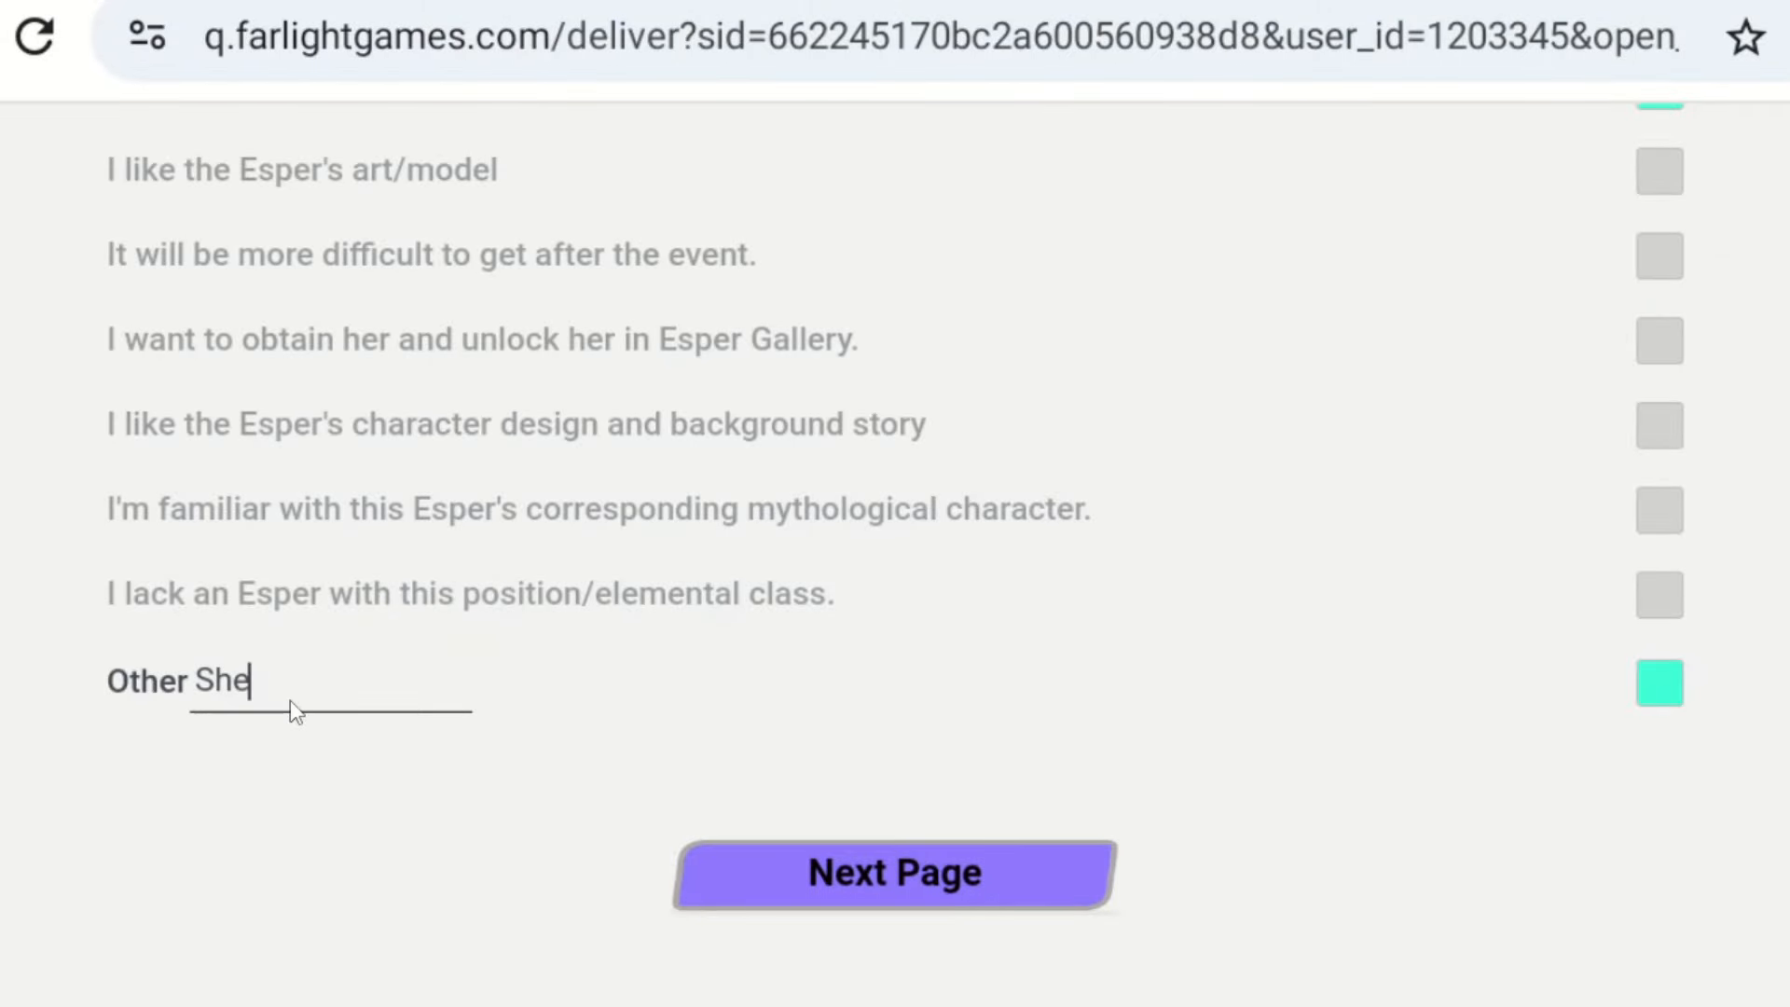
pyautogui.press('Backspace')
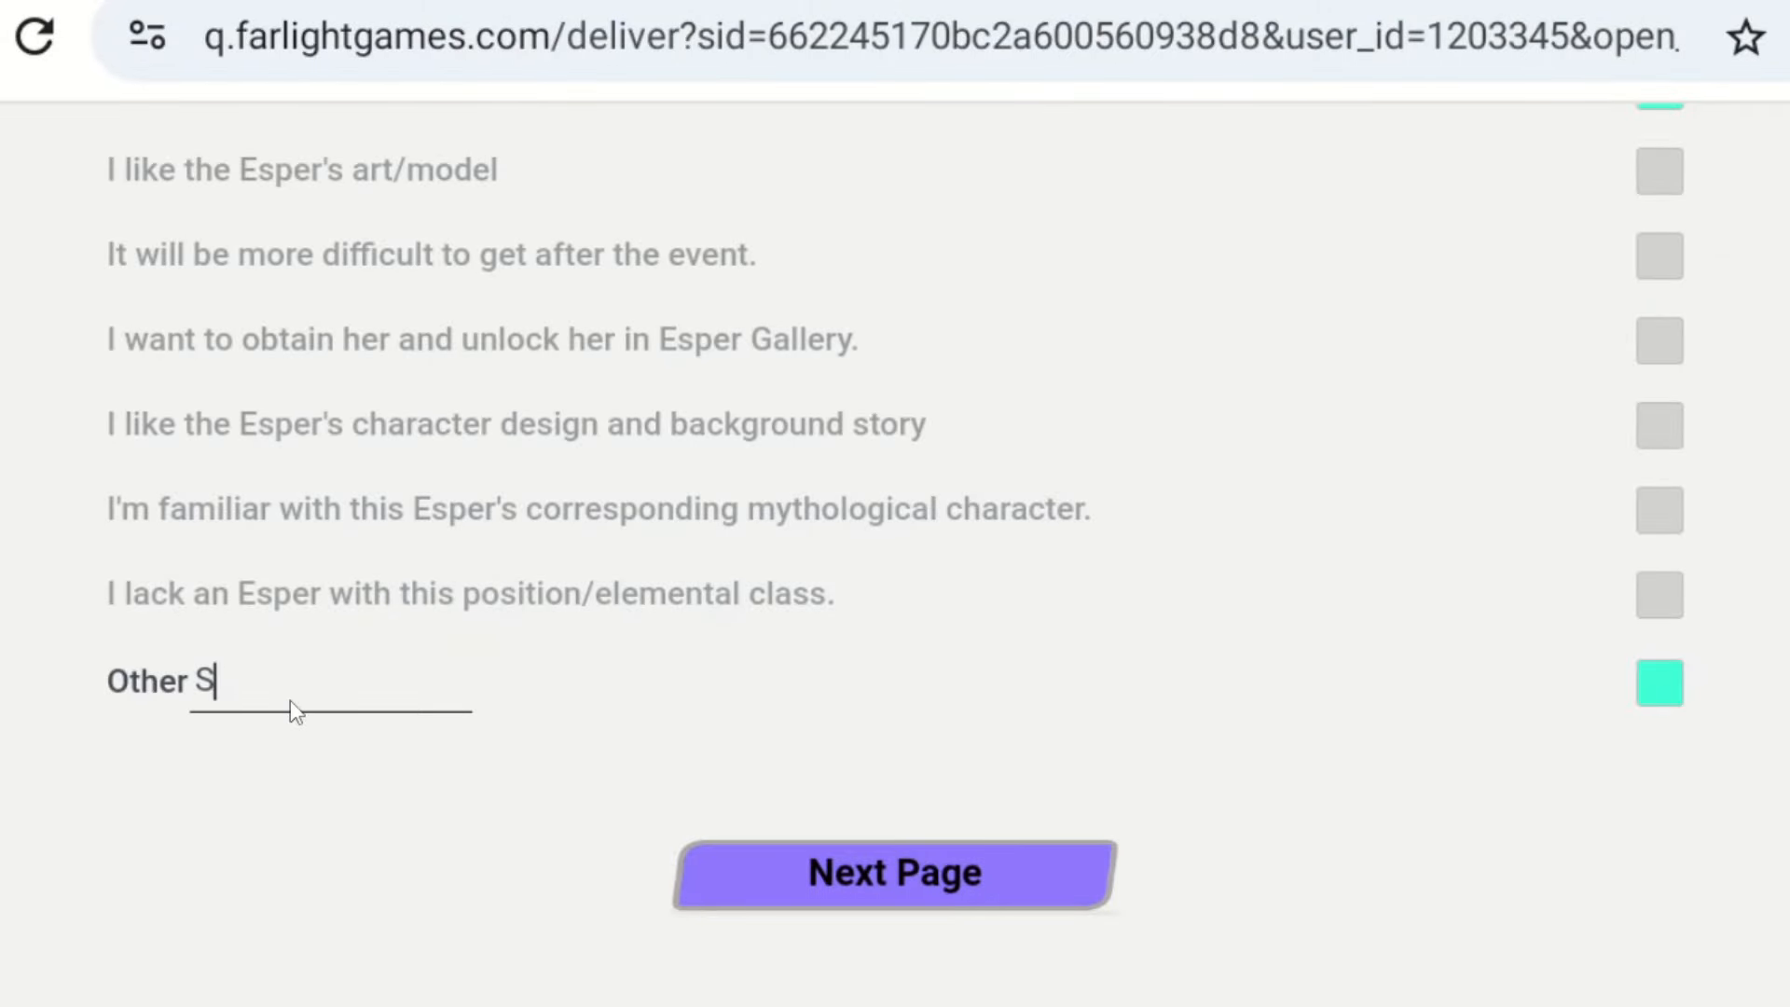
pyautogui.press('Backspace')
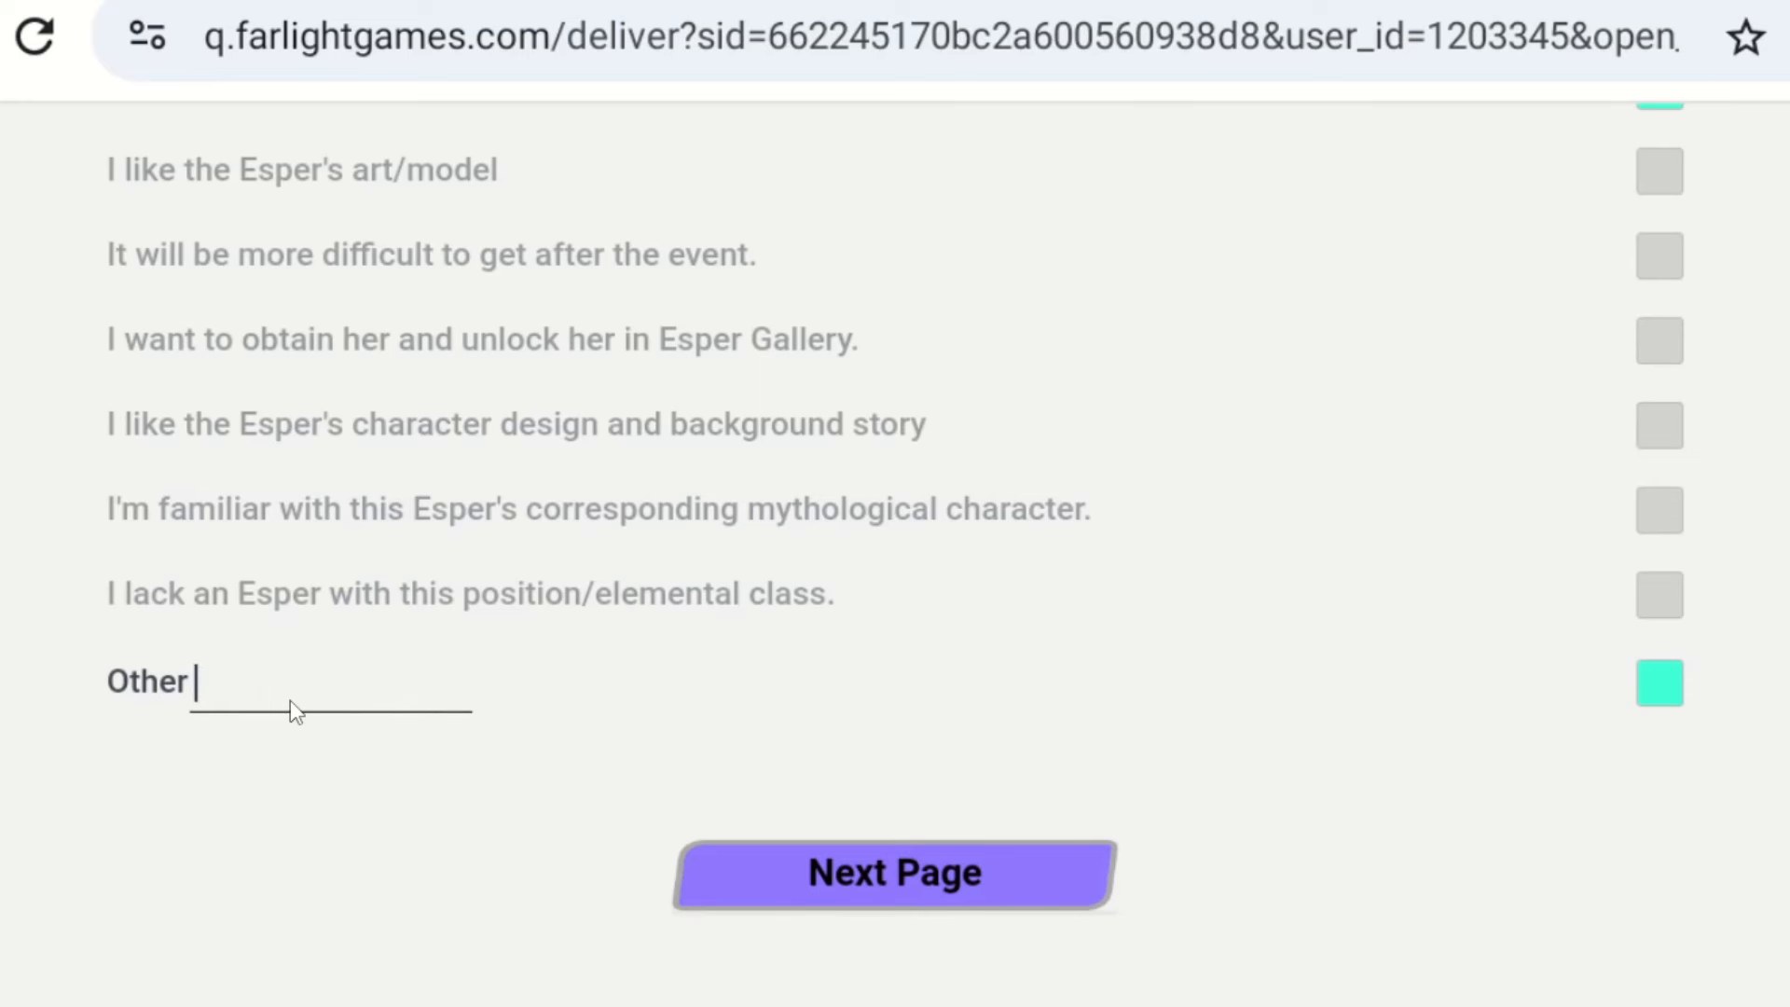
pyautogui.write('She is')
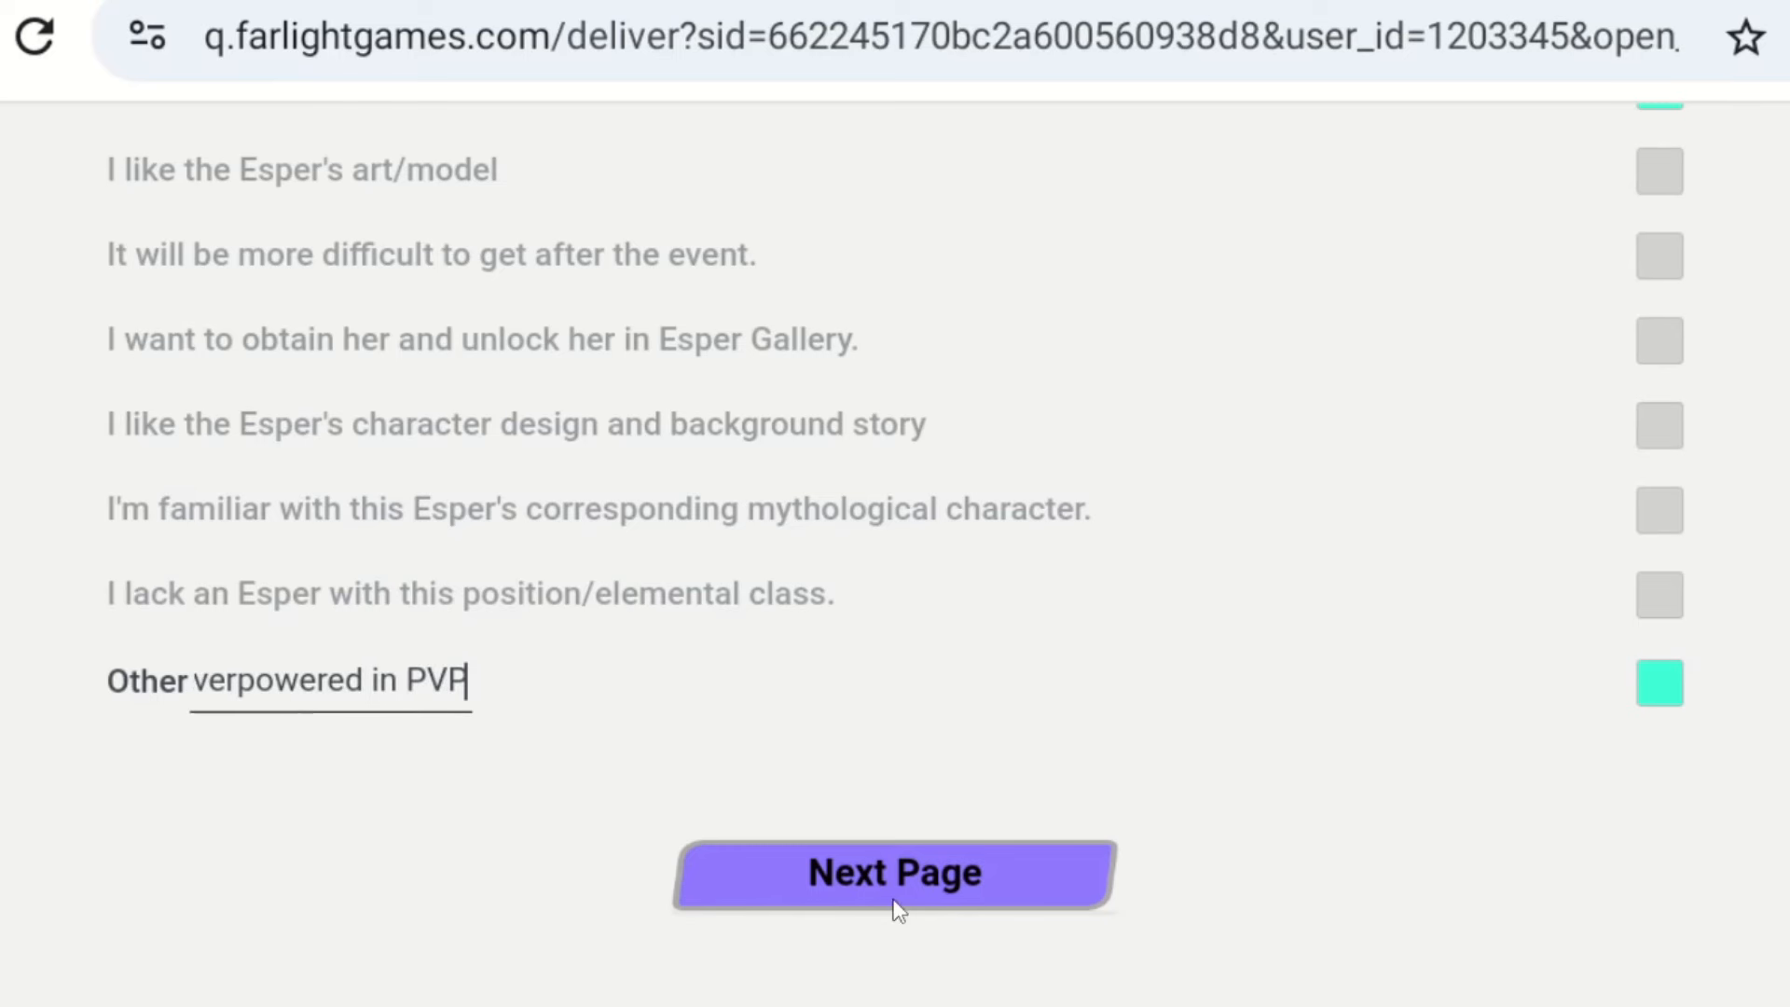
# - Move to the next survey page and scroll through the Esper rating questions
pyautogui.click(894, 872)
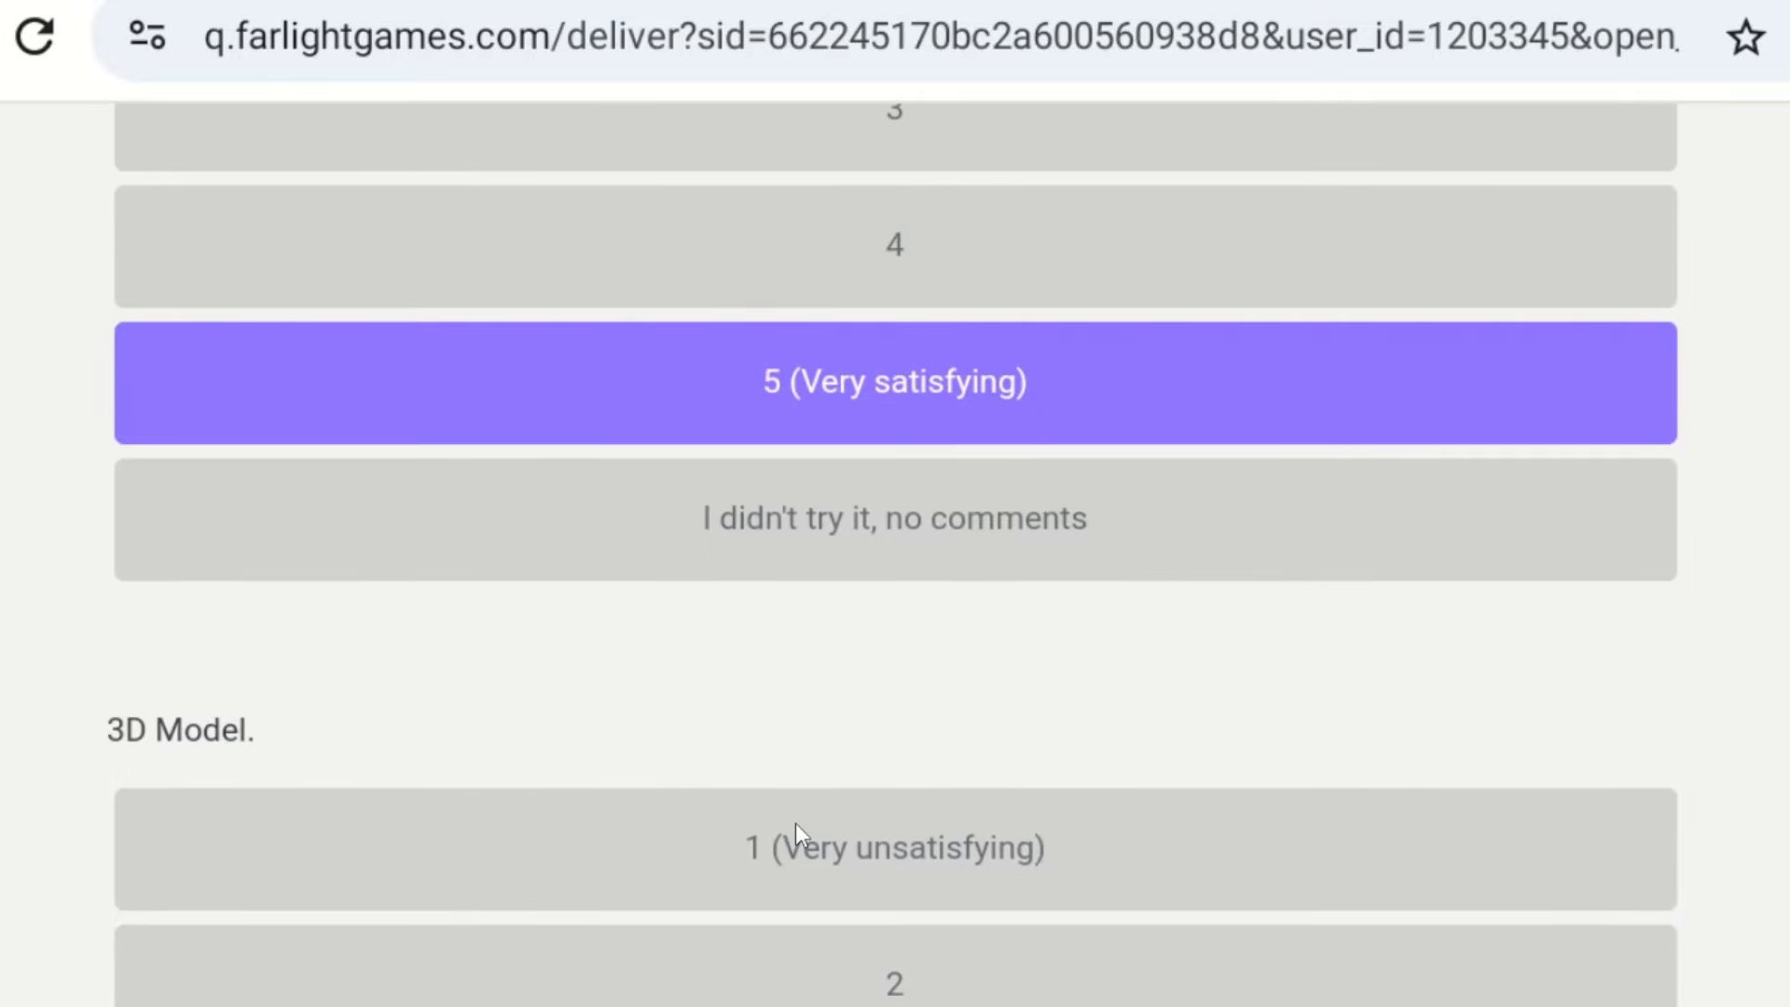
pyautogui.scroll(-3)
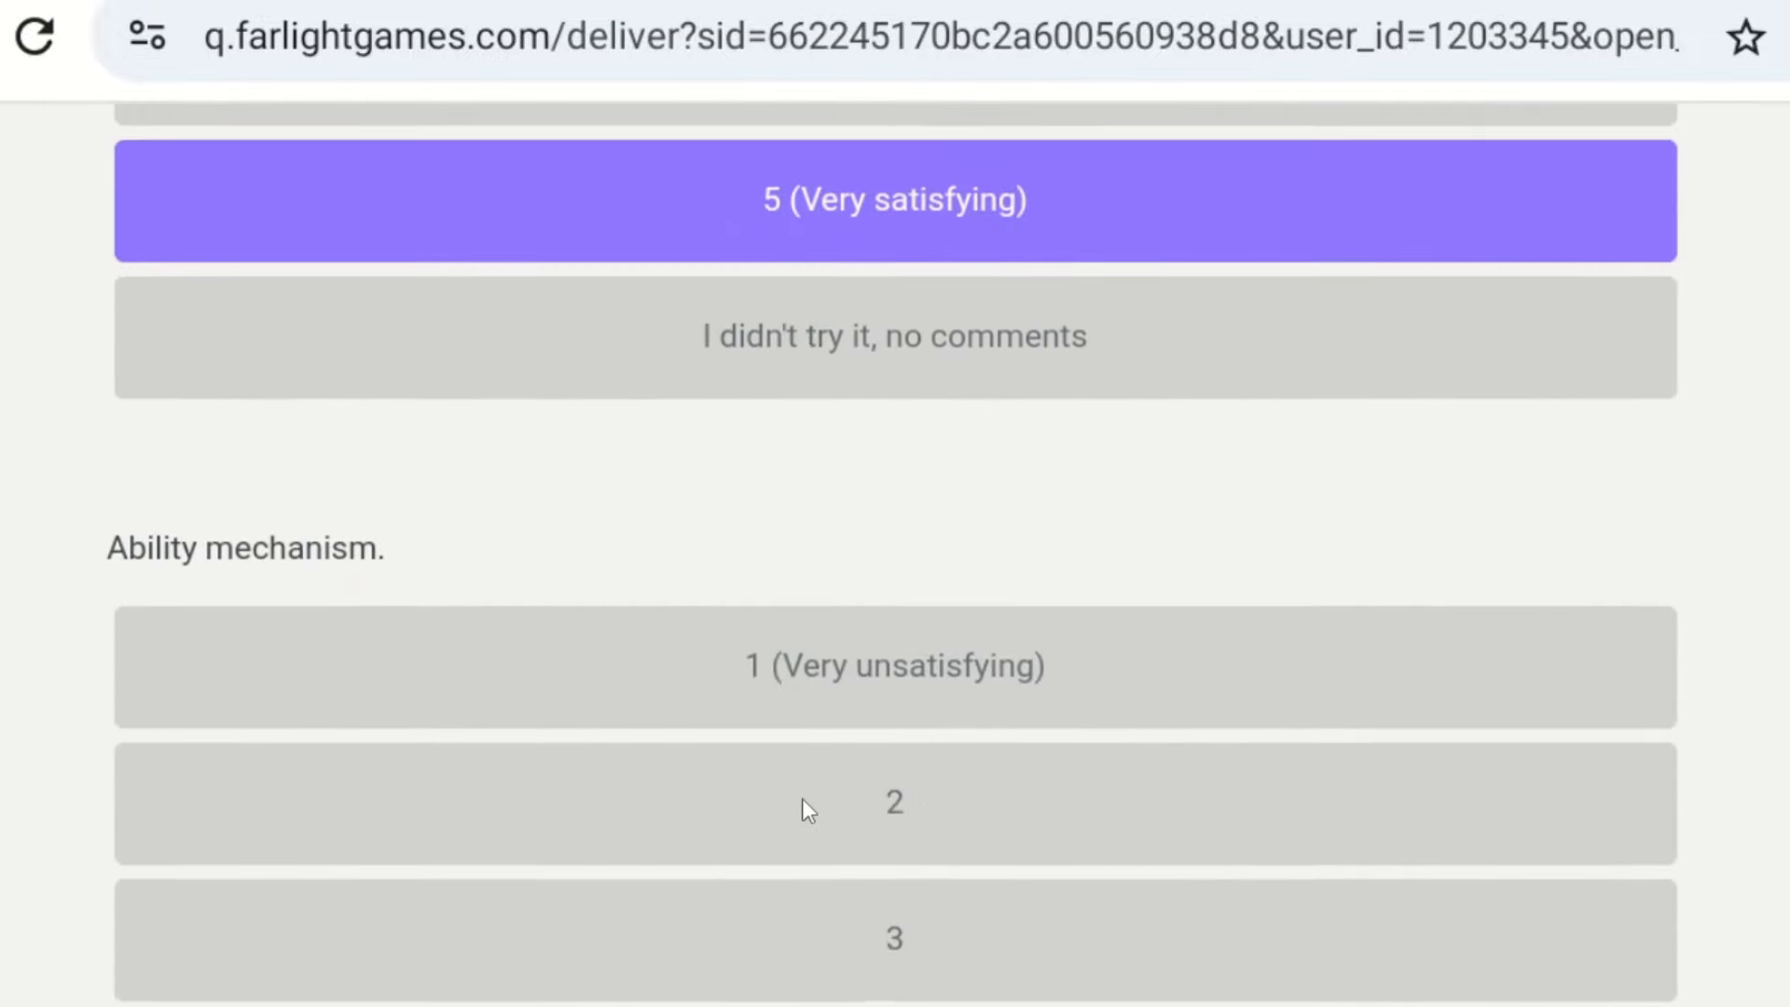
pyautogui.scroll(-3)
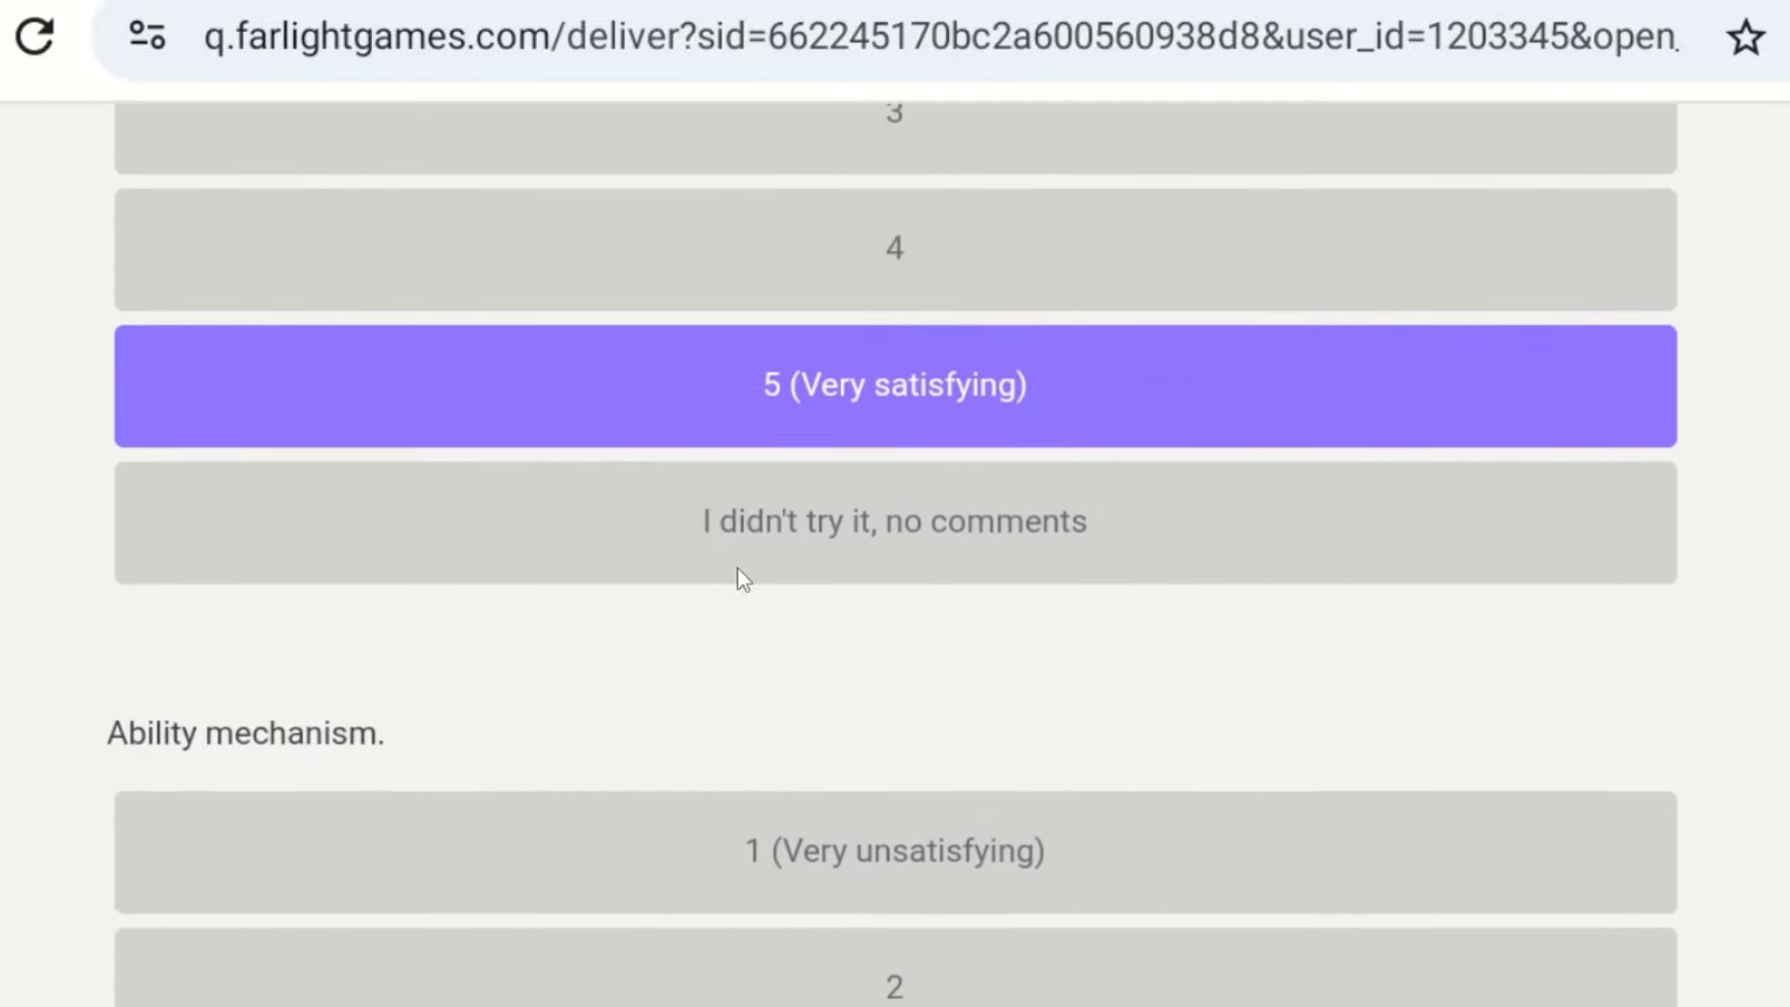
pyautogui.scroll(-3)
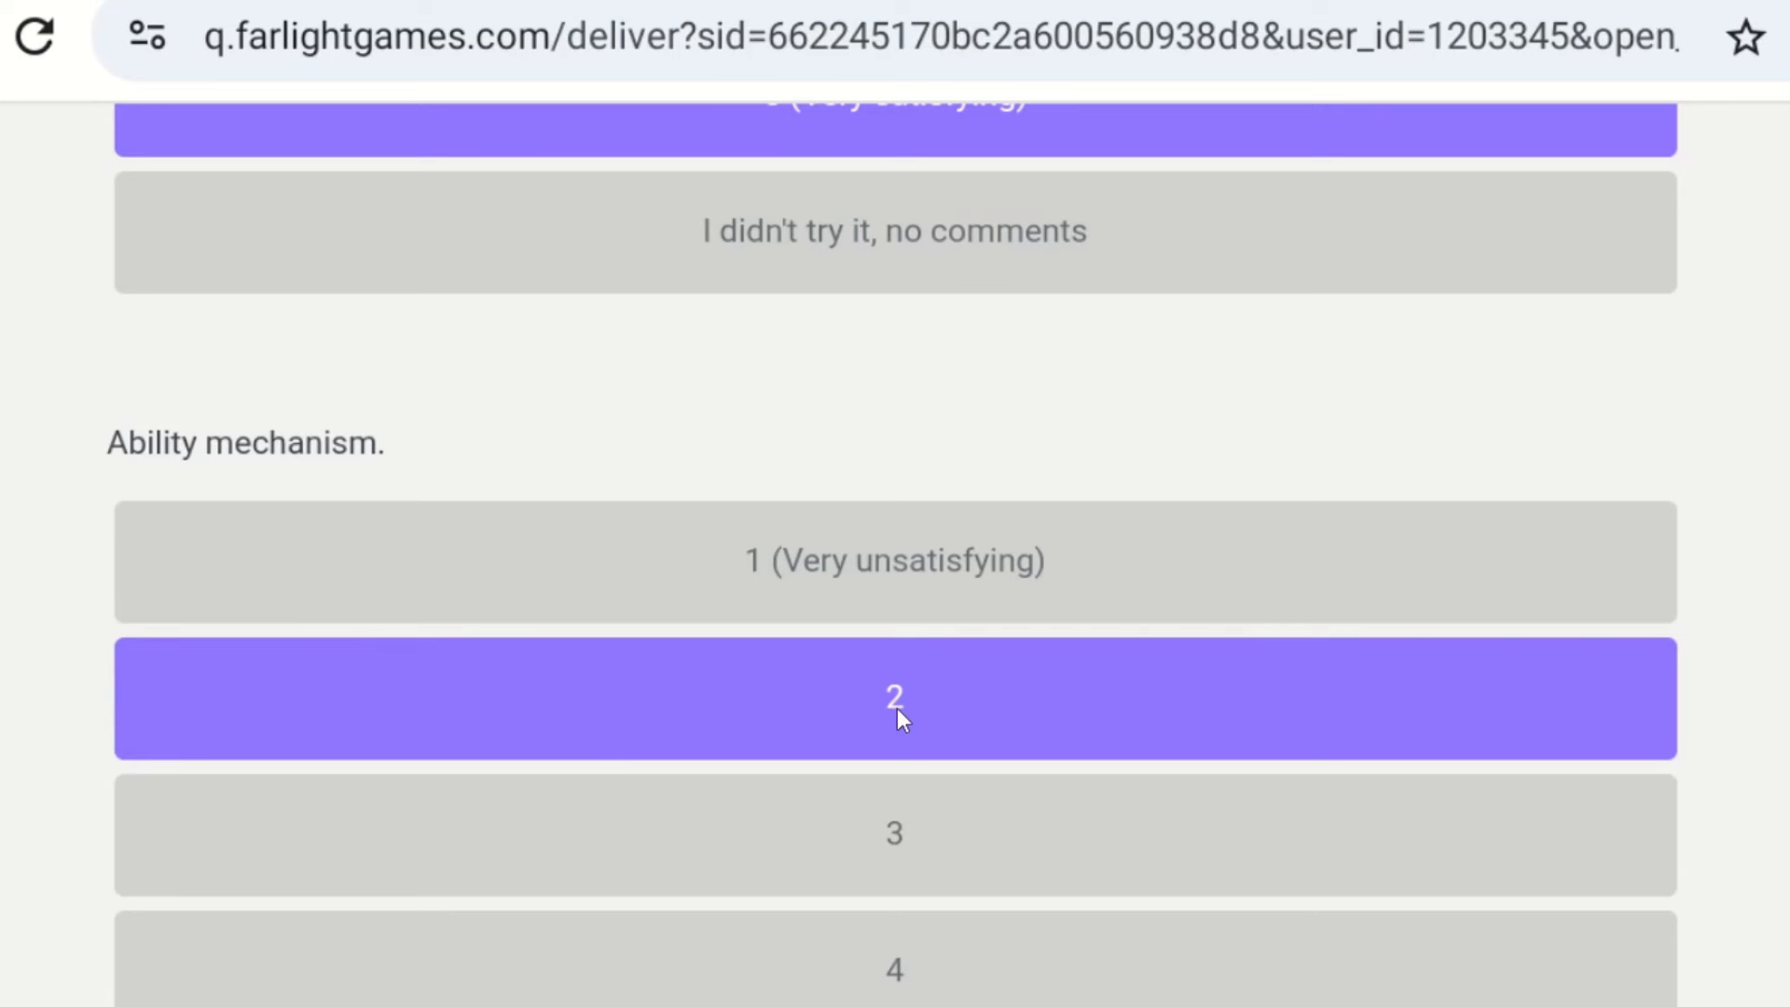
pyautogui.moveTo(385, 477)
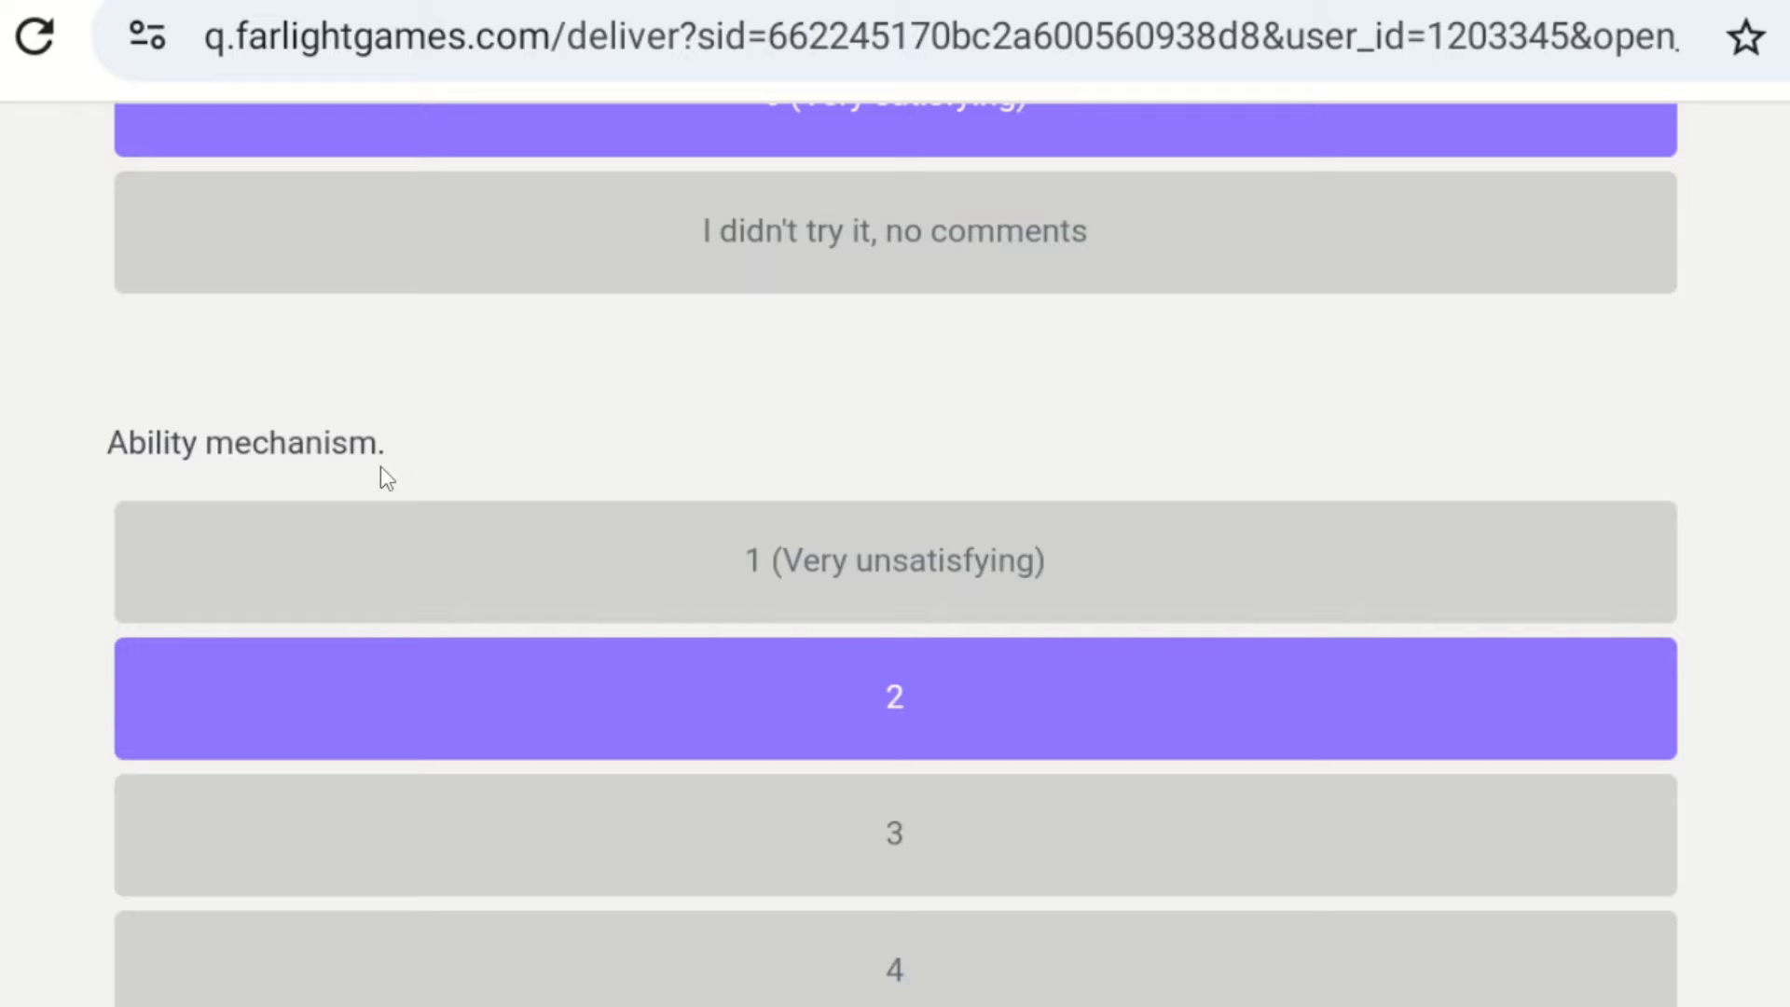
# - Answer overall strength with 'I didn't try it, no comments' and advance to question 5
pyautogui.scroll(-3)
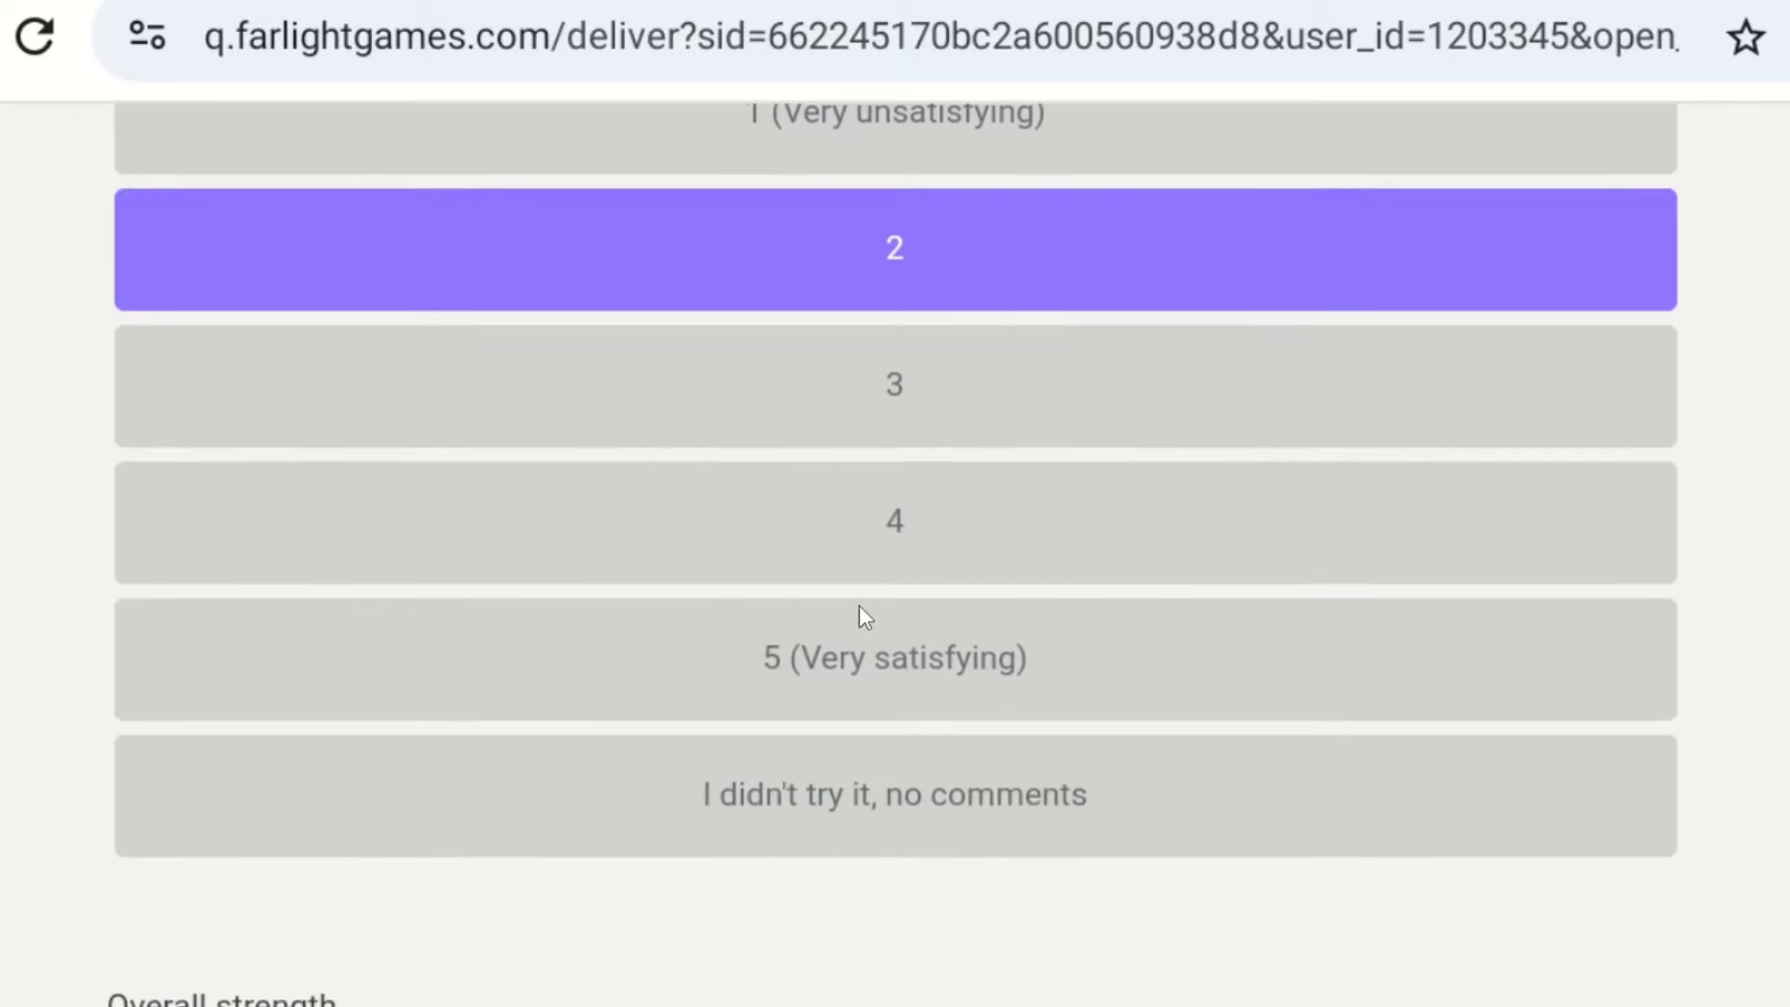
pyautogui.scroll(-3)
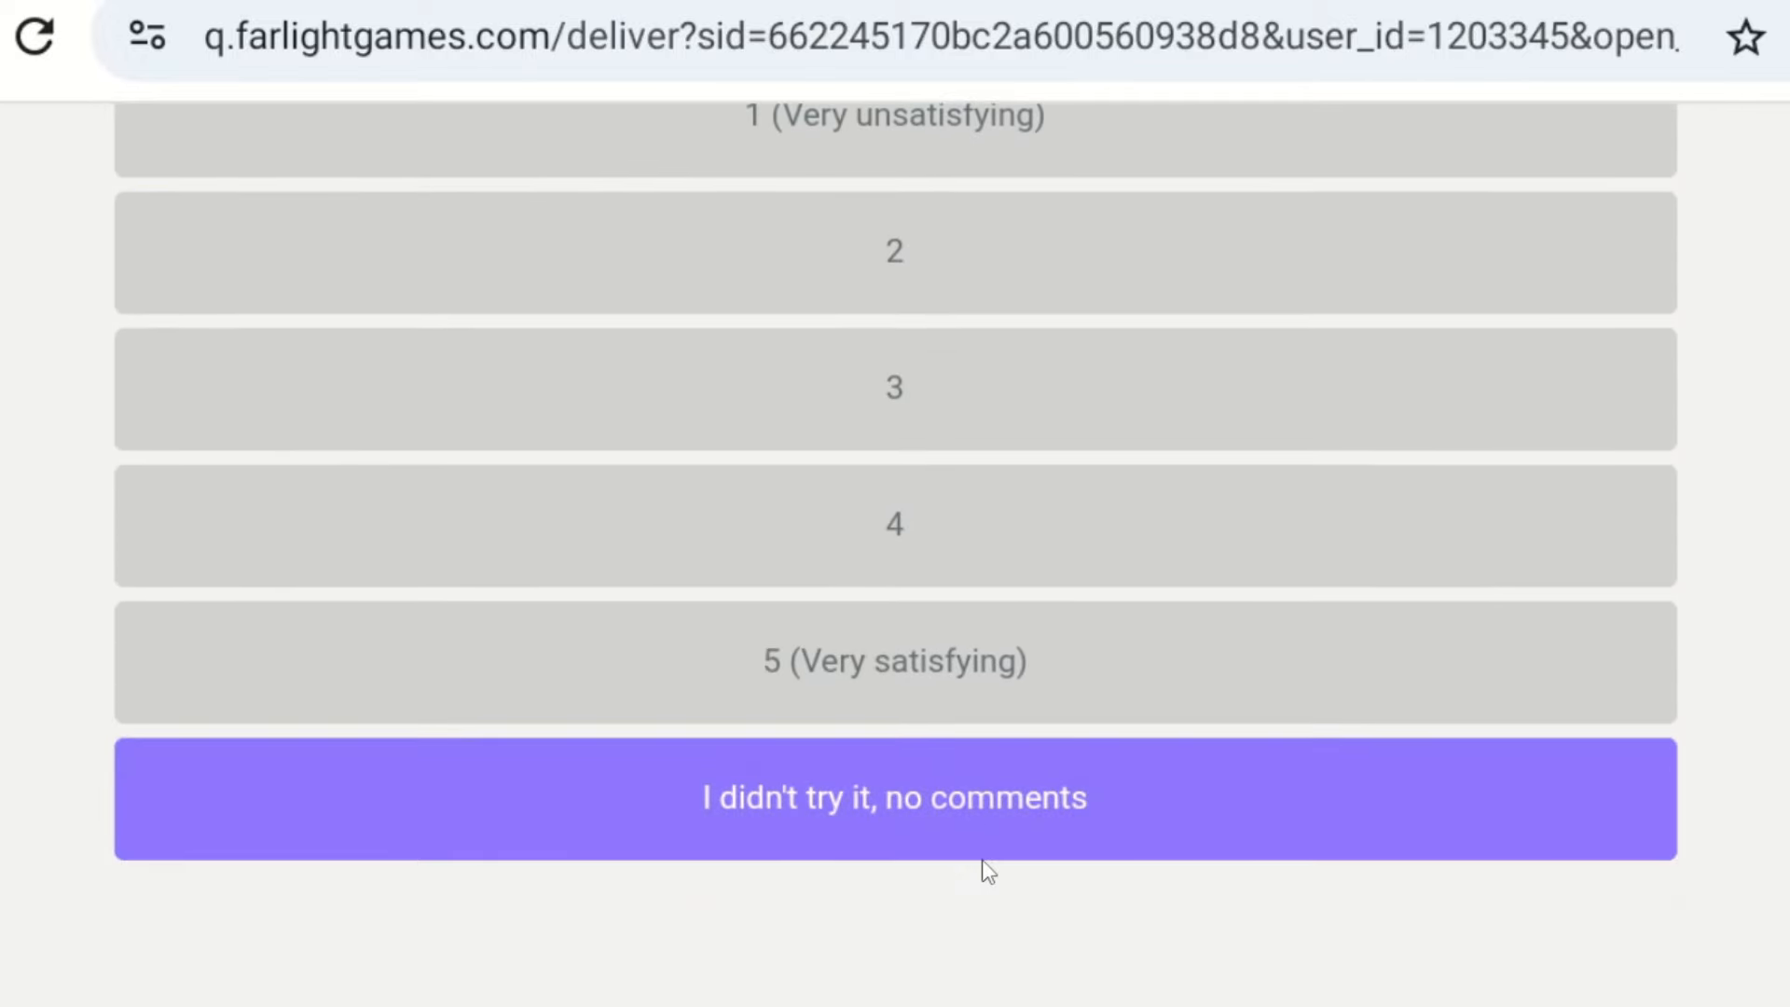
pyautogui.click(894, 797)
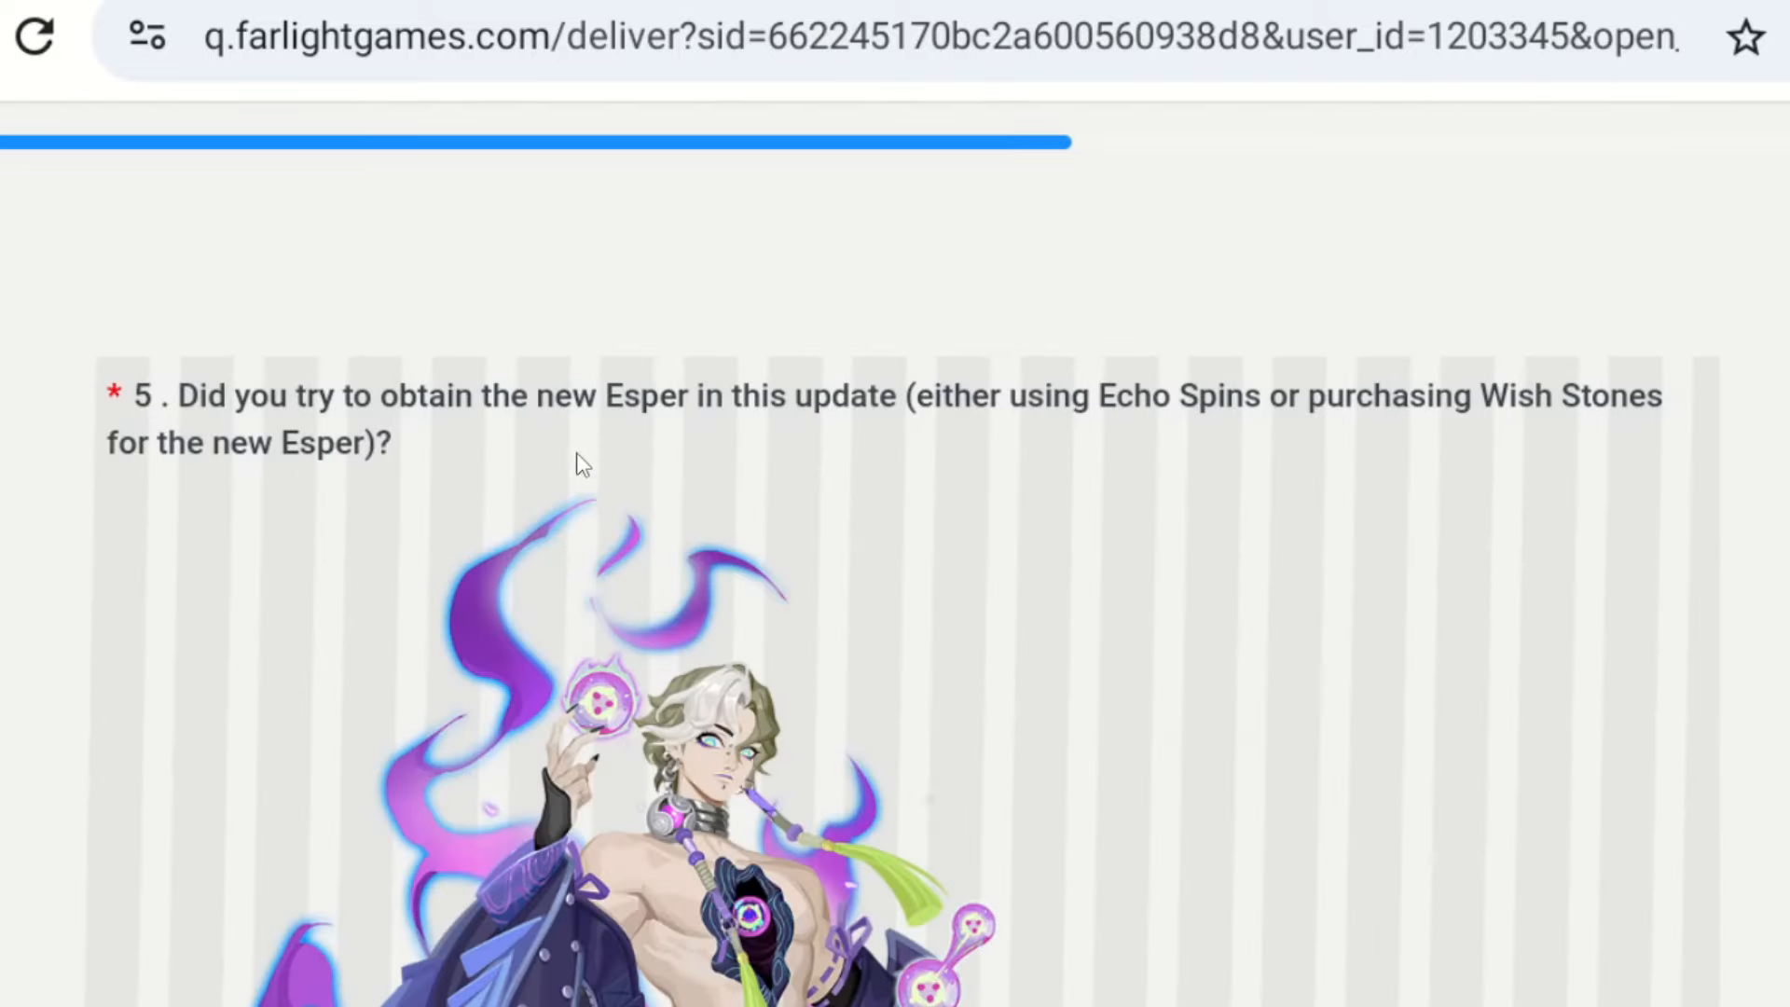
# - Tick 'more difficult to get after the event' and scroll to question 7
pyautogui.scroll(-3)
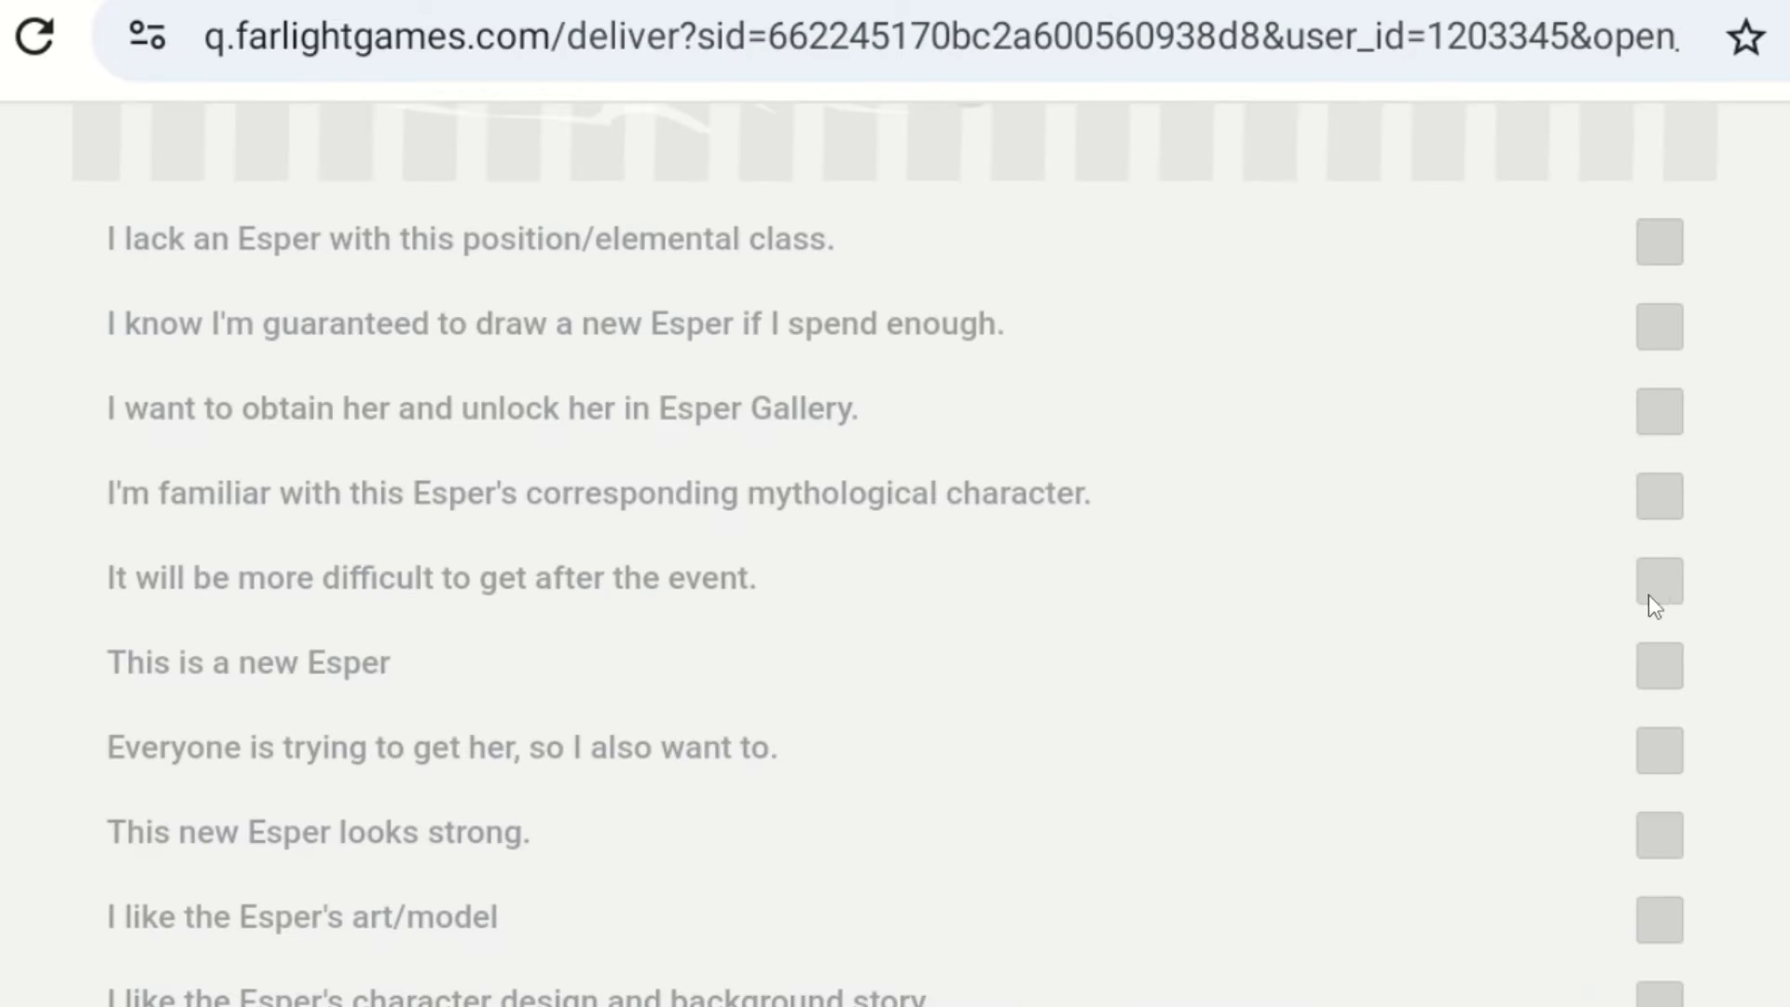
pyautogui.click(1658, 580)
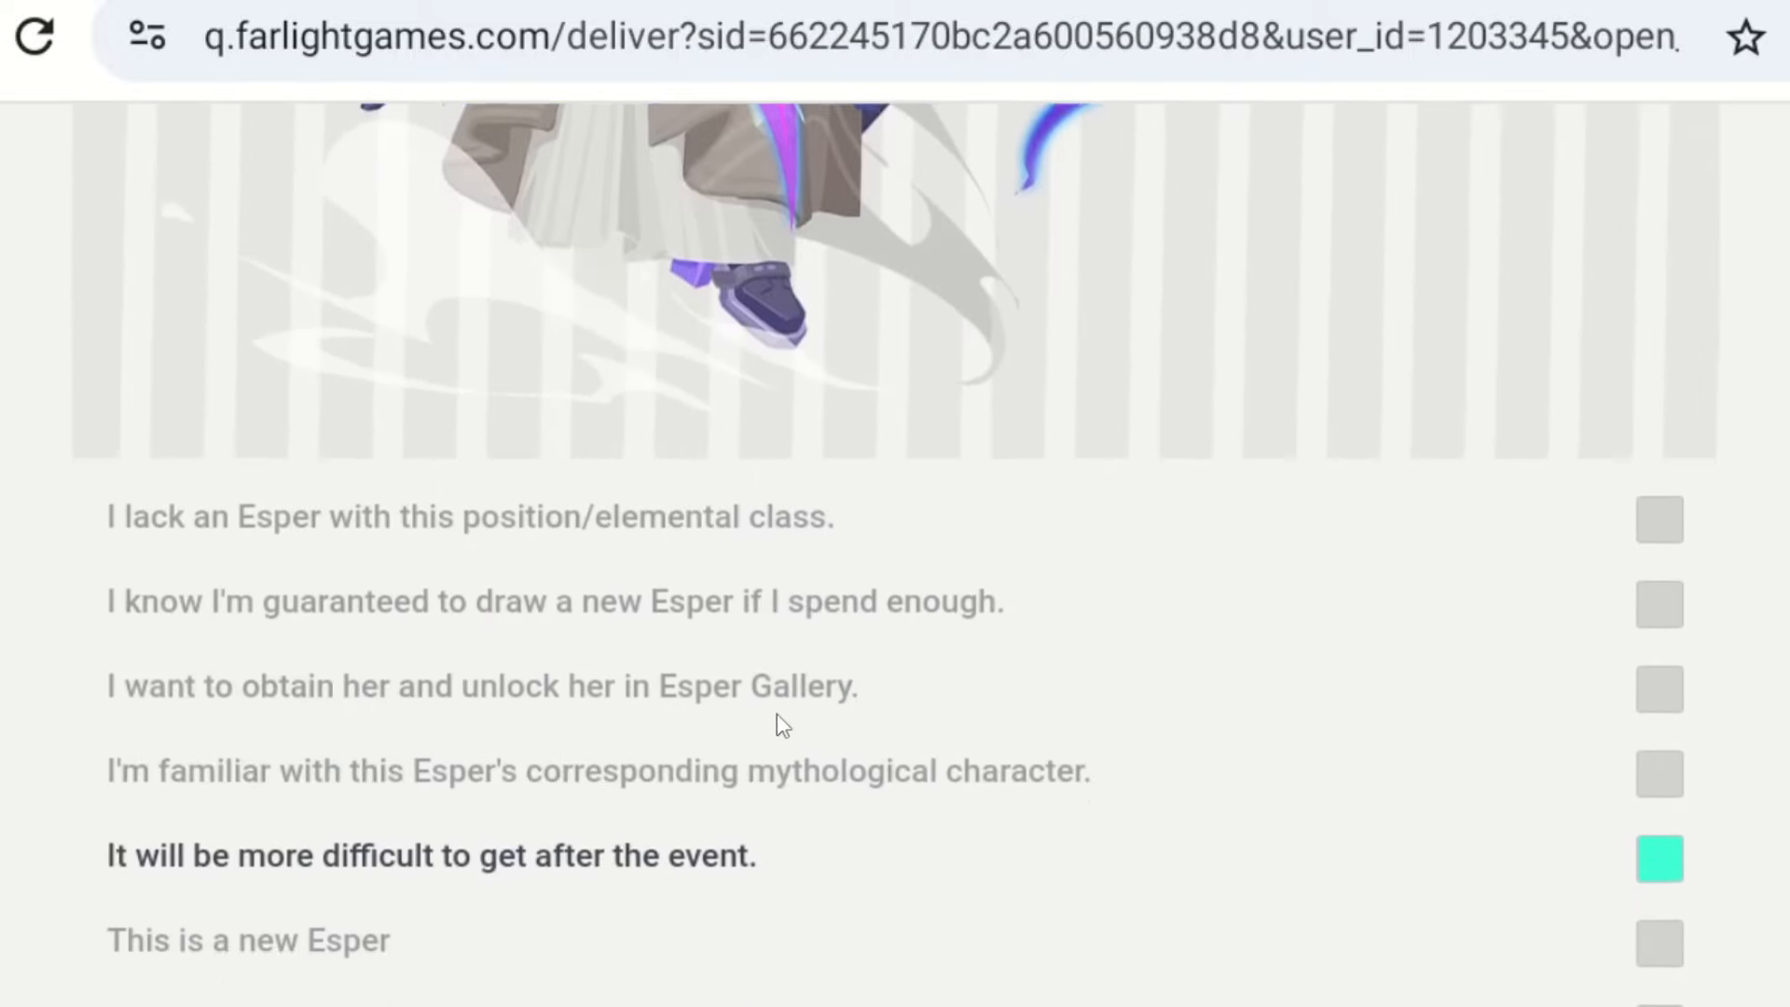
pyautogui.scroll(-3)
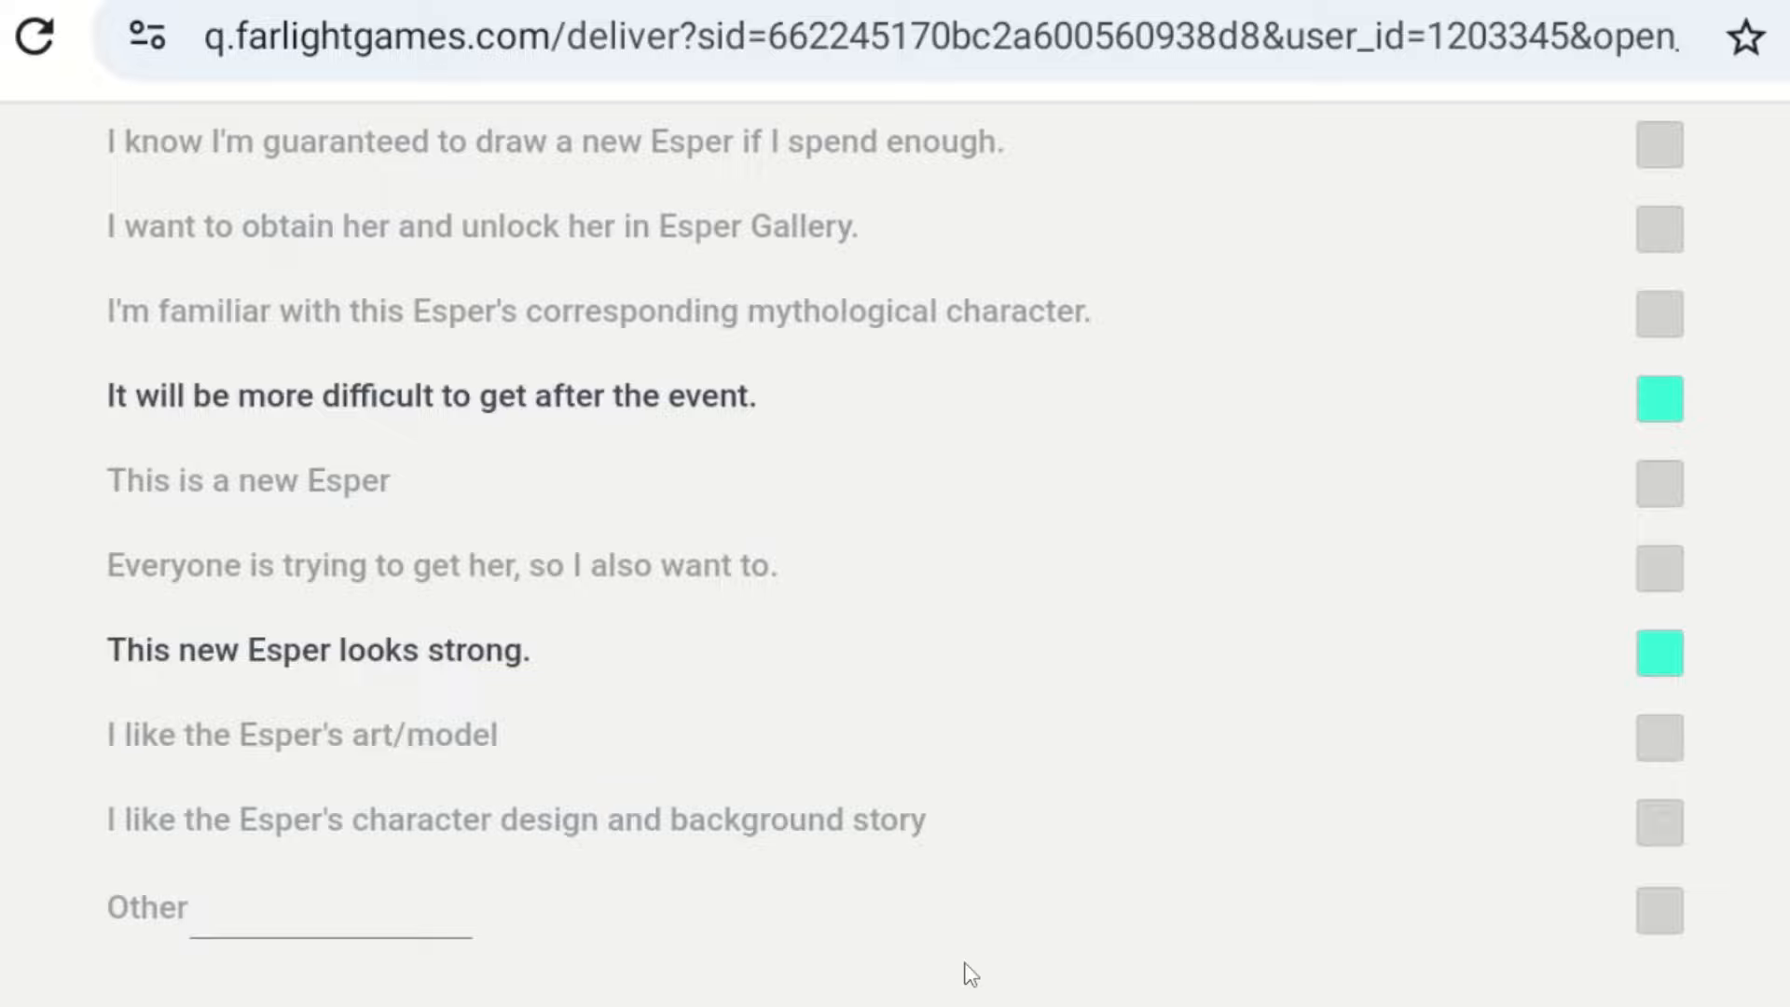
pyautogui.scroll(-3)
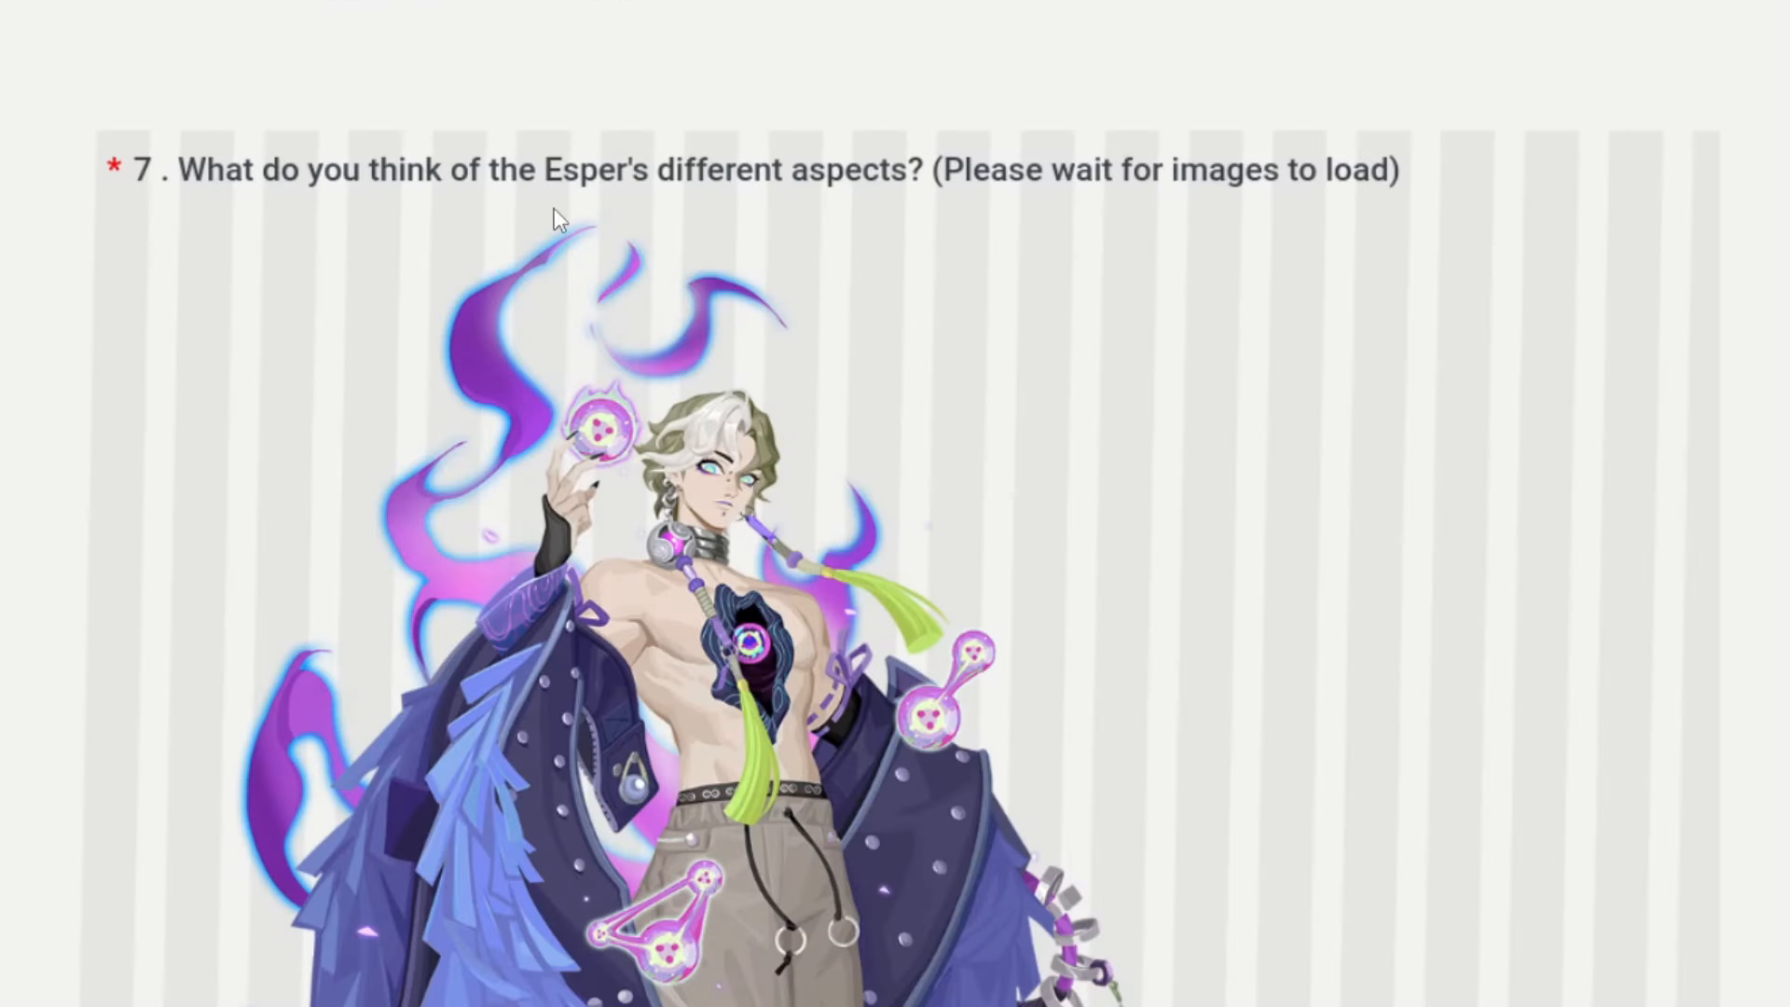
# - Rate Overall strength 5 (Very satisfying), submit the survey, and close the survey mail
pyautogui.scroll(-3)
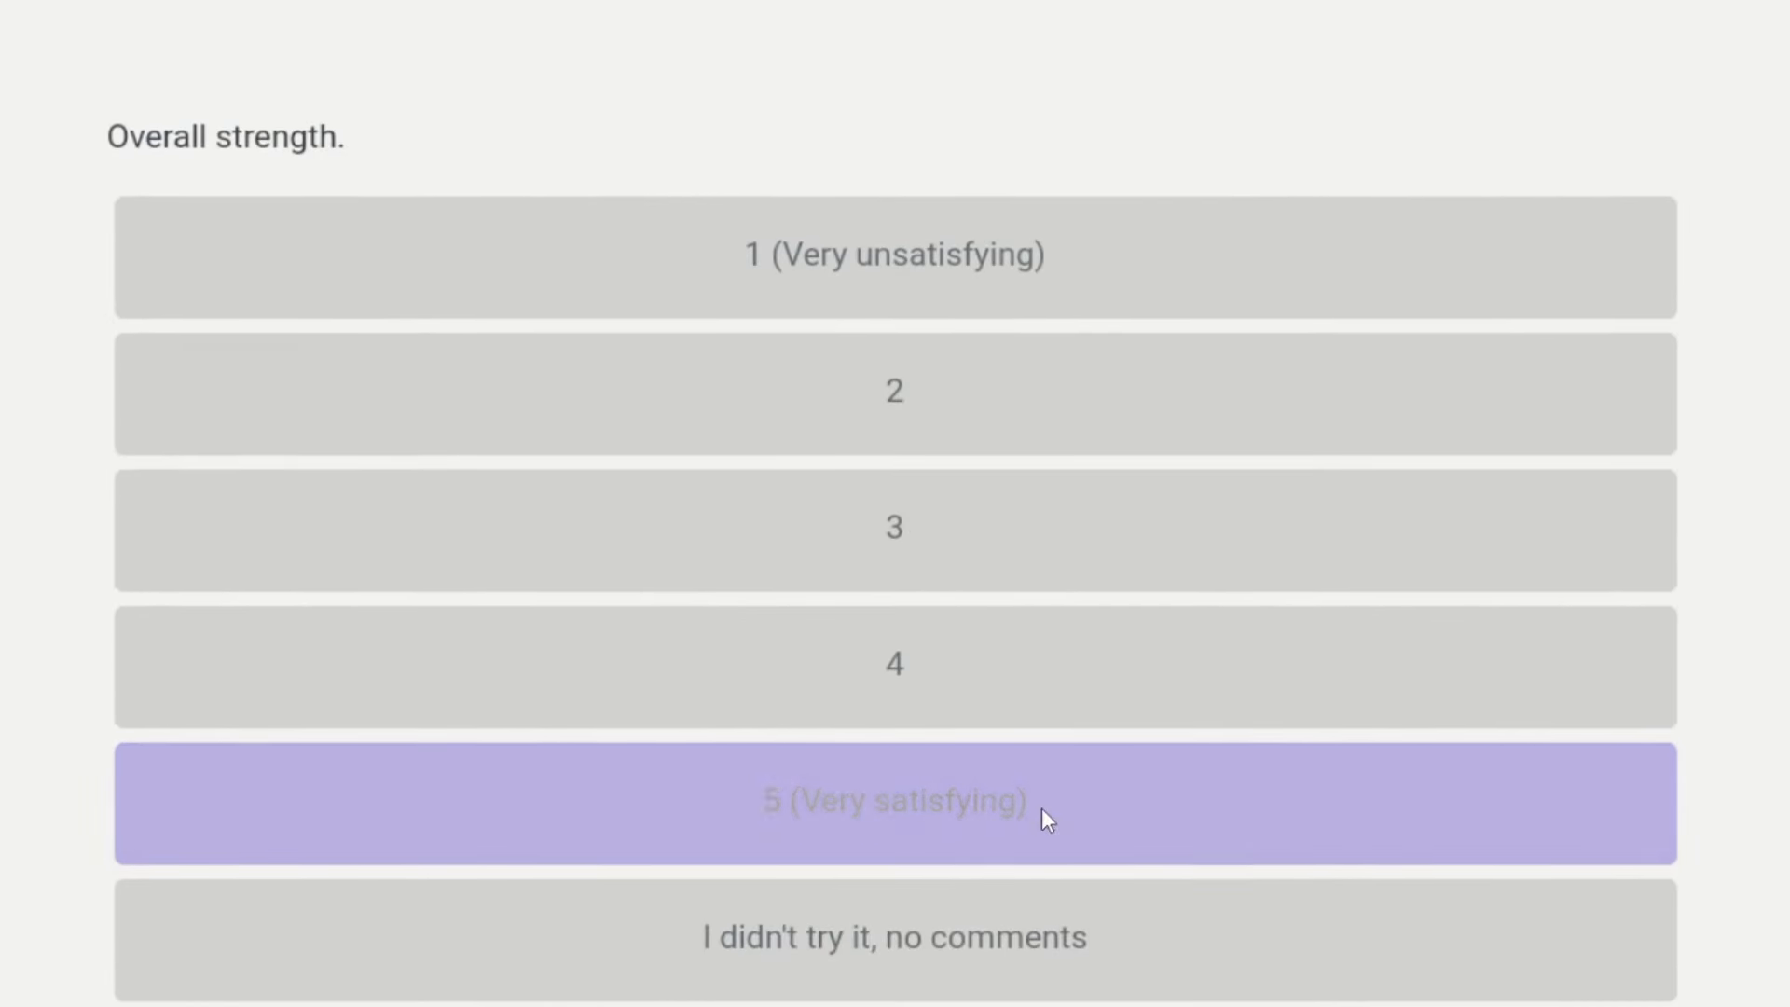
pyautogui.click(894, 802)
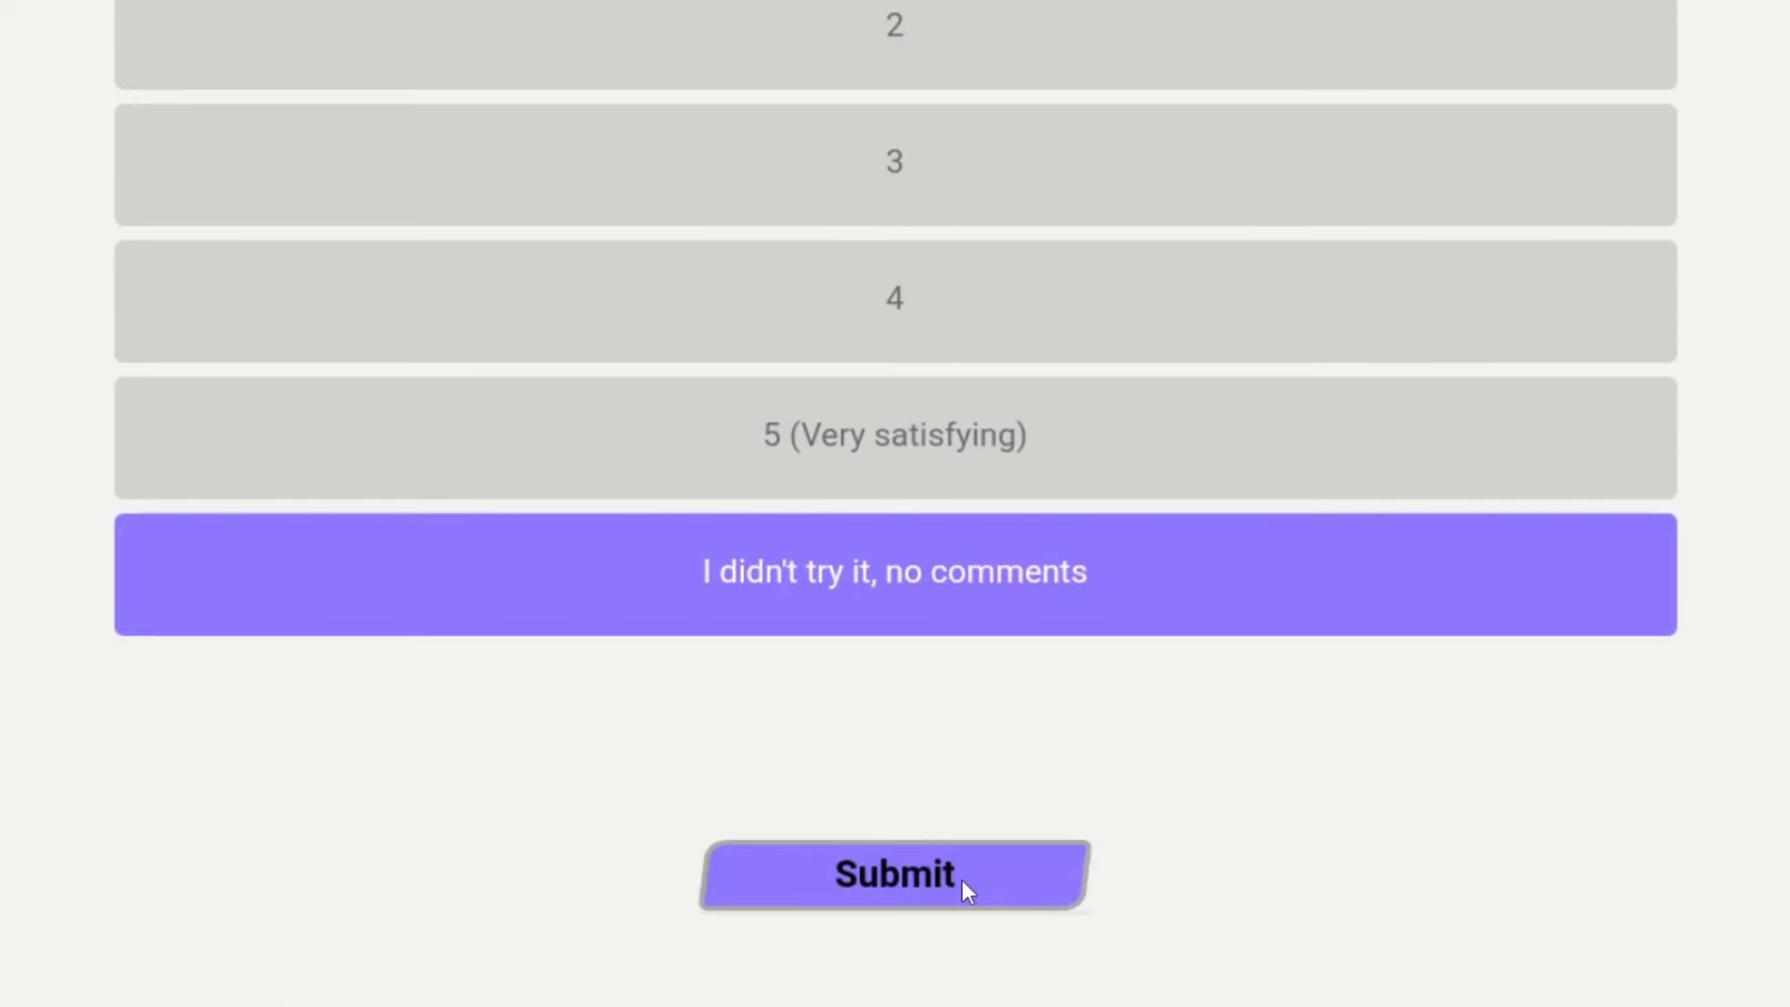
pyautogui.click(894, 873)
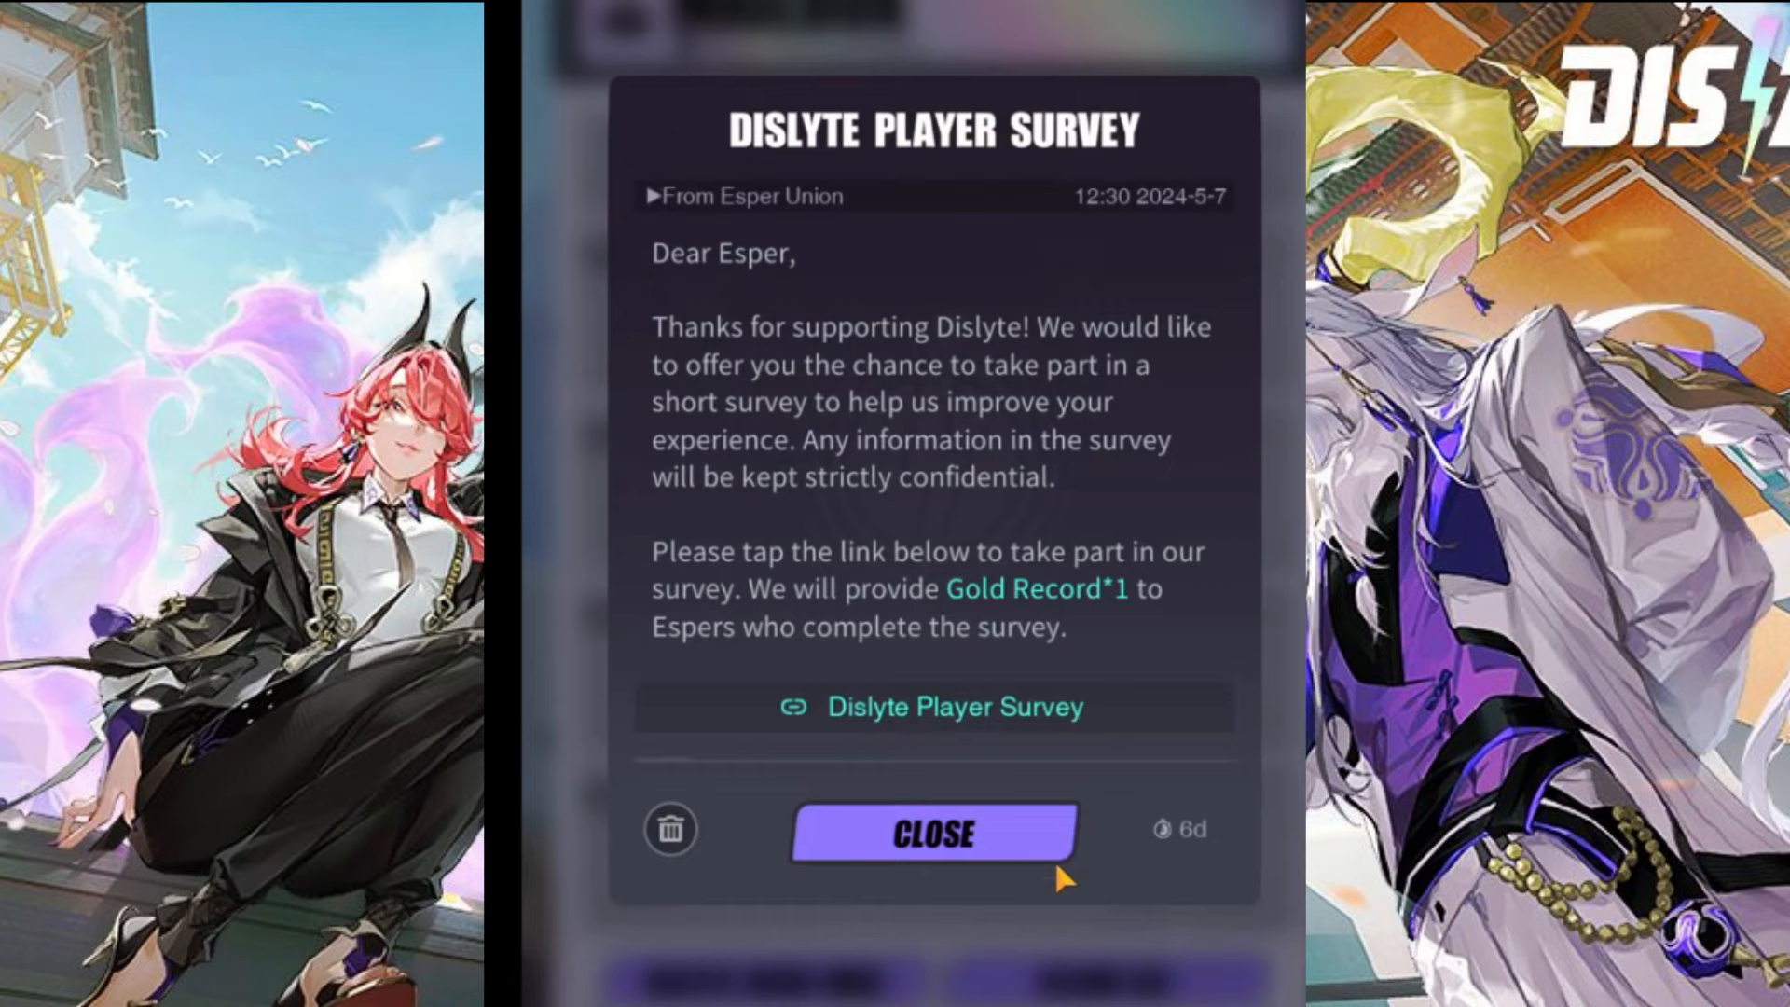
pyautogui.click(955, 707)
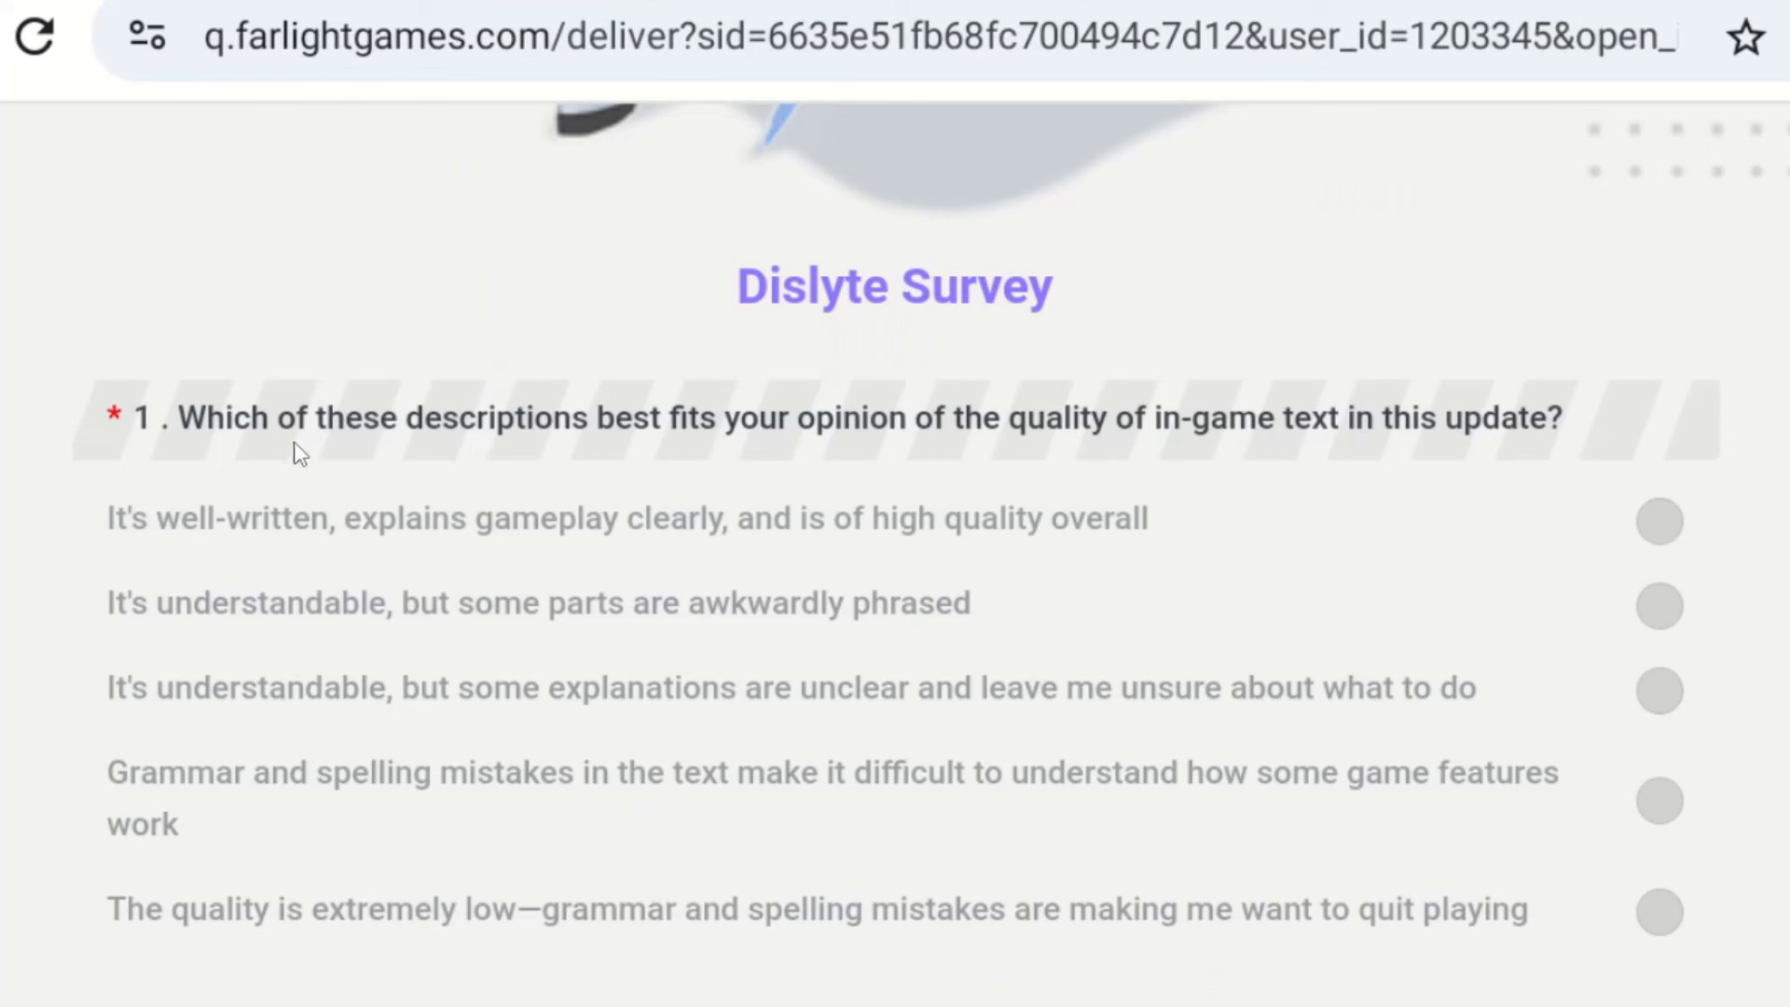
pyautogui.moveTo(917, 454)
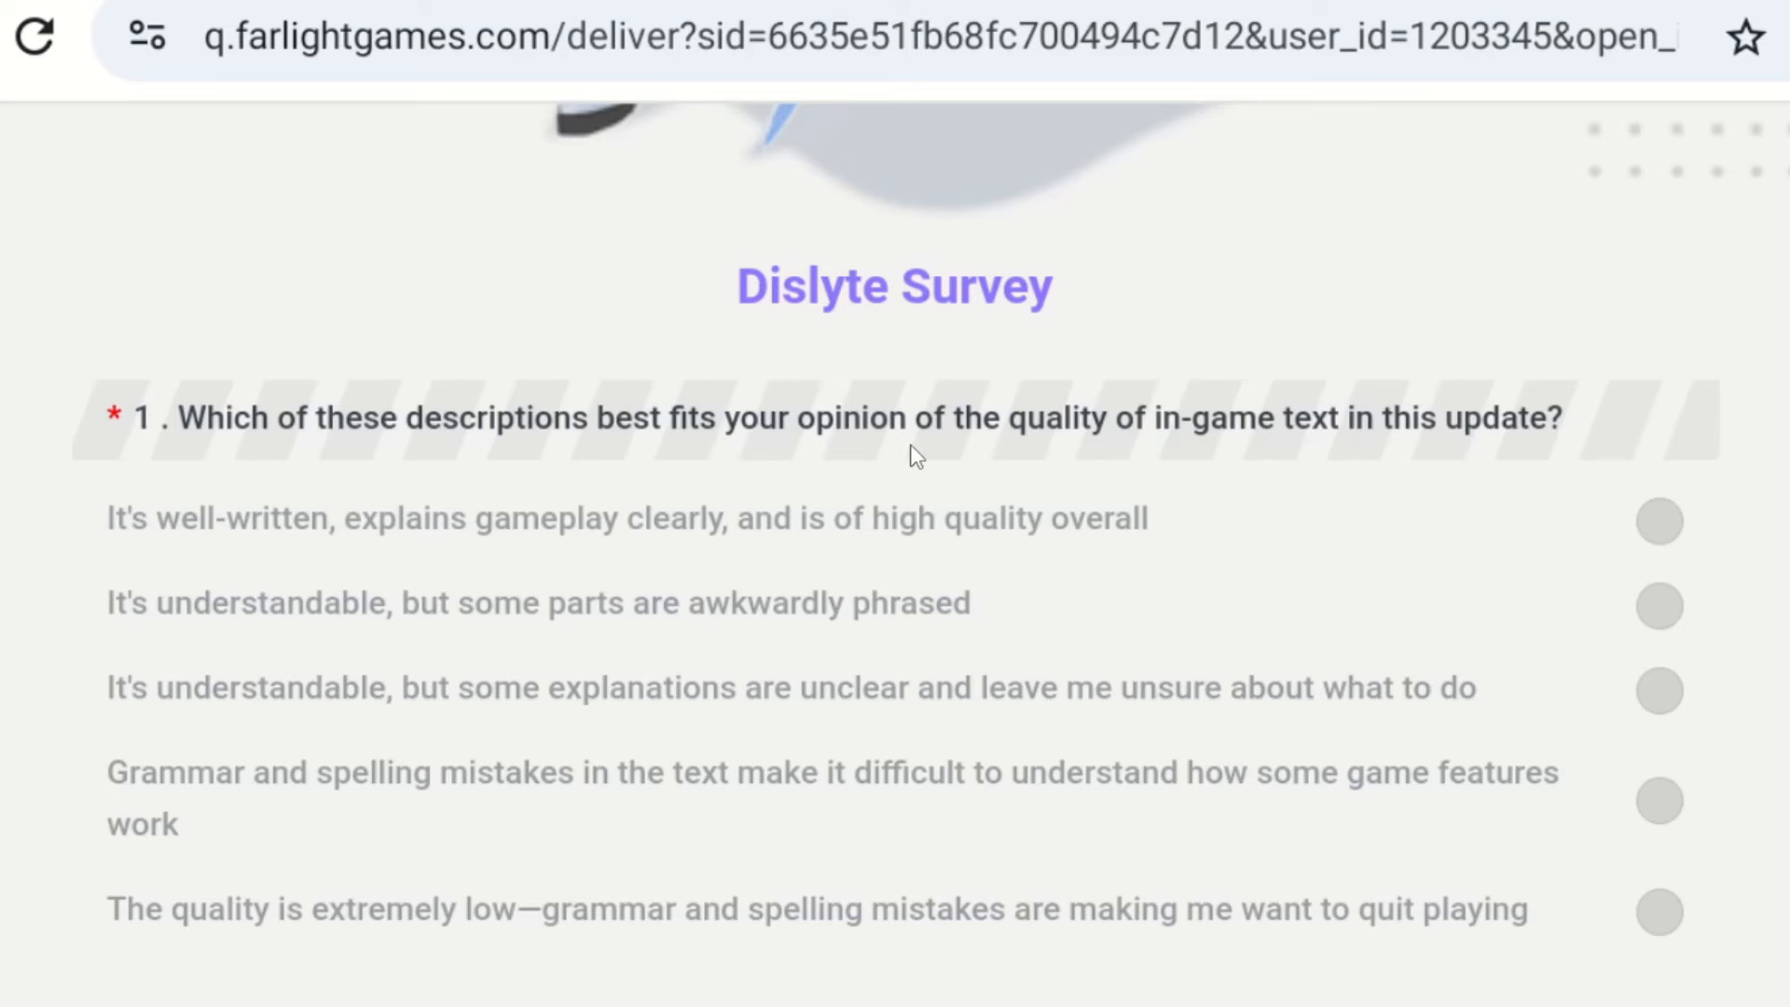
pyautogui.moveTo(1242, 467)
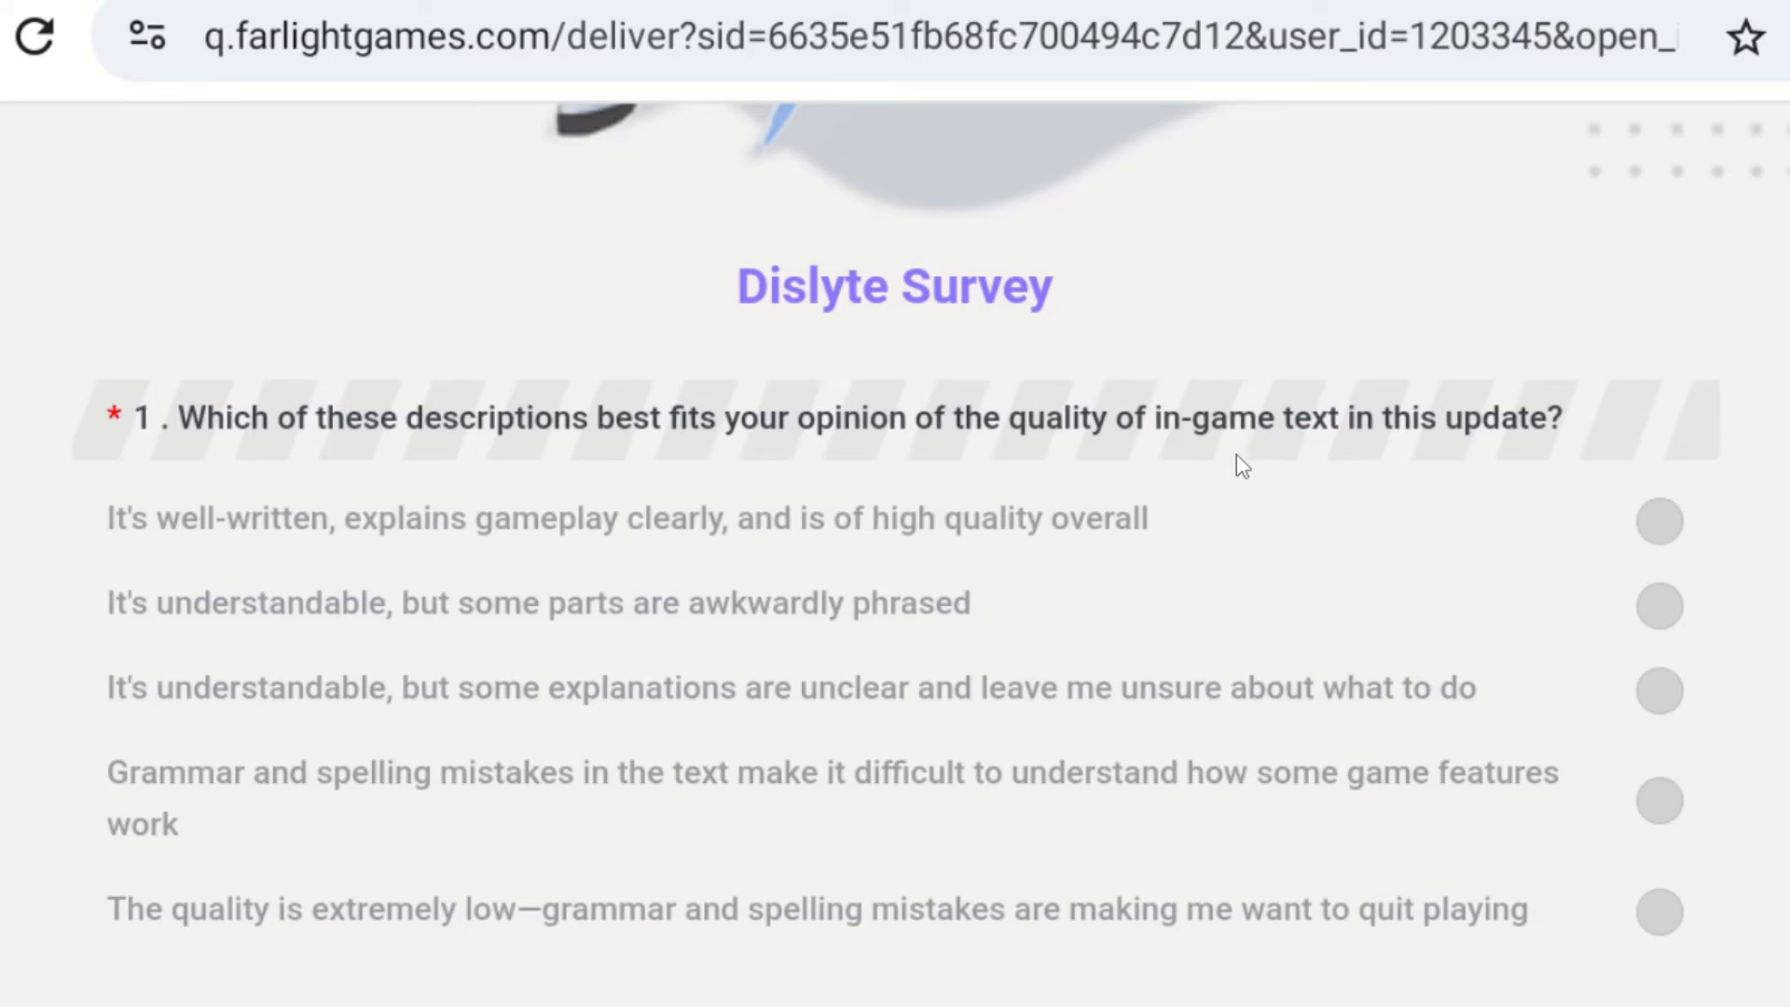
# - Answer the text quality question: understandable, but some explanations are unclear
pyautogui.click(1658, 691)
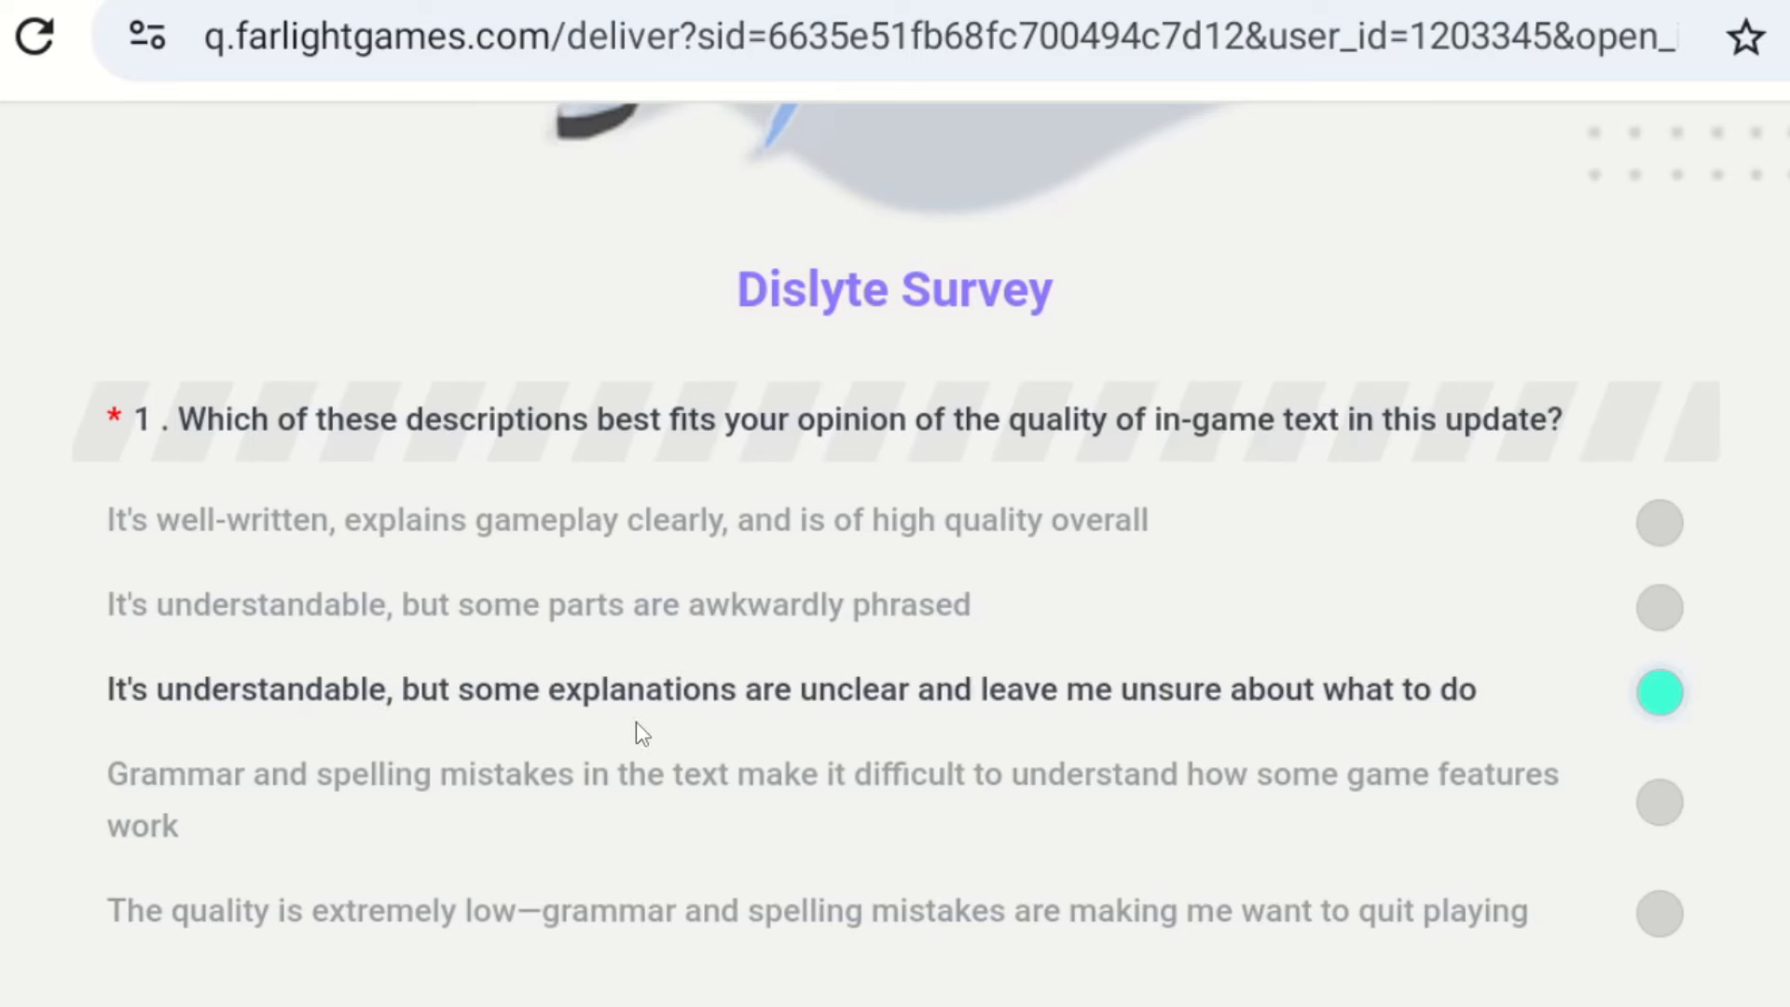
pyautogui.moveTo(936, 970)
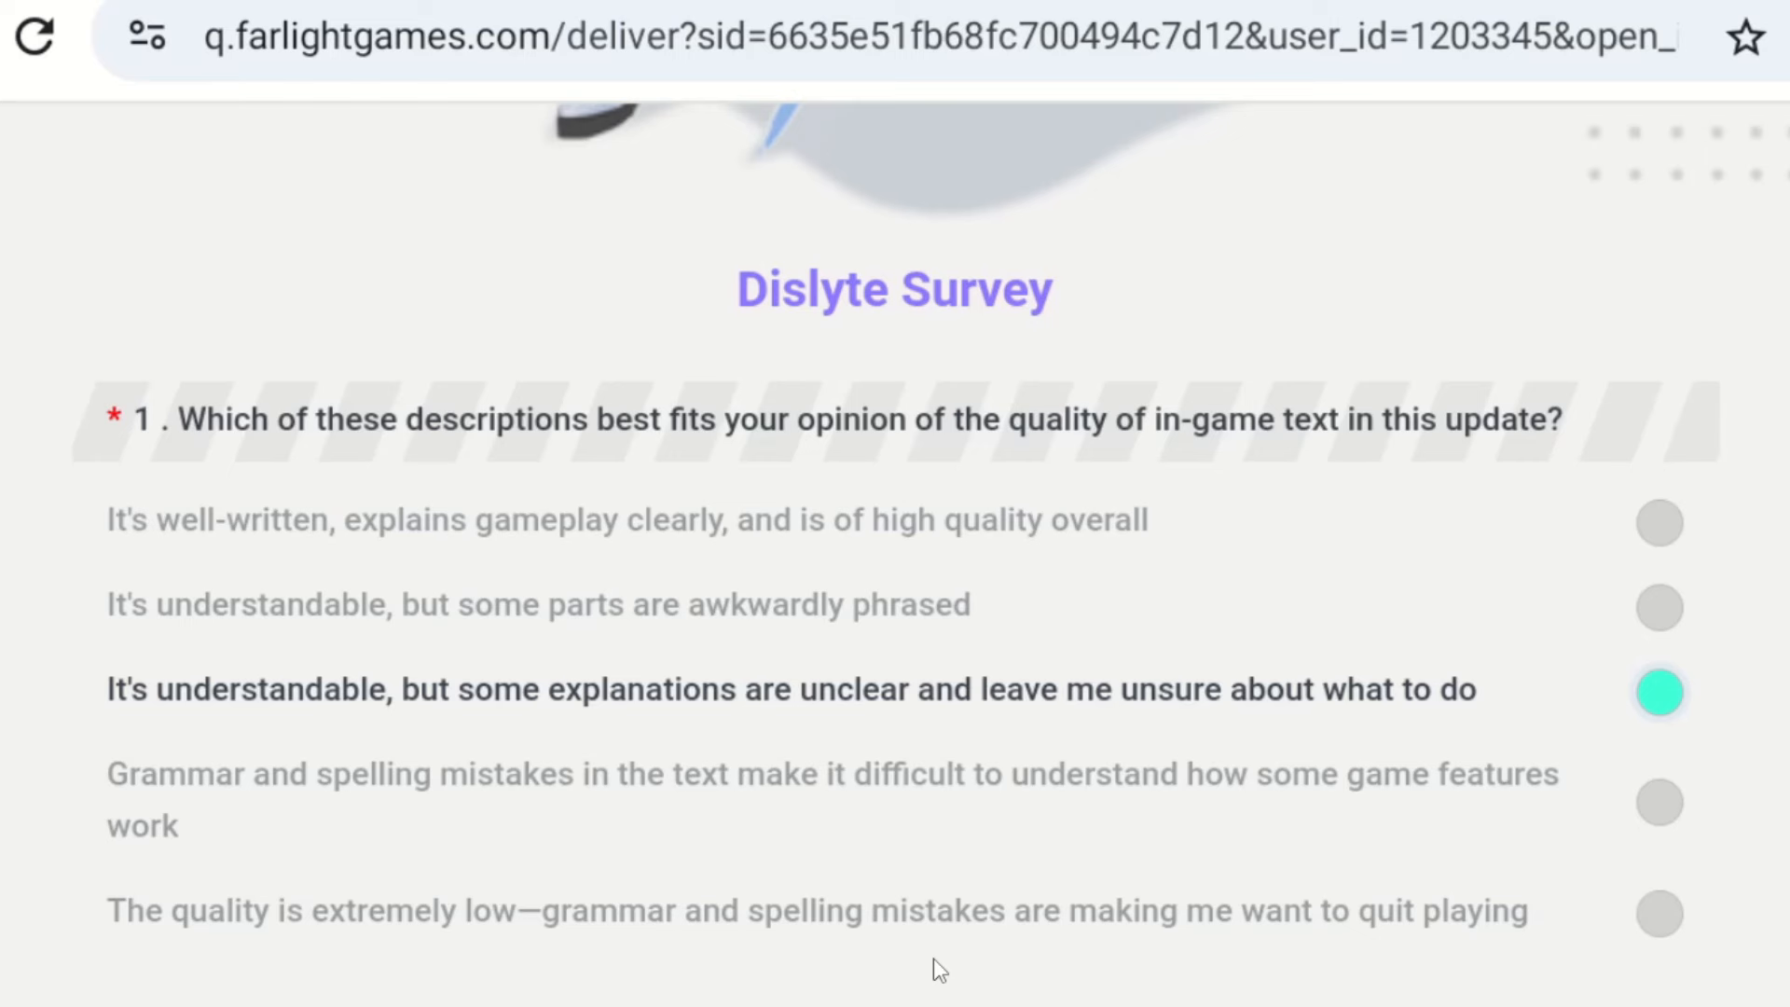
pyautogui.moveTo(1181, 855)
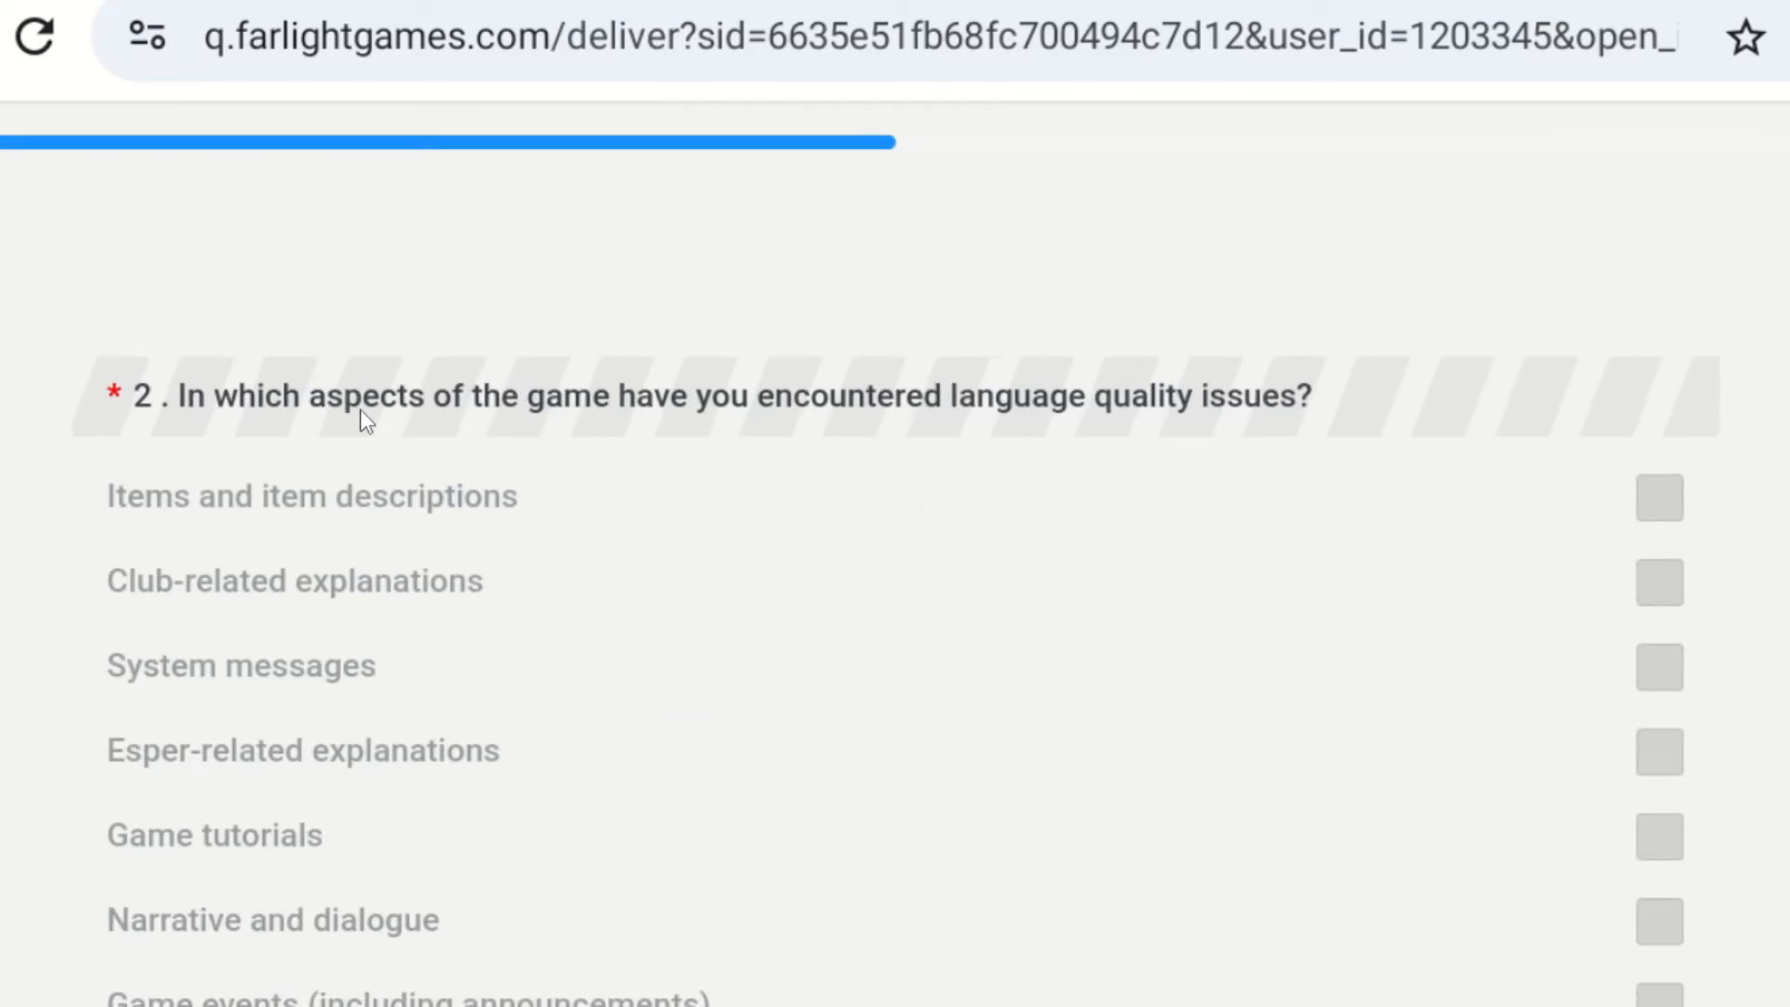
pyautogui.moveTo(1096, 443)
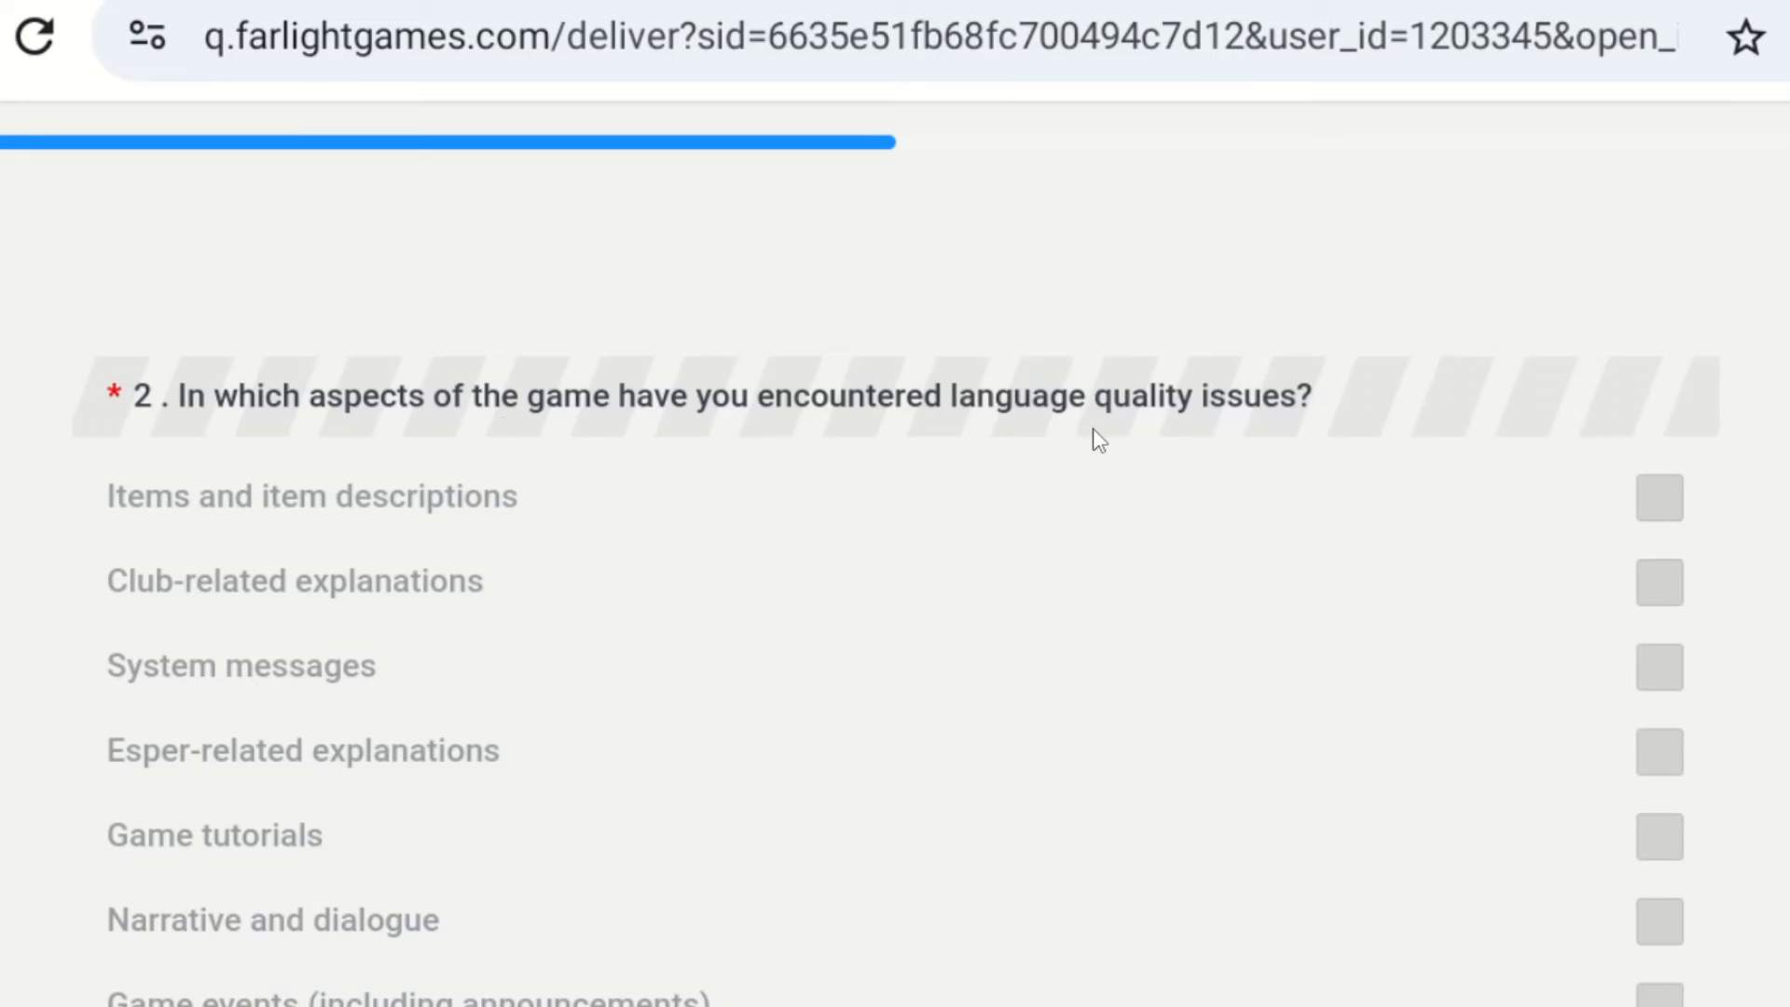
pyautogui.moveTo(352, 522)
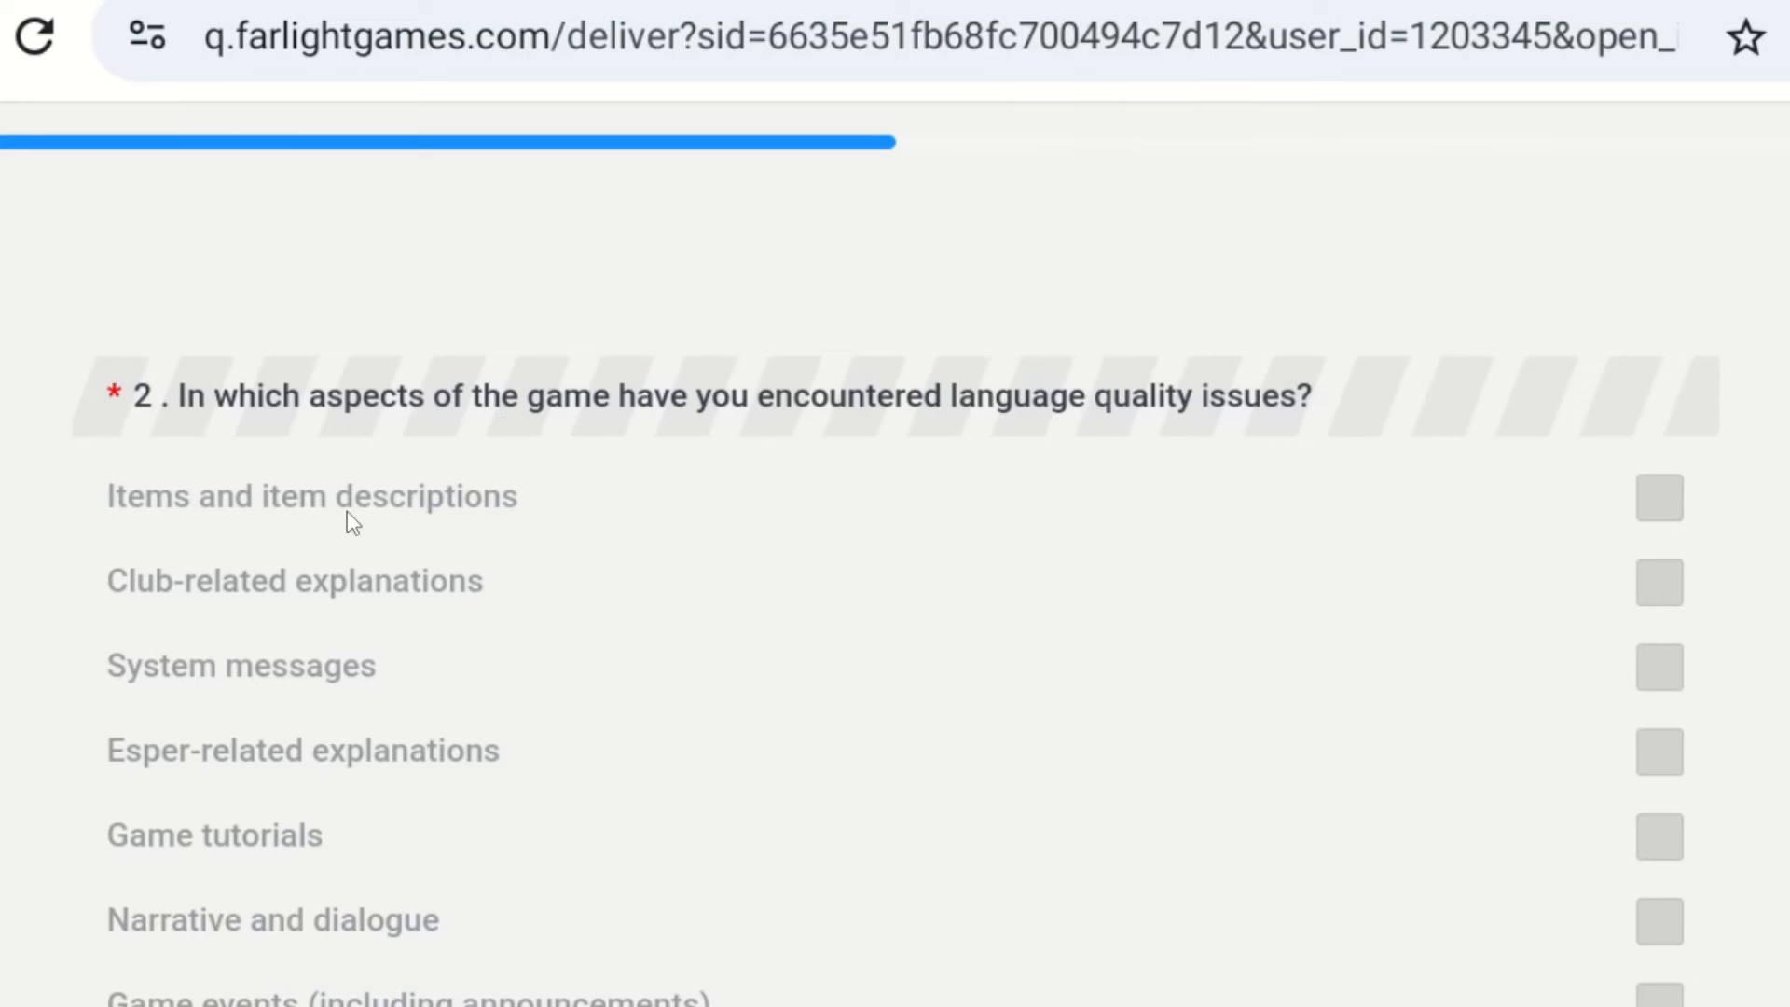
pyautogui.moveTo(342, 619)
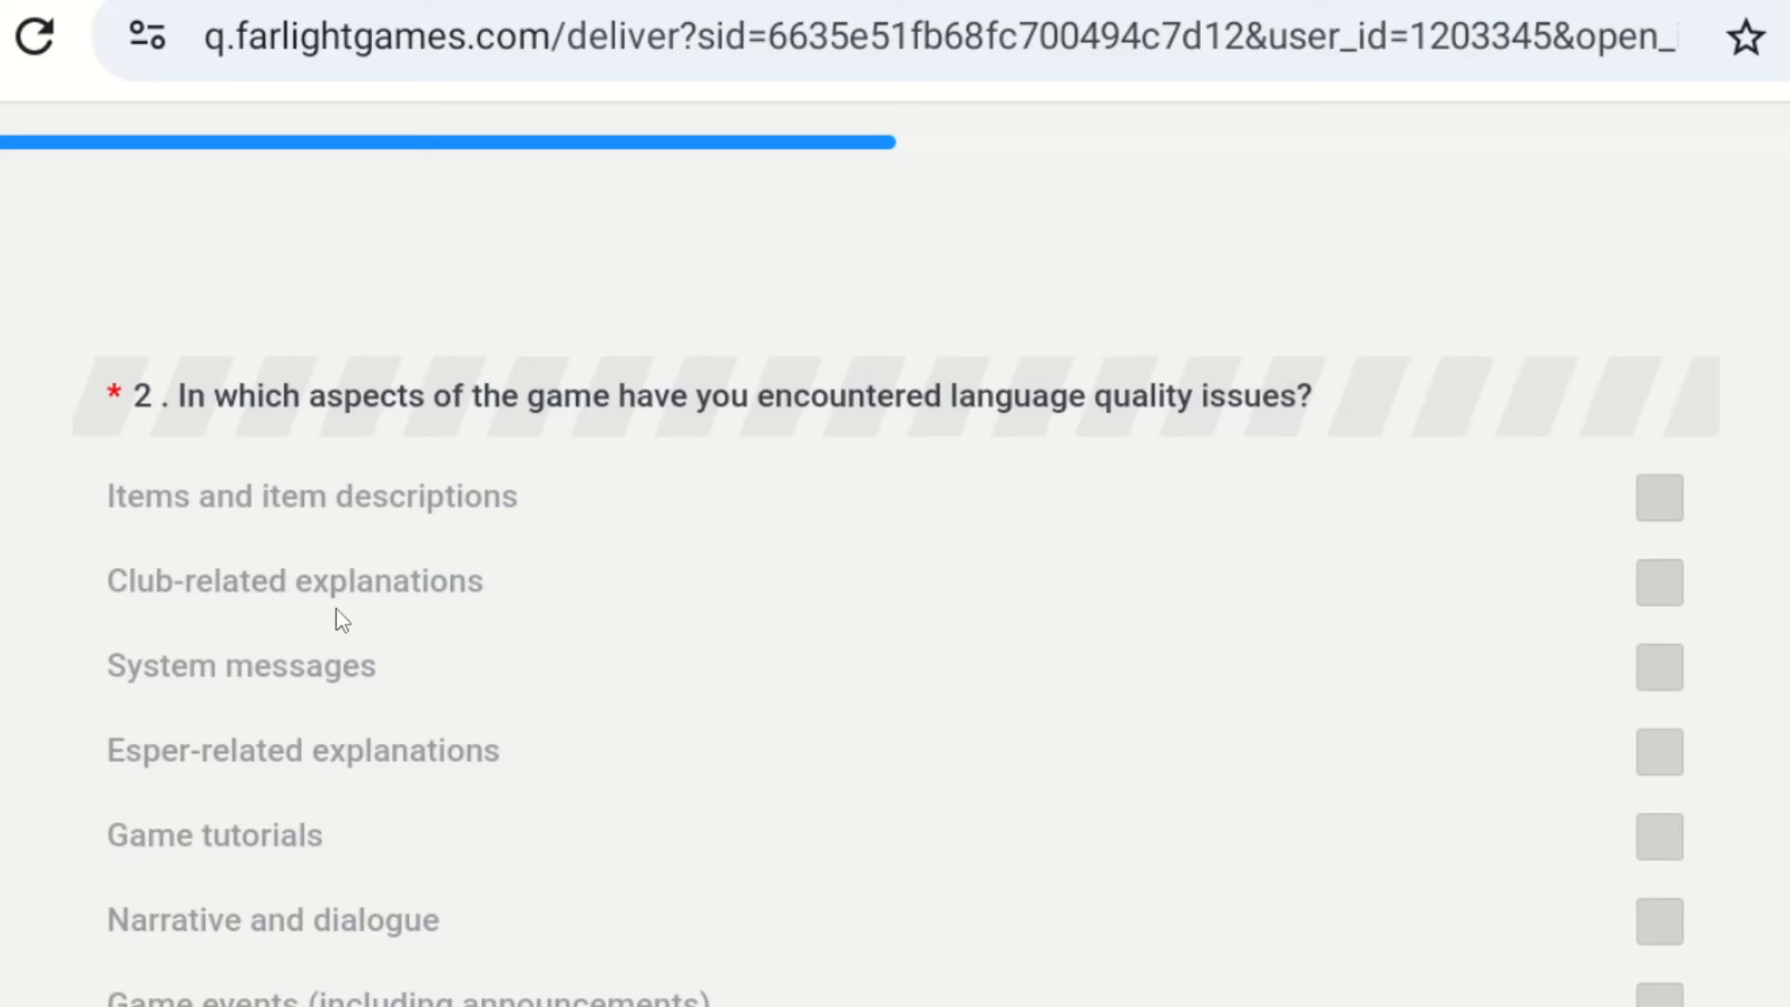
pyautogui.moveTo(250, 905)
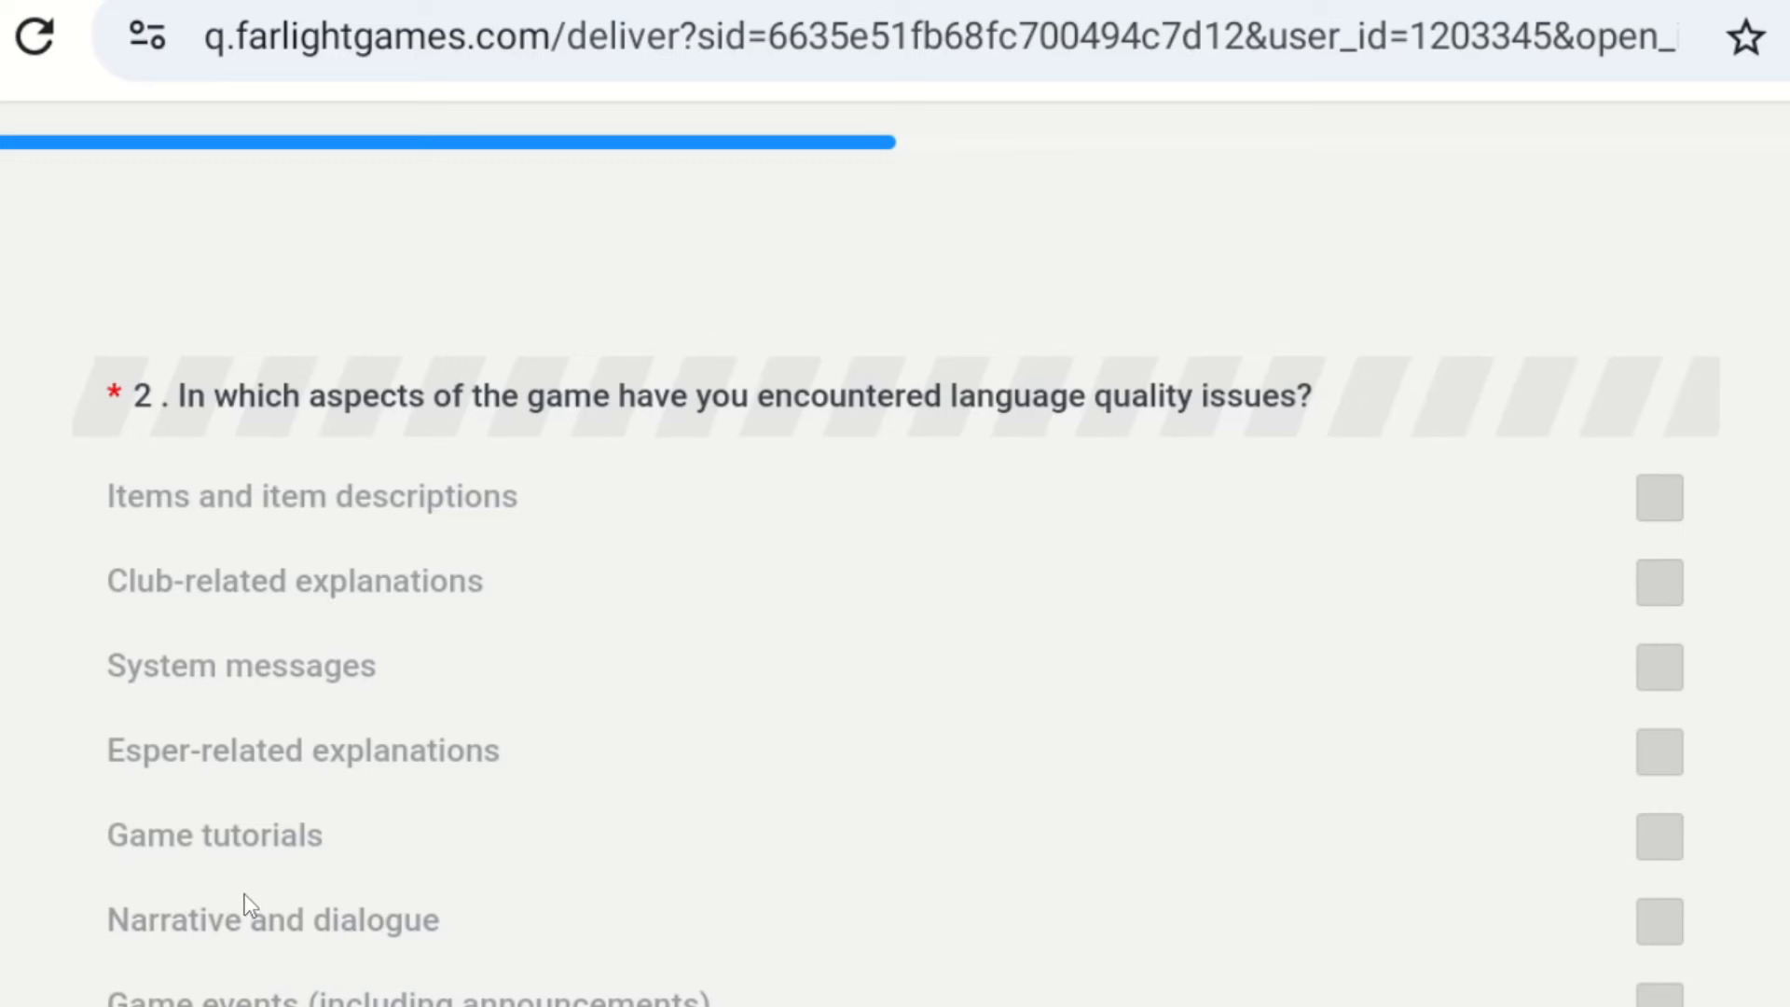
pyautogui.moveTo(1744, 764)
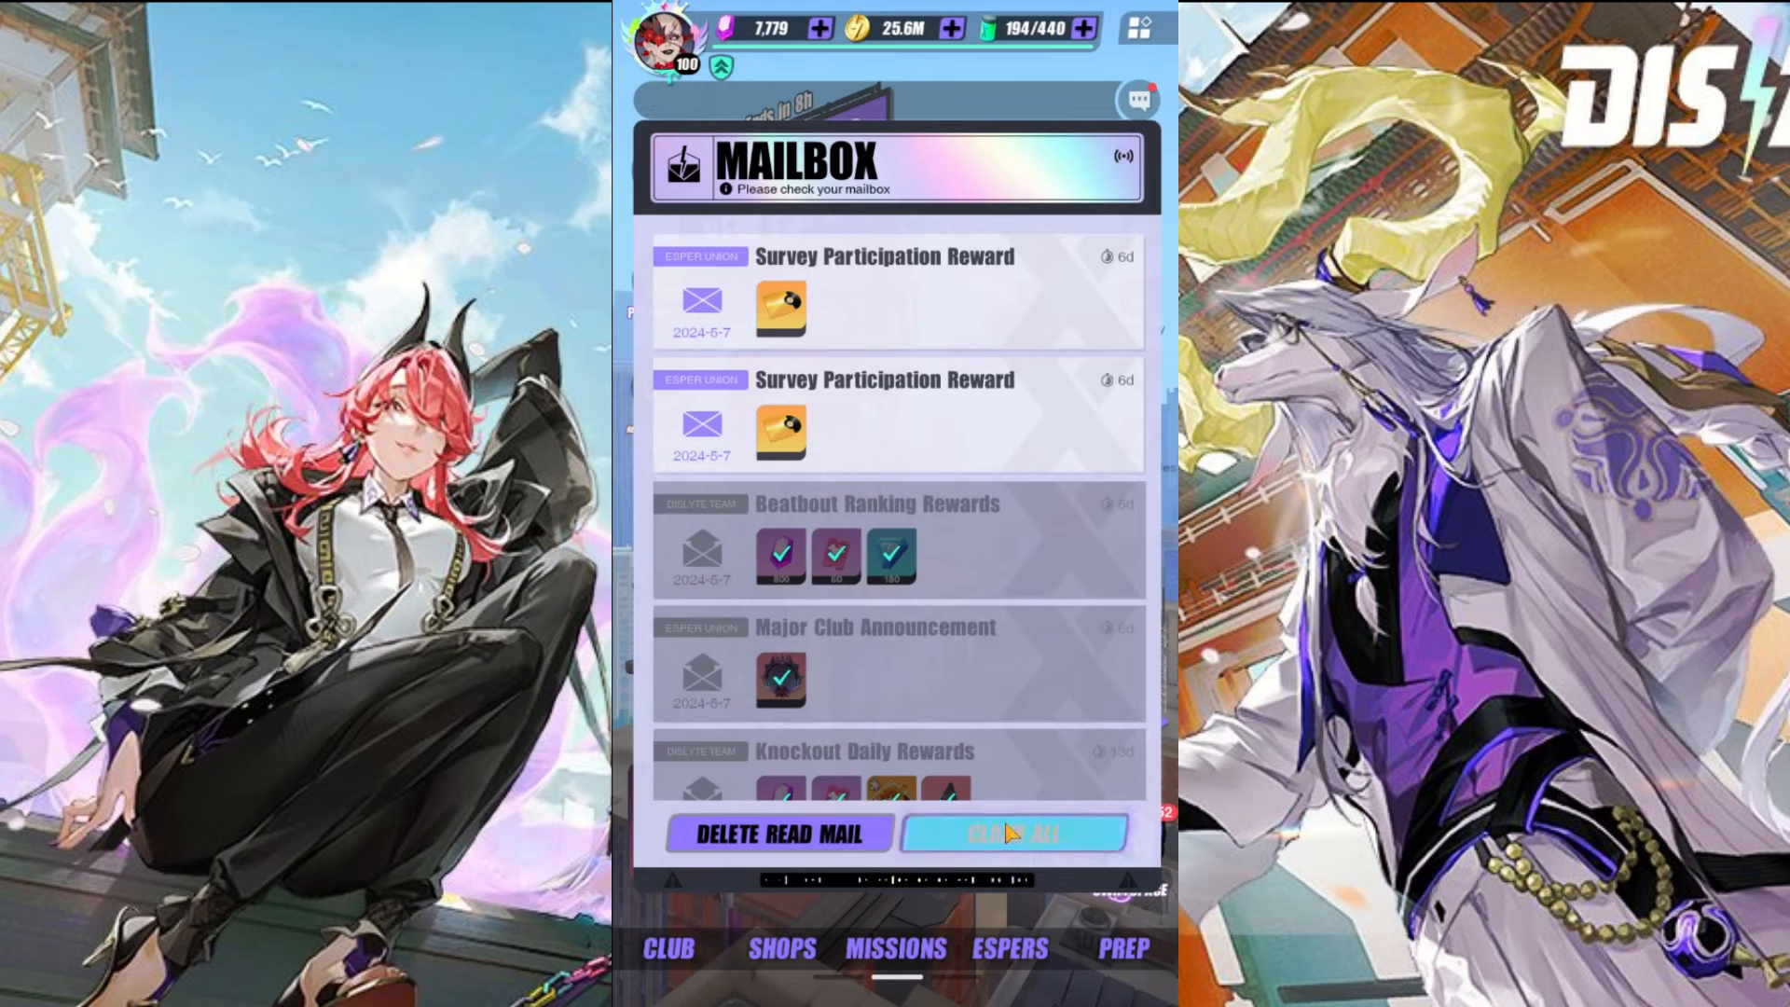
# - Claim All mailbox rewards and scroll through the mail list
pyautogui.click(1013, 833)
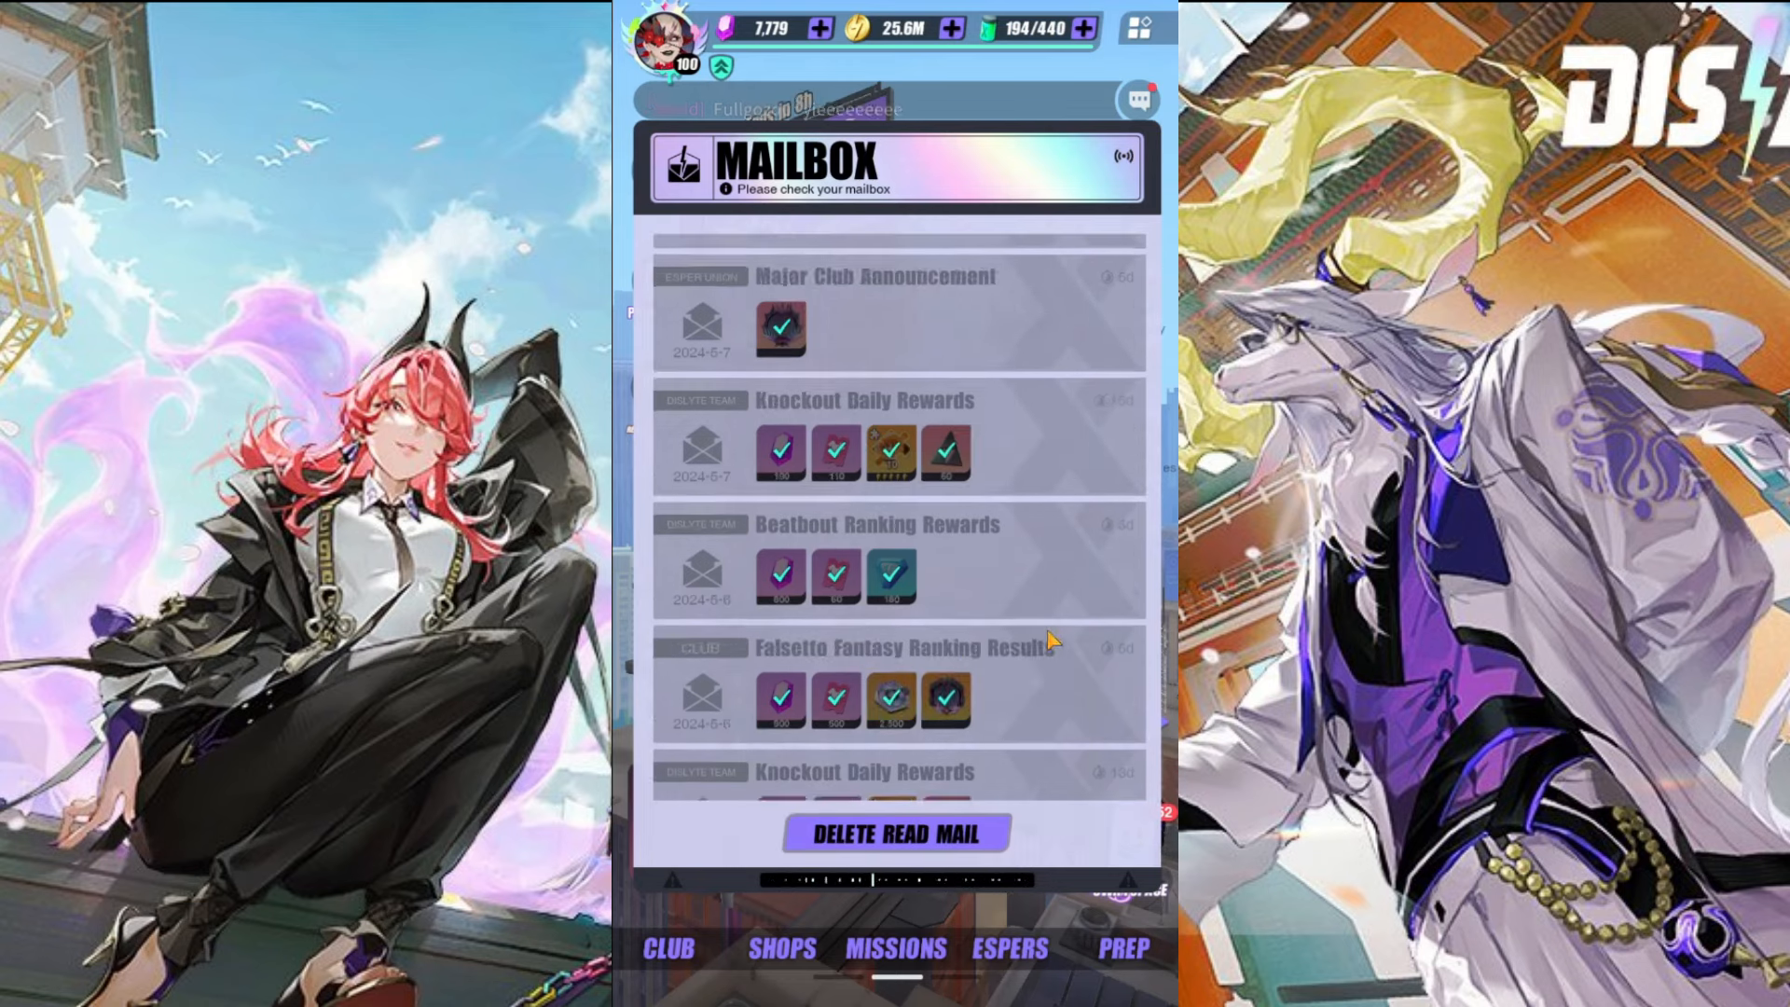
pyautogui.scroll(-3)
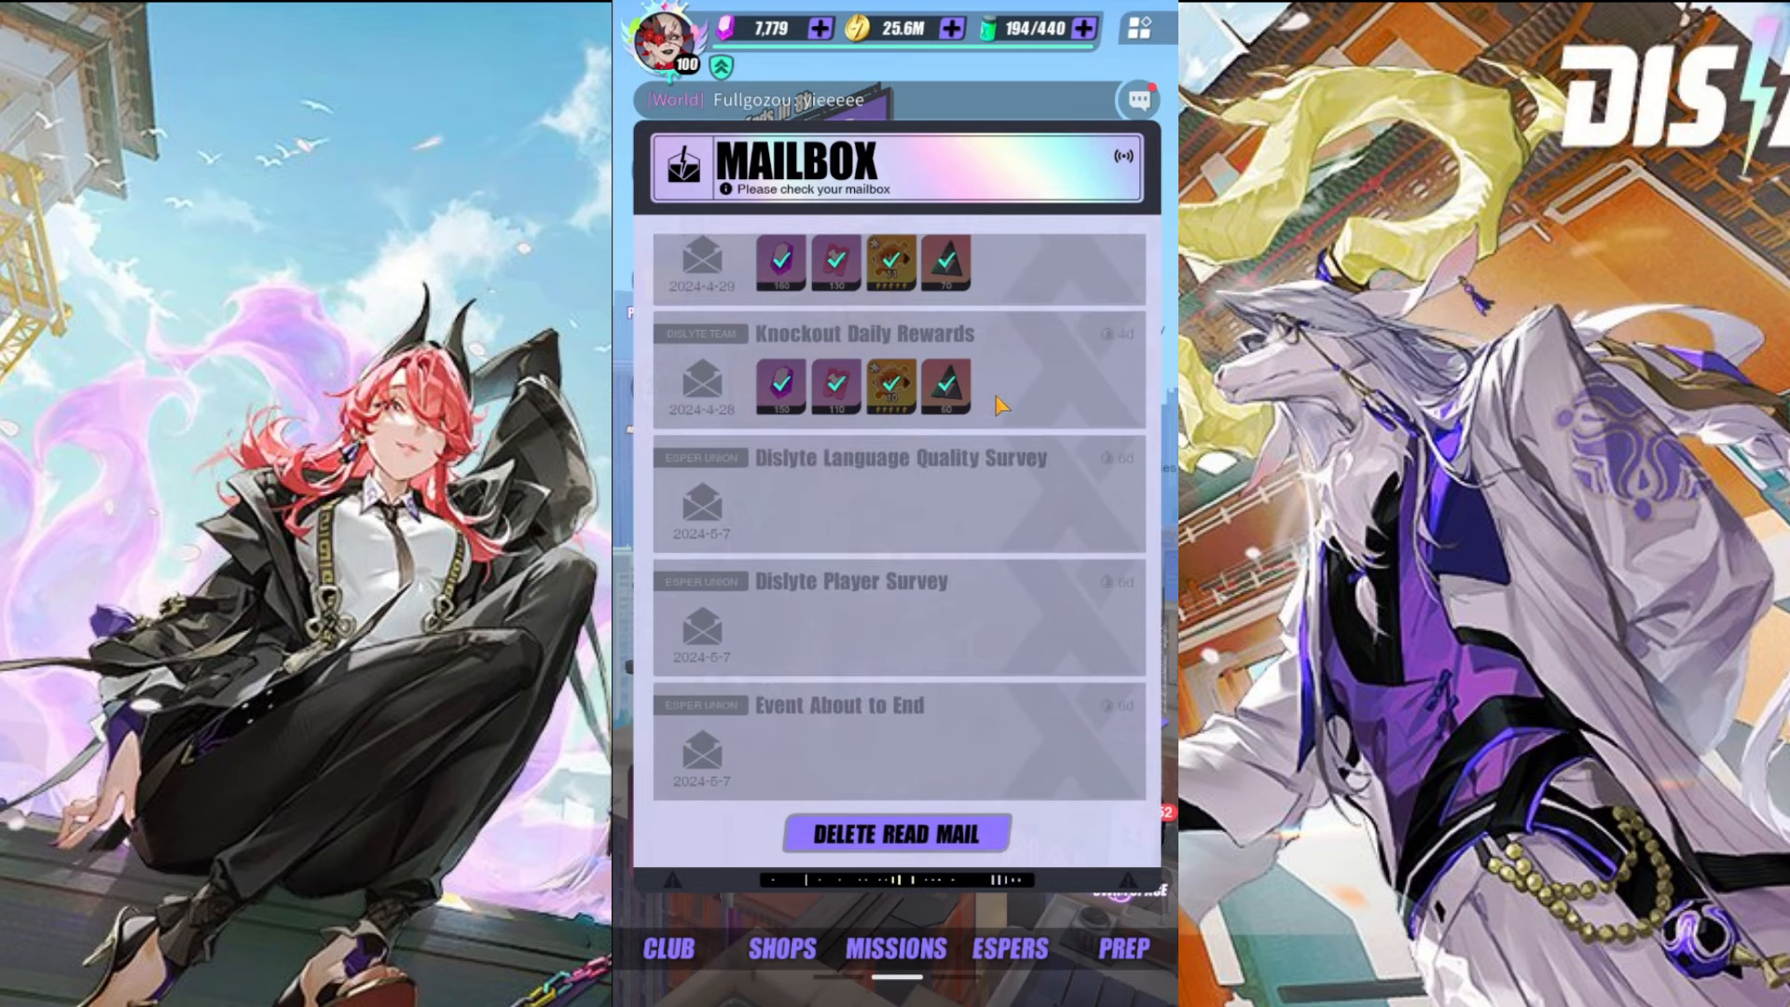